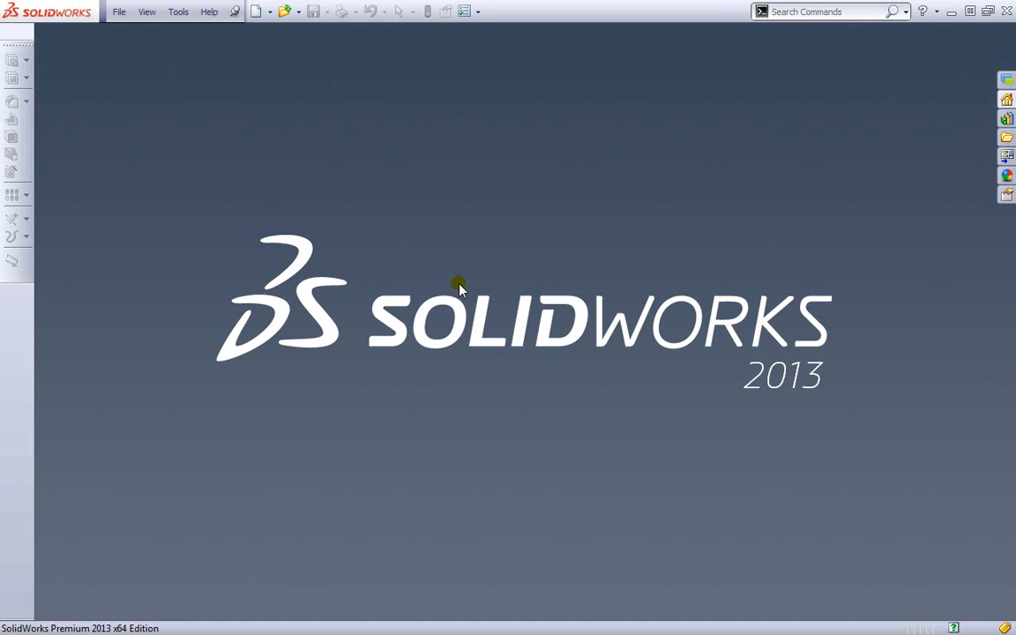
pyautogui.moveTo(472, 325)
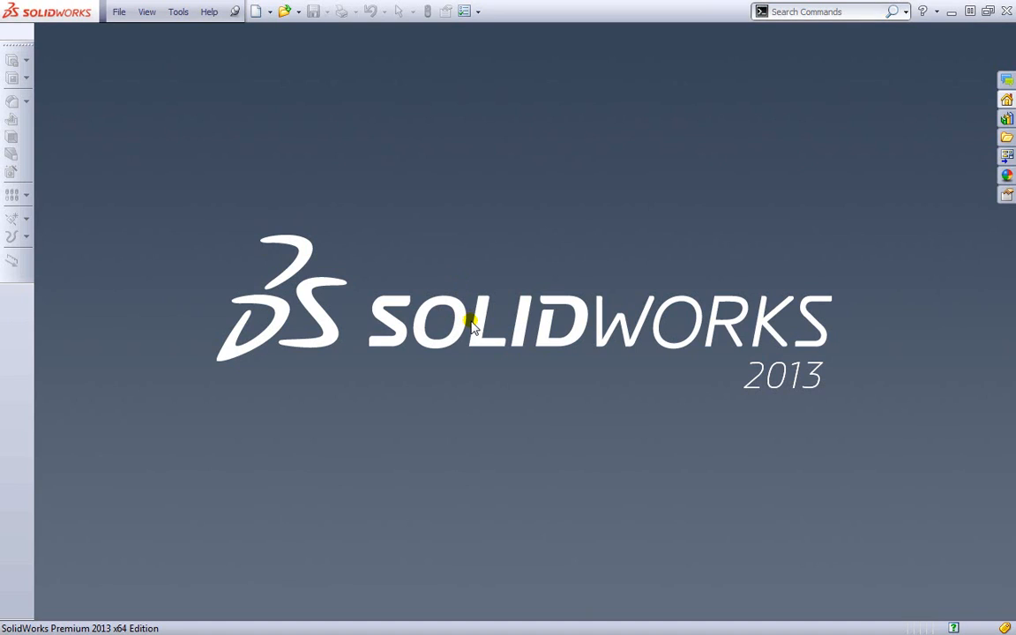
pyautogui.moveTo(349, 300)
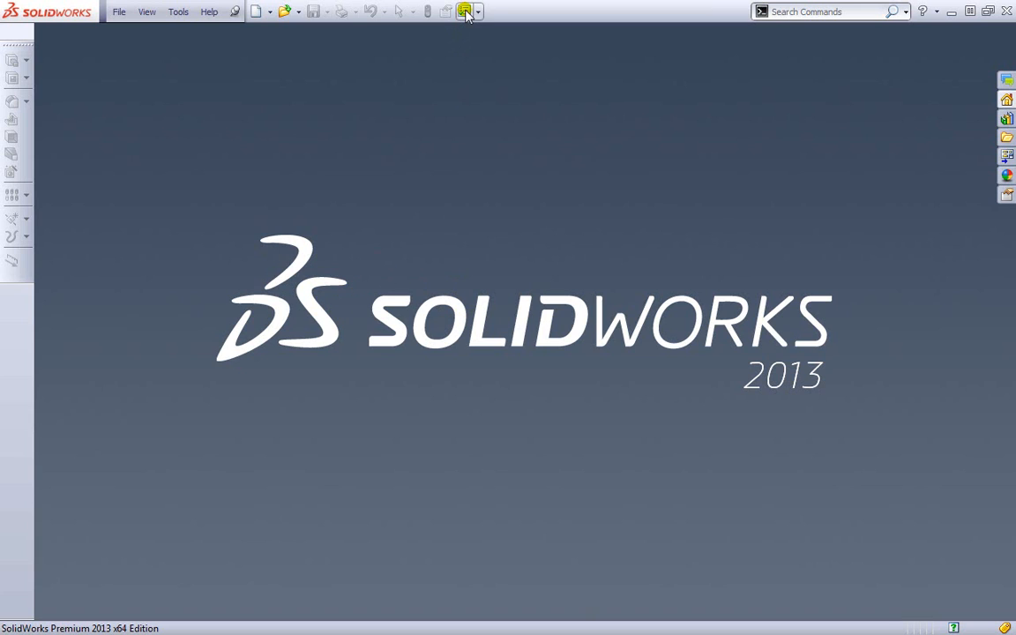
# Step: Review the default document templates in System Options without changing the assembly template
pyautogui.click(465, 11)
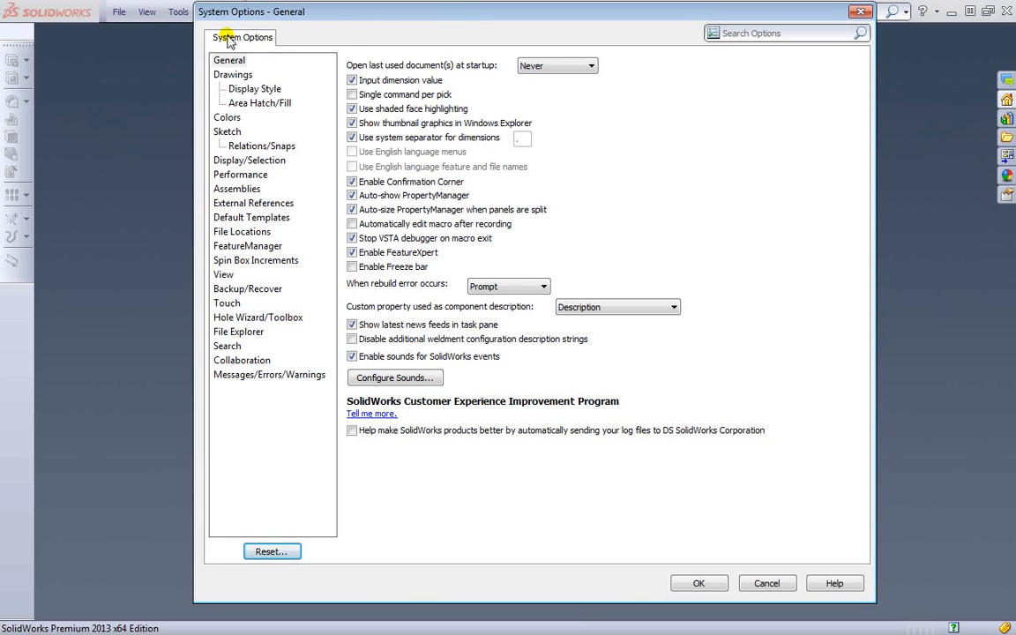
pyautogui.moveTo(250, 217)
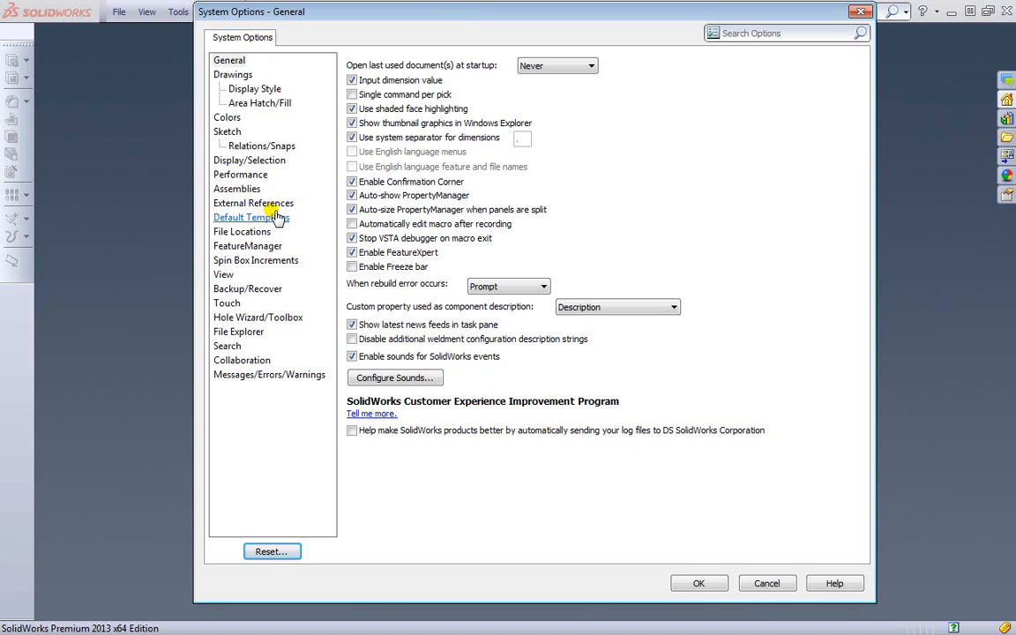
pyautogui.click(251, 217)
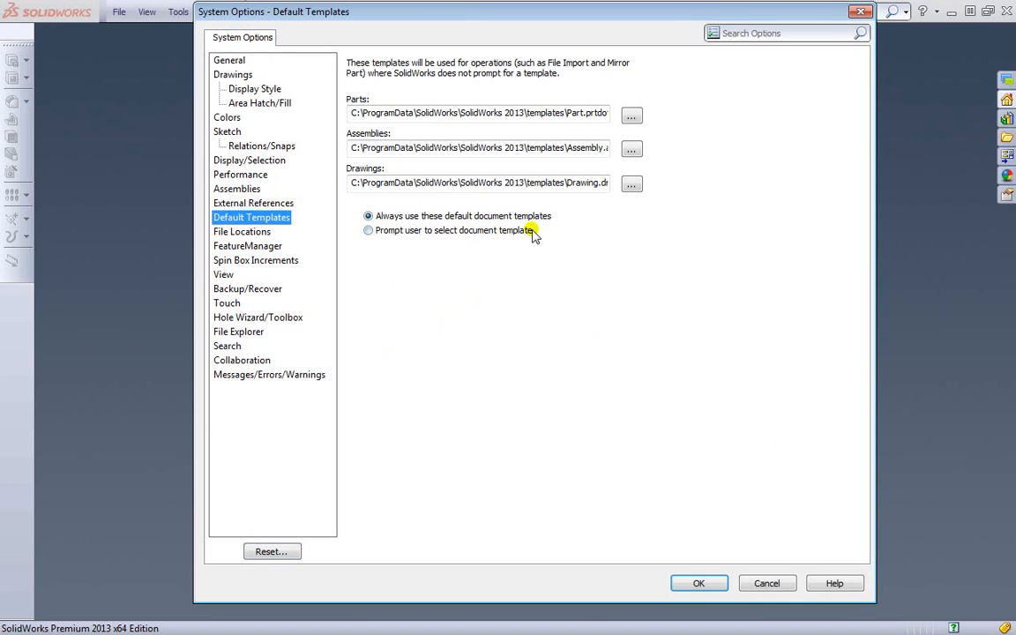
pyautogui.moveTo(455, 223)
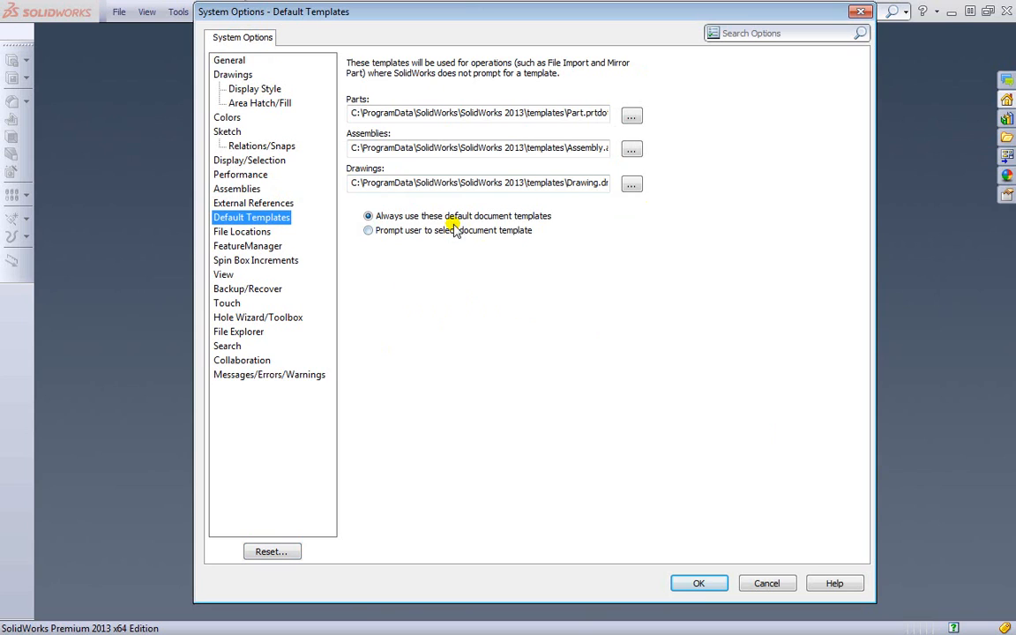
pyautogui.moveTo(397, 113)
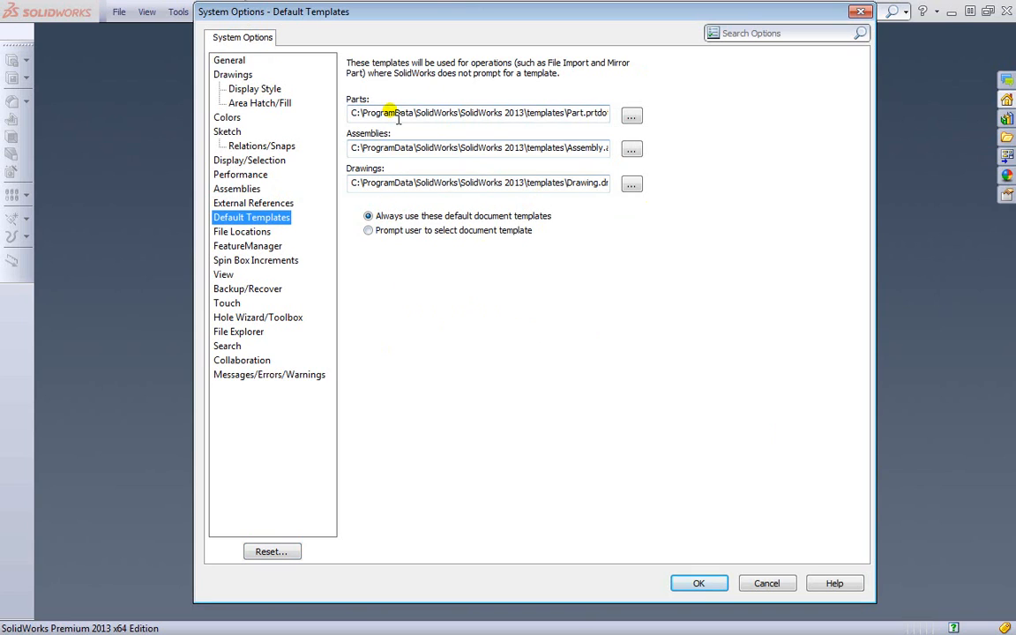
pyautogui.moveTo(399, 182)
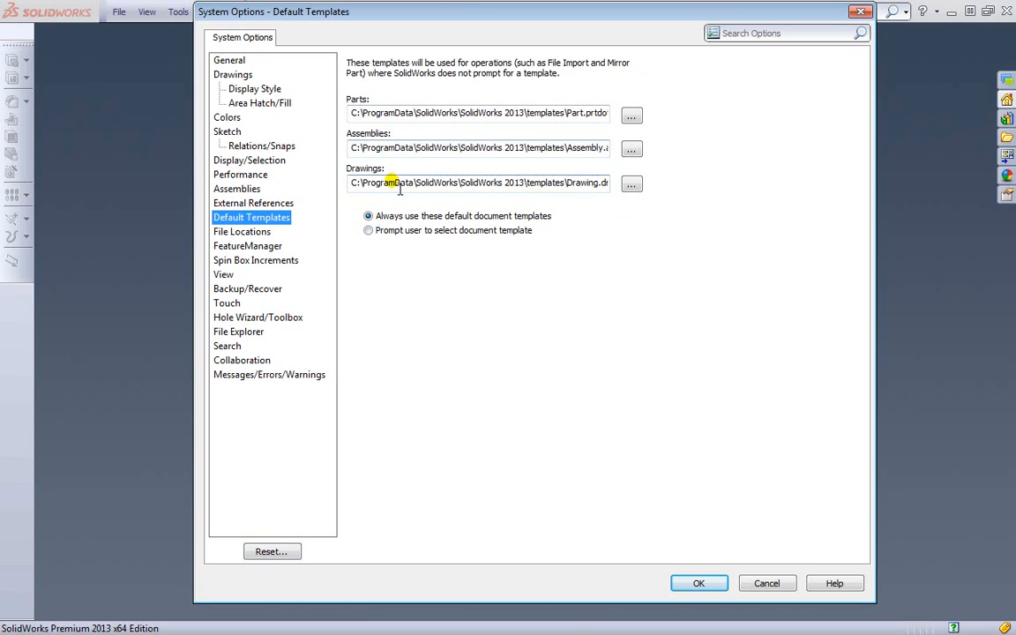
pyautogui.moveTo(564, 108)
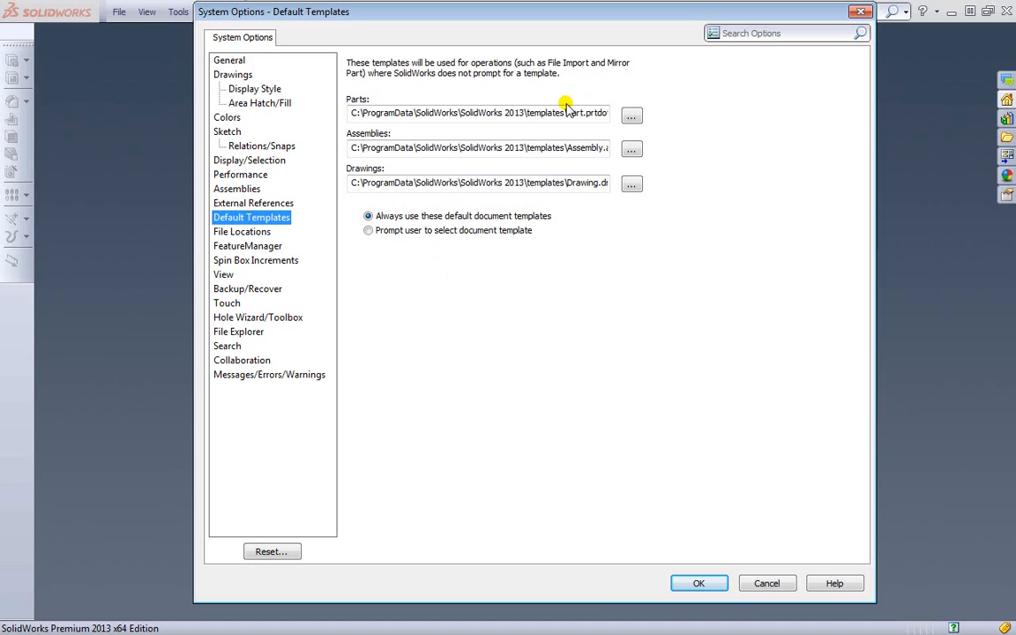
pyautogui.moveTo(609, 166)
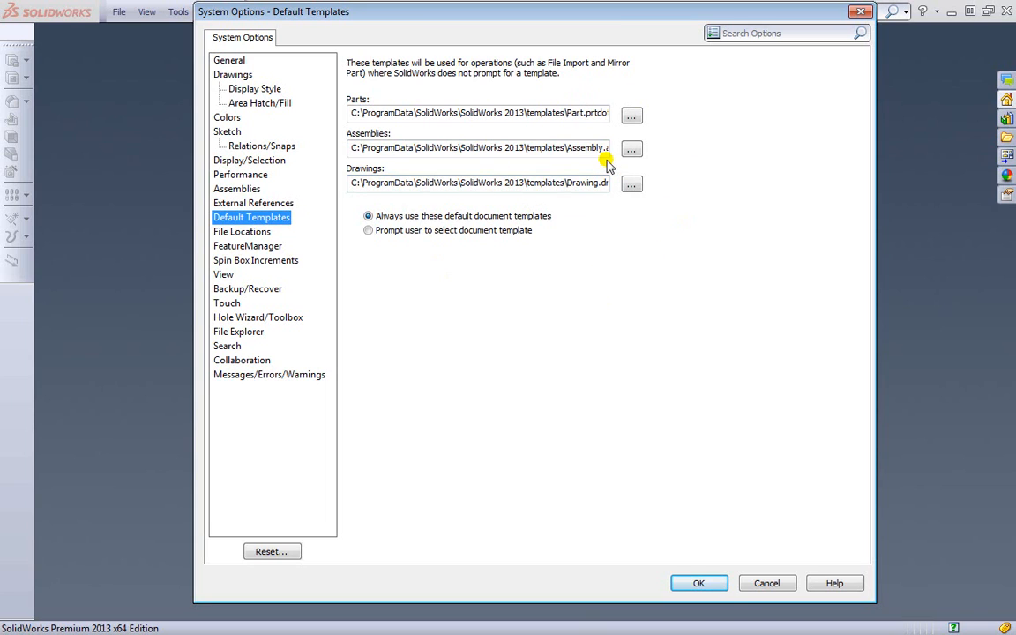
pyautogui.click(632, 148)
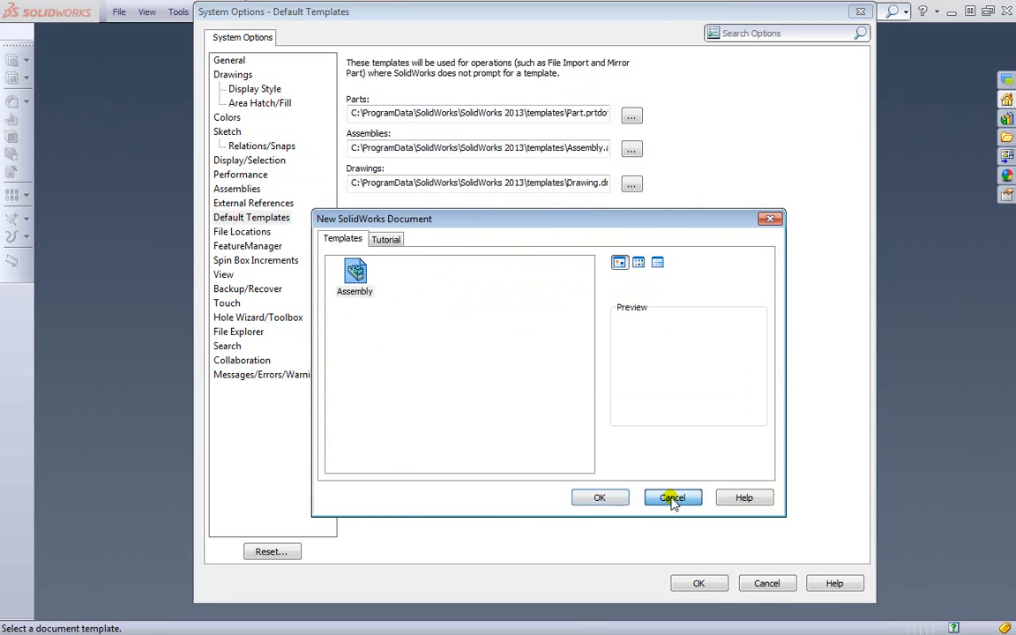
pyautogui.click(672, 498)
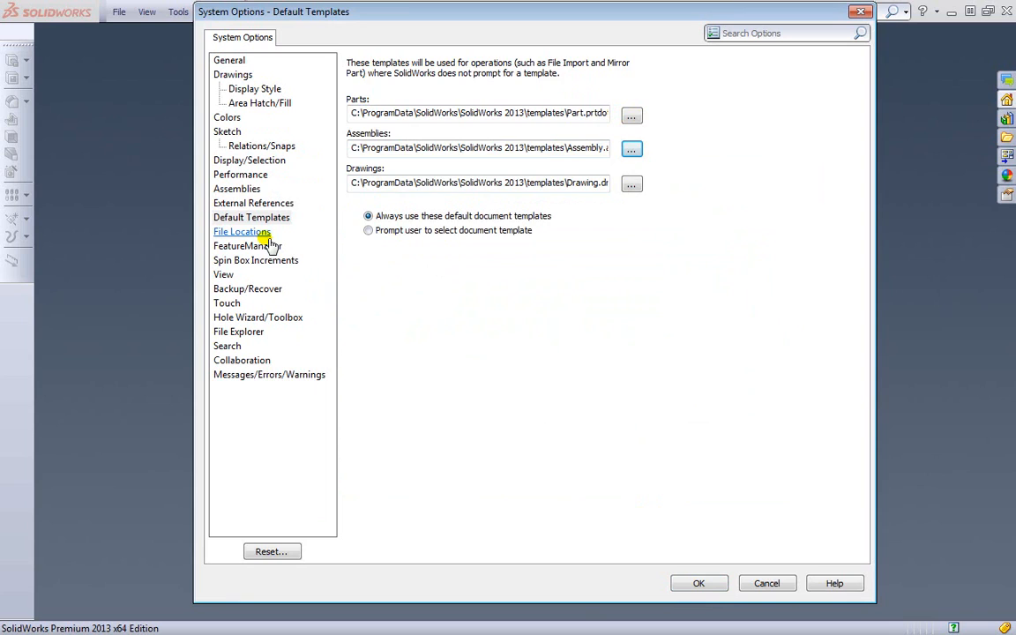
pyautogui.click(242, 231)
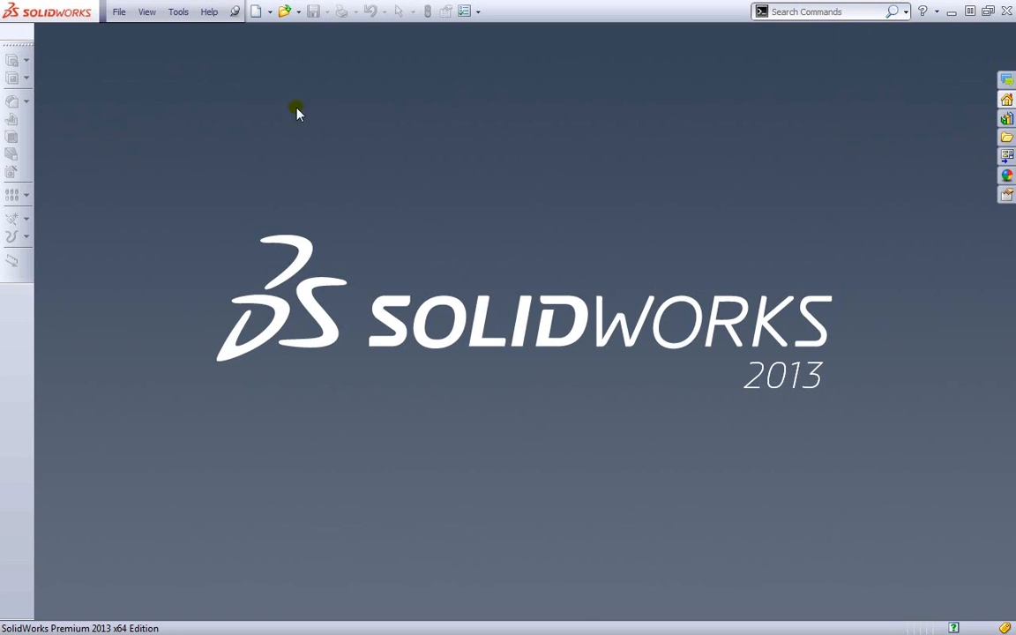
# Step: Create a new Drawing document (Draw10), reaching the sheet format choice
pyautogui.click(258, 11)
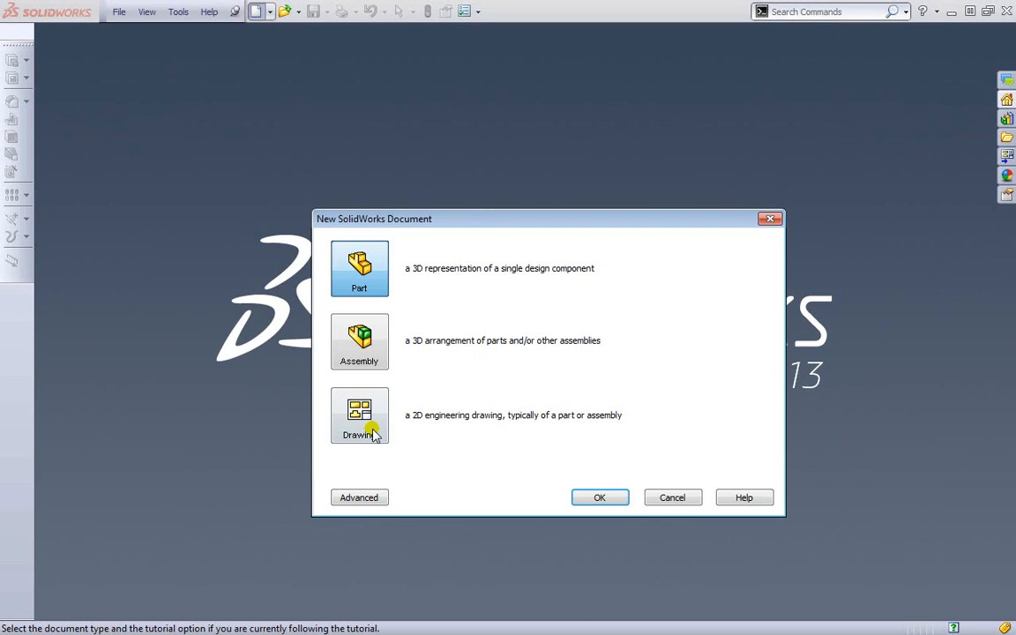
pyautogui.click(359, 498)
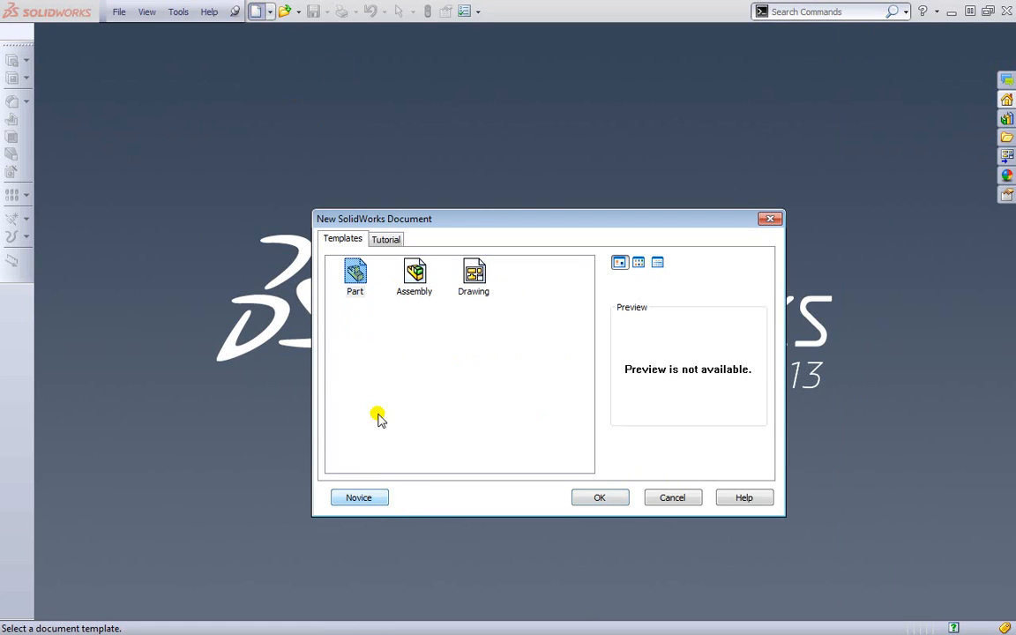
pyautogui.moveTo(448, 439)
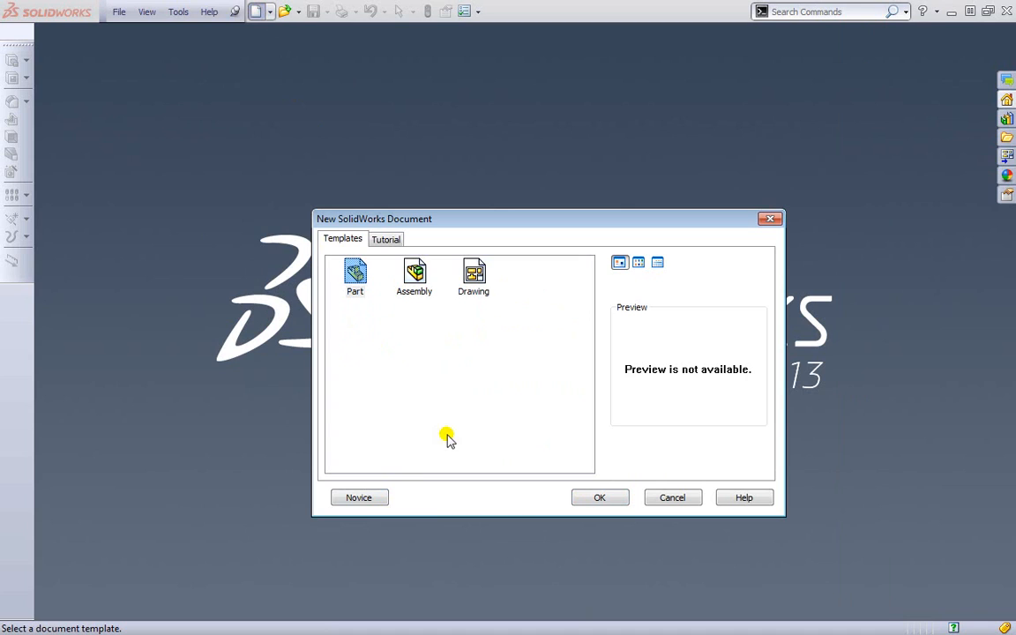
pyautogui.click(359, 498)
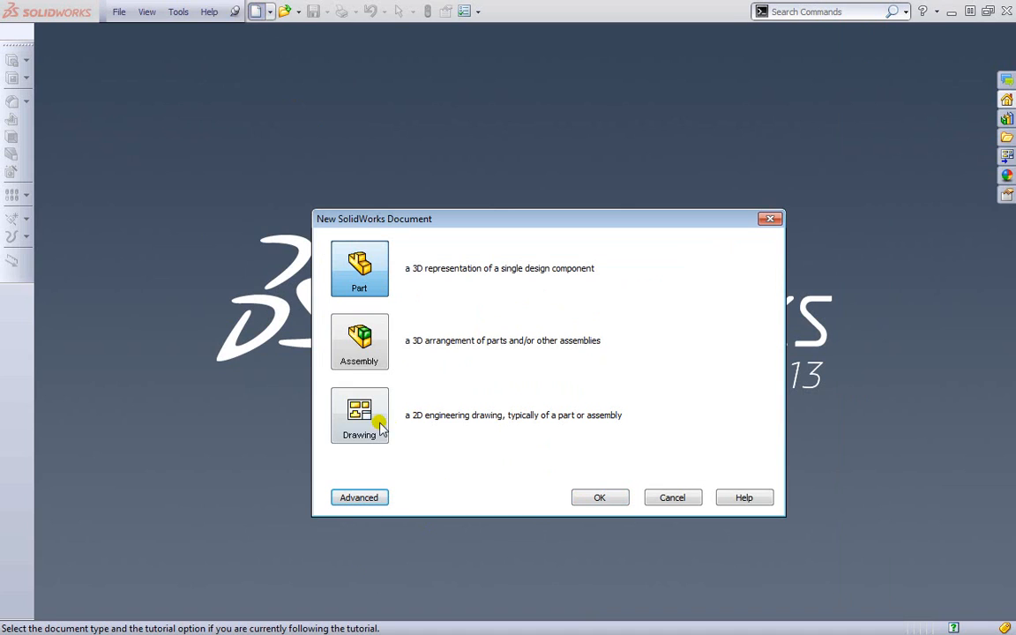
pyautogui.click(360, 416)
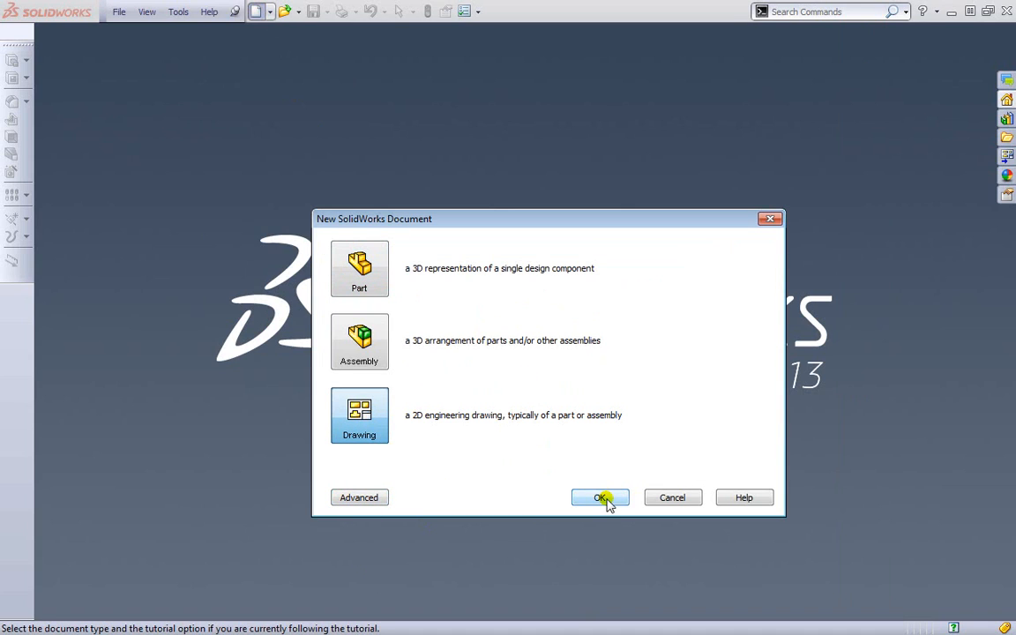
pyautogui.click(600, 498)
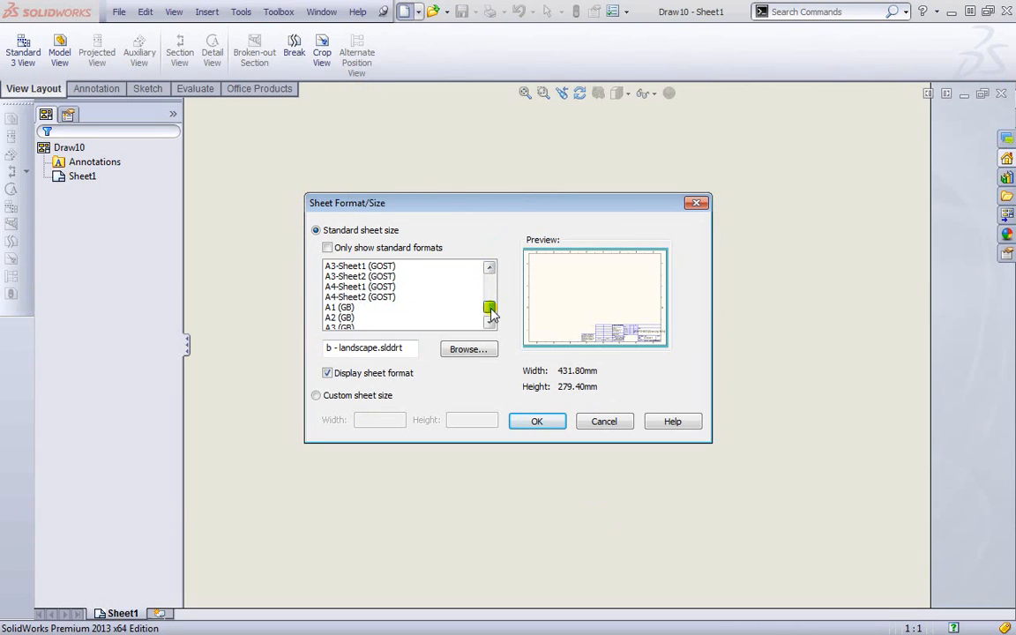
# Step: Set the sheet to B (ANSI) Landscape, 17 by 11 inches
pyautogui.click(339, 307)
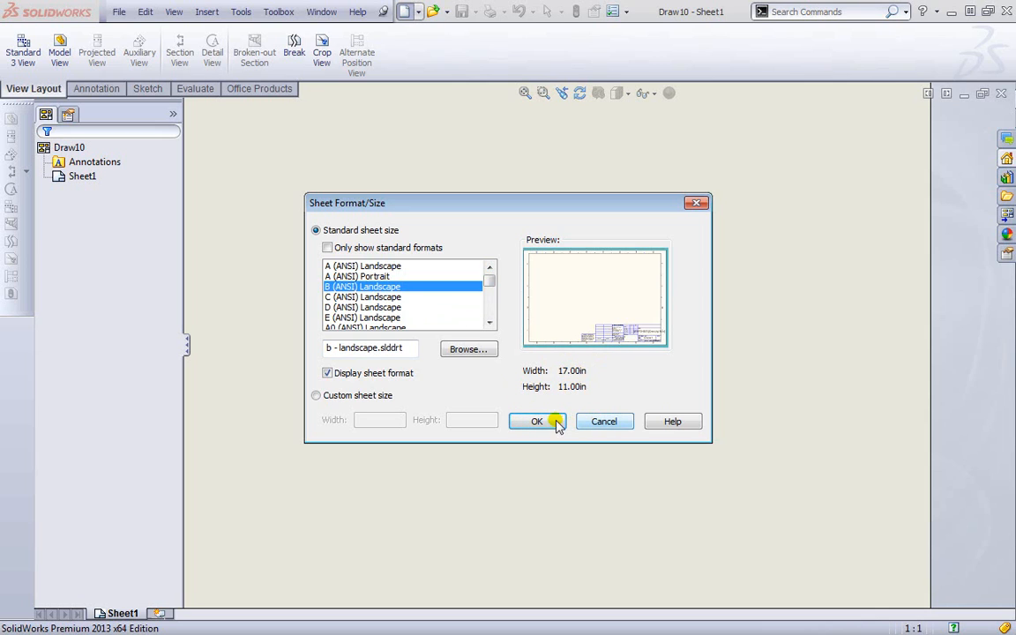
pyautogui.click(536, 420)
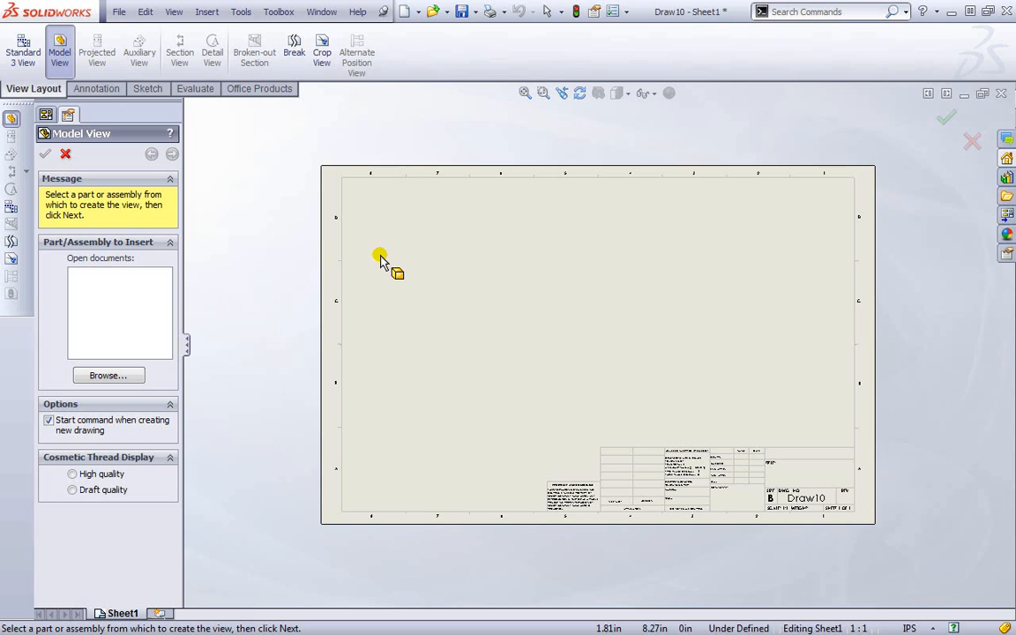
pyautogui.moveTo(87, 315)
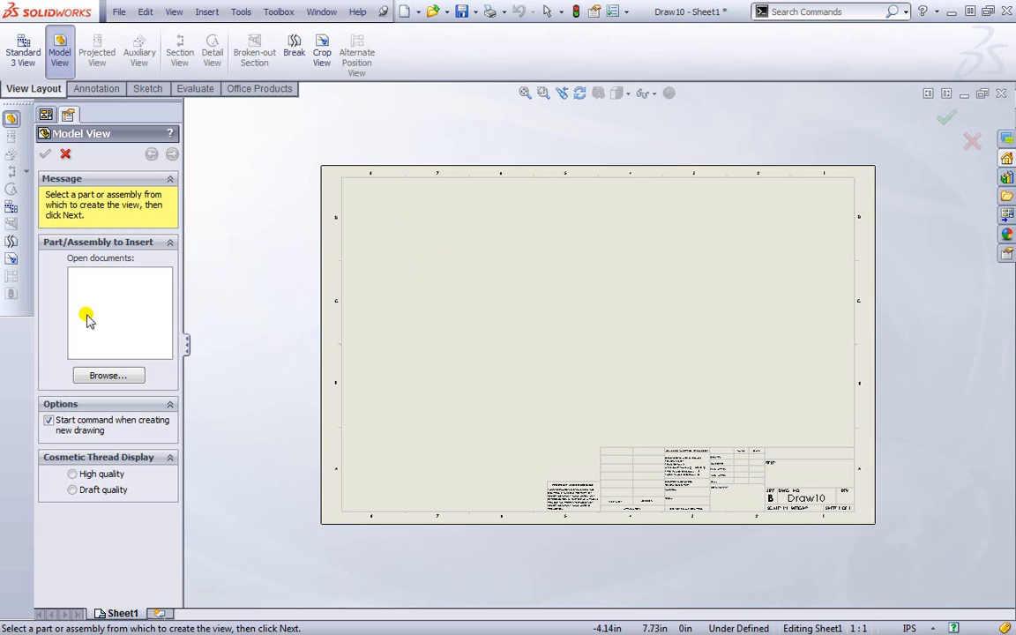
pyautogui.click(108, 374)
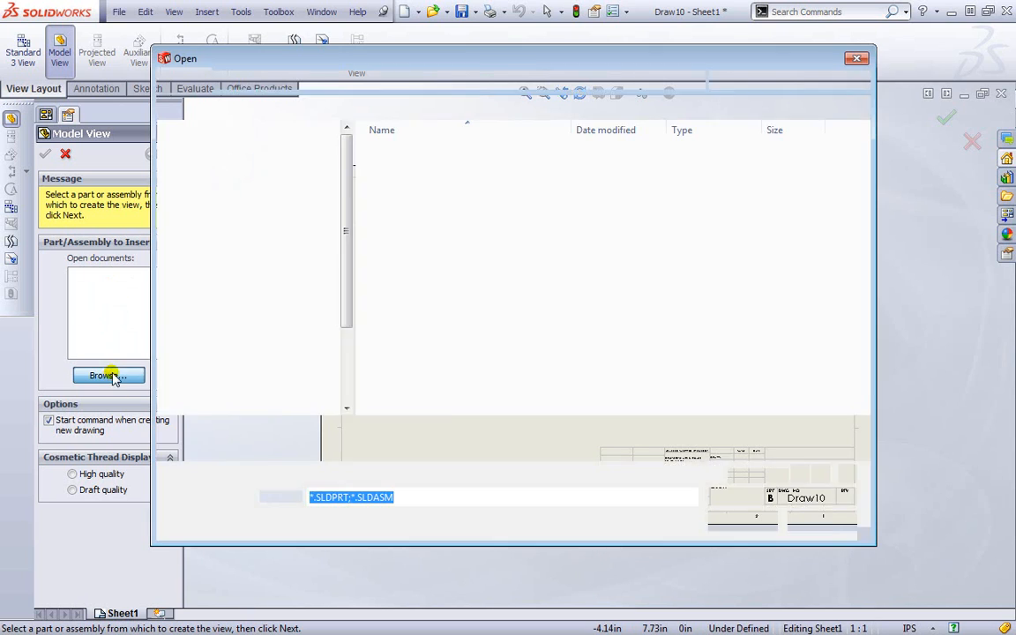
pyautogui.click(108, 374)
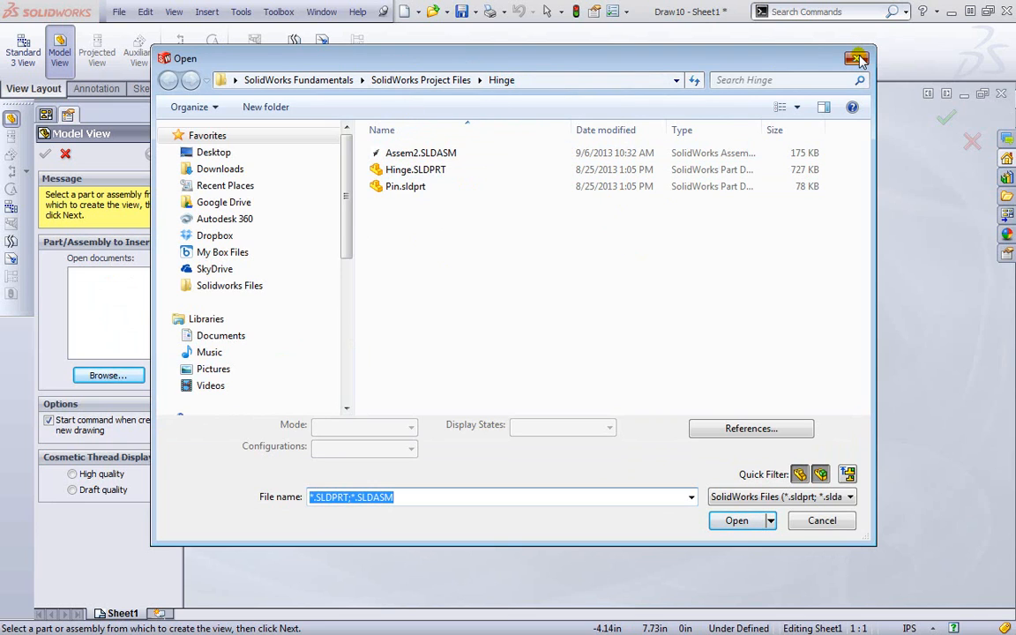
pyautogui.click(857, 58)
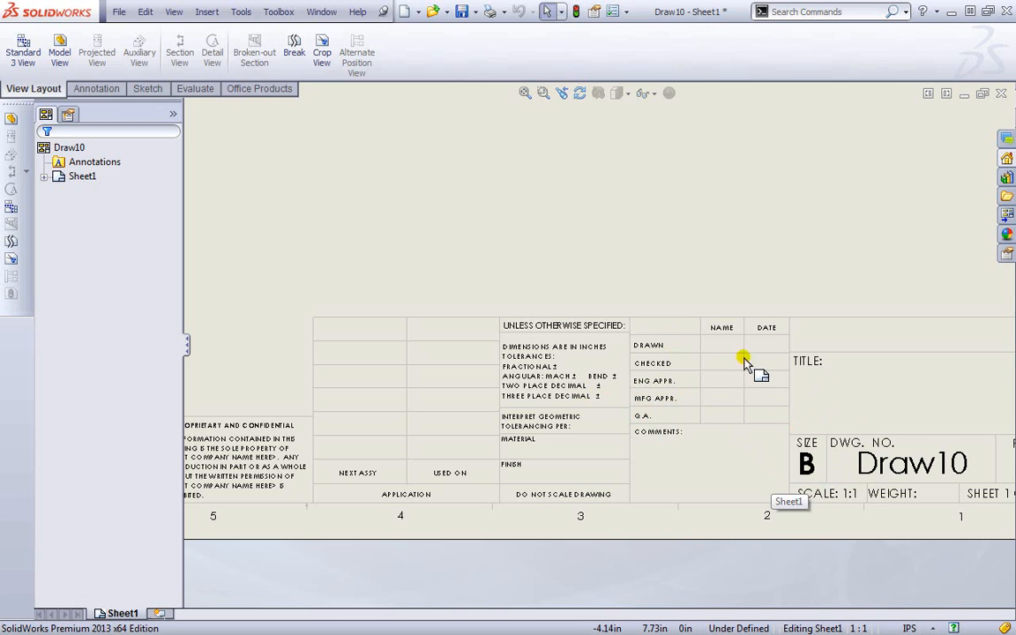
pyautogui.moveTo(745, 360); pyautogui.dragTo(491, 275)
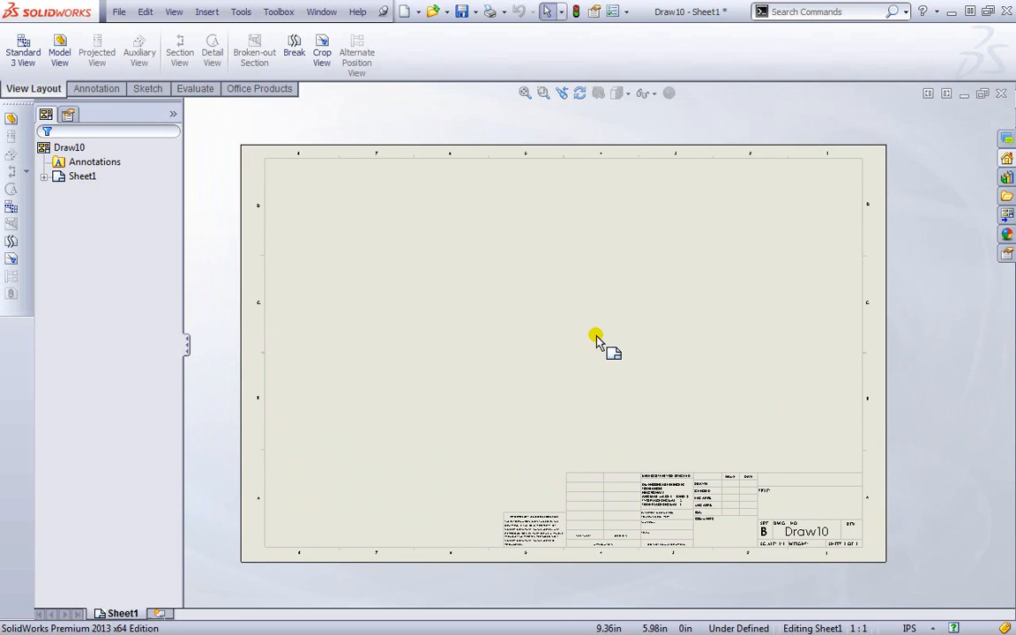
pyautogui.moveTo(229, 271)
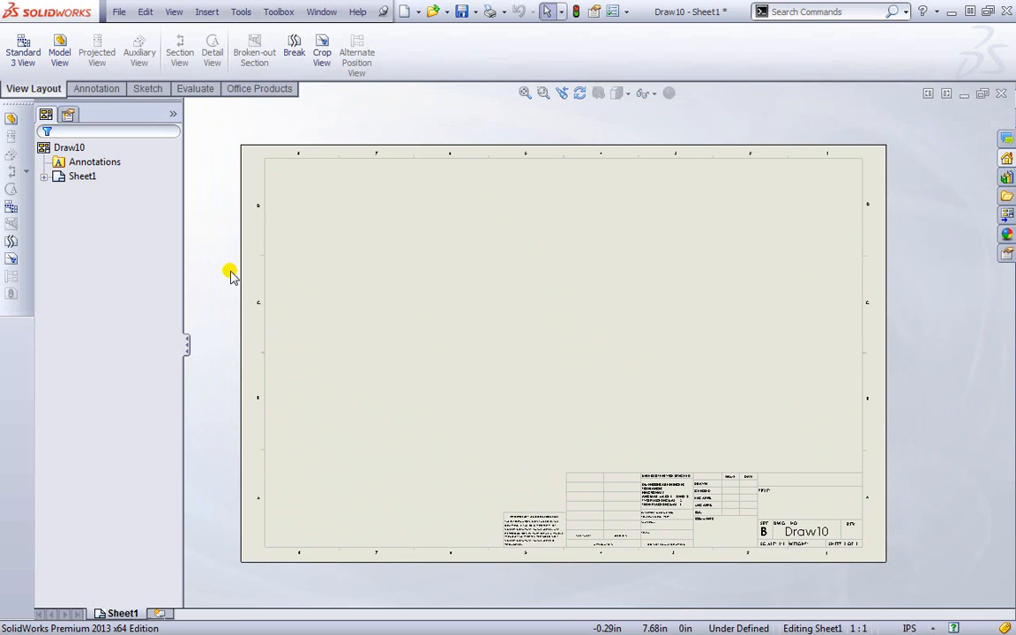
pyautogui.moveTo(221, 274)
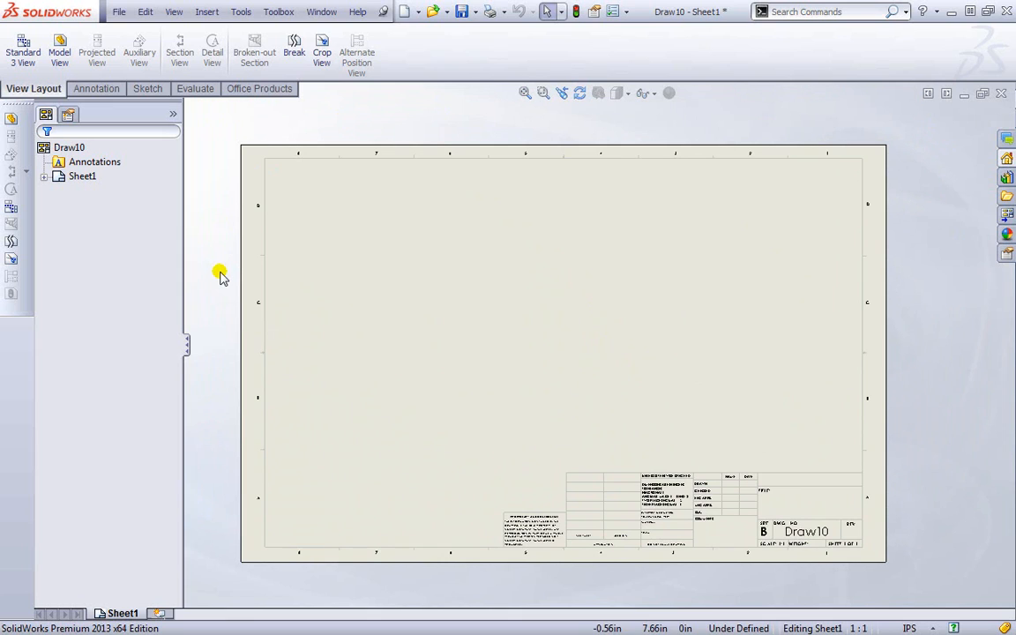
pyautogui.moveTo(210, 144)
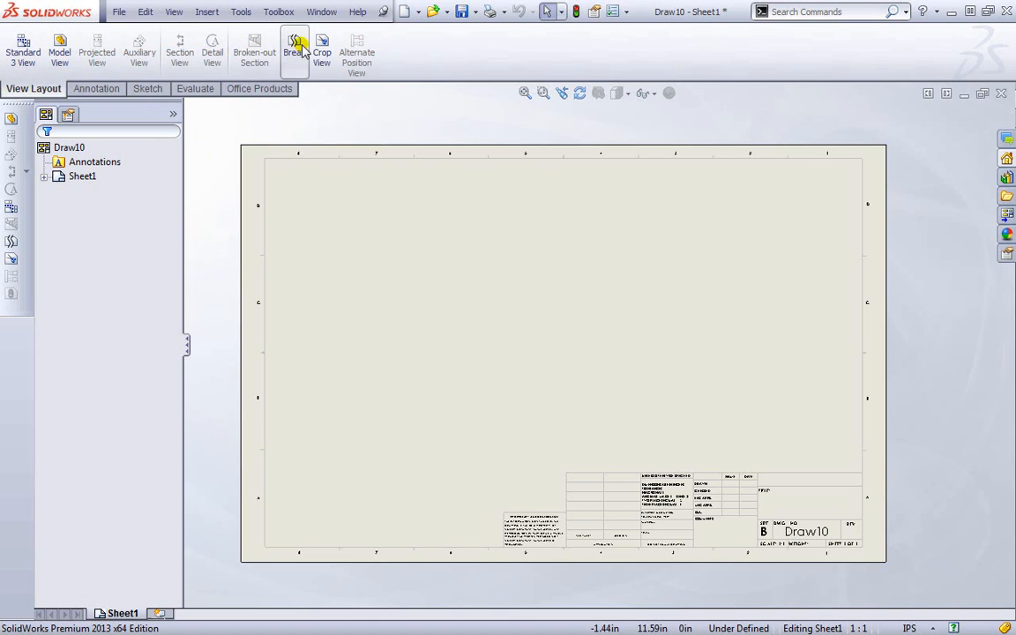
pyautogui.click(95, 88)
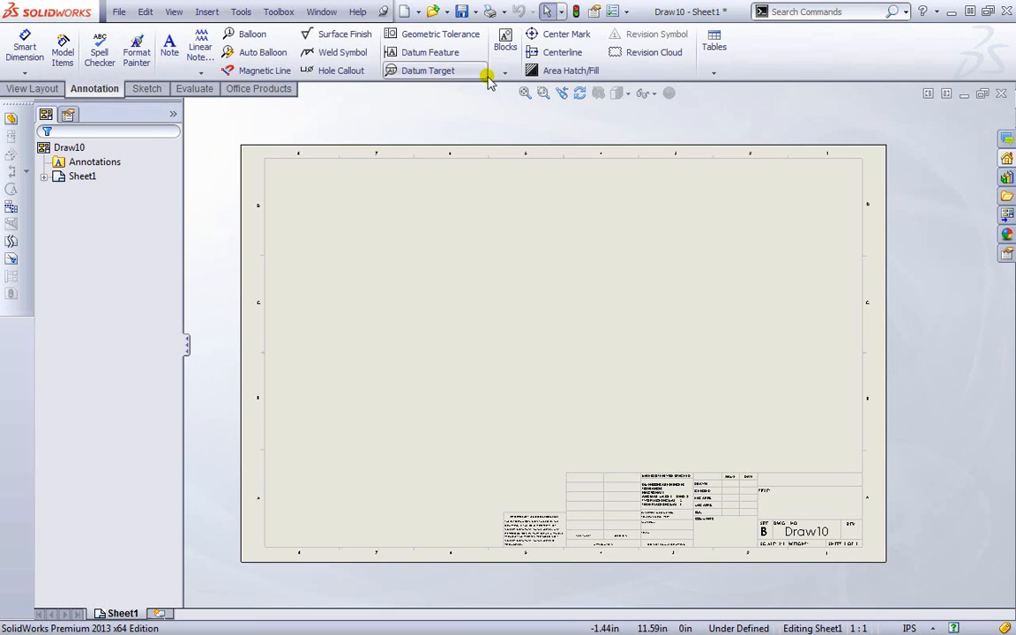
pyautogui.moveTo(24, 49)
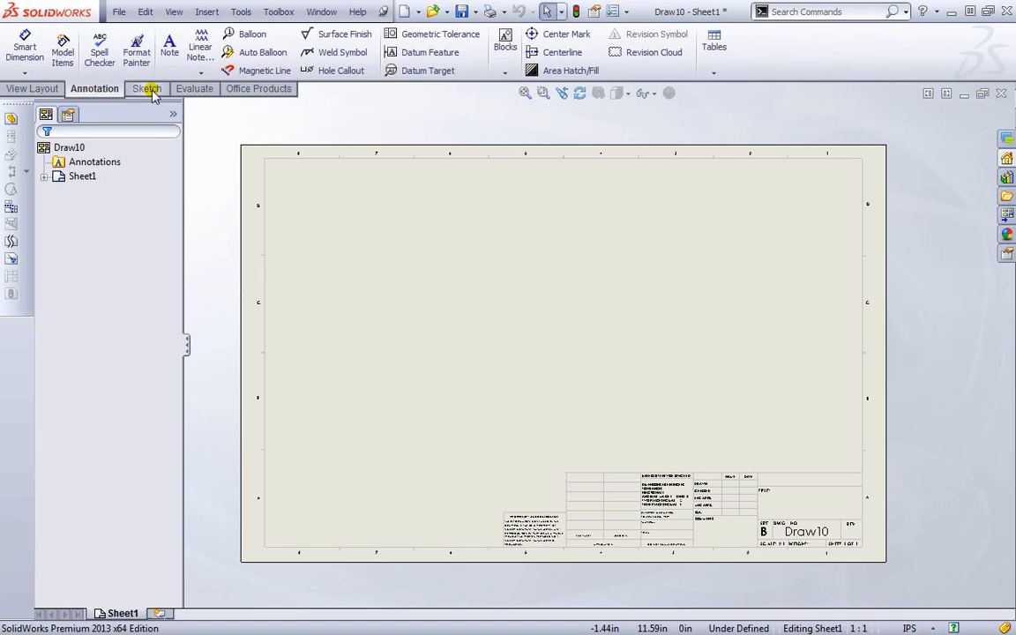
pyautogui.click(145, 88)
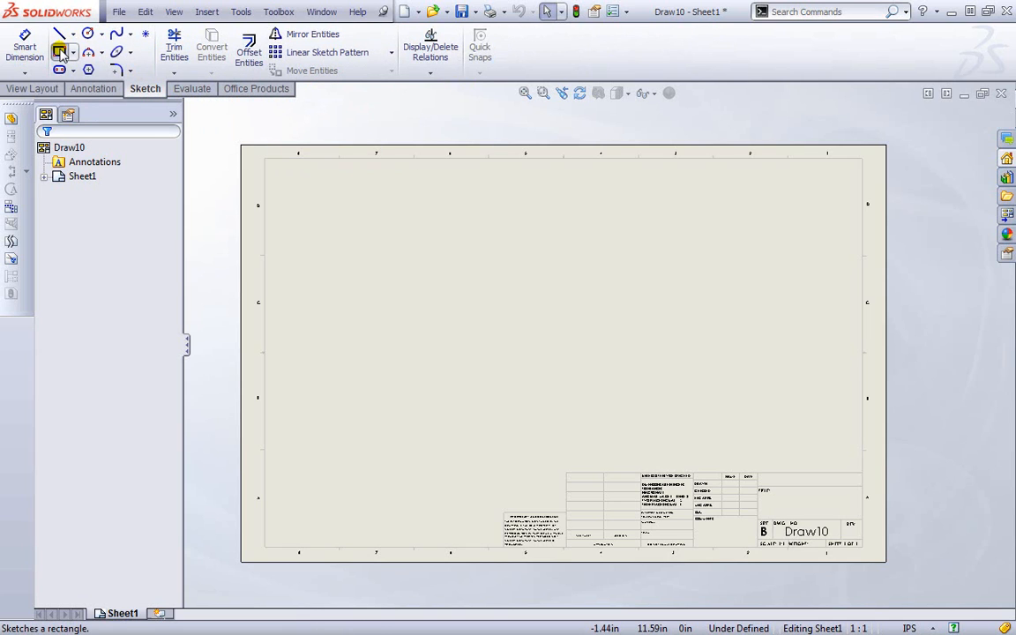
pyautogui.moveTo(388, 205); pyautogui.dragTo(614, 310)
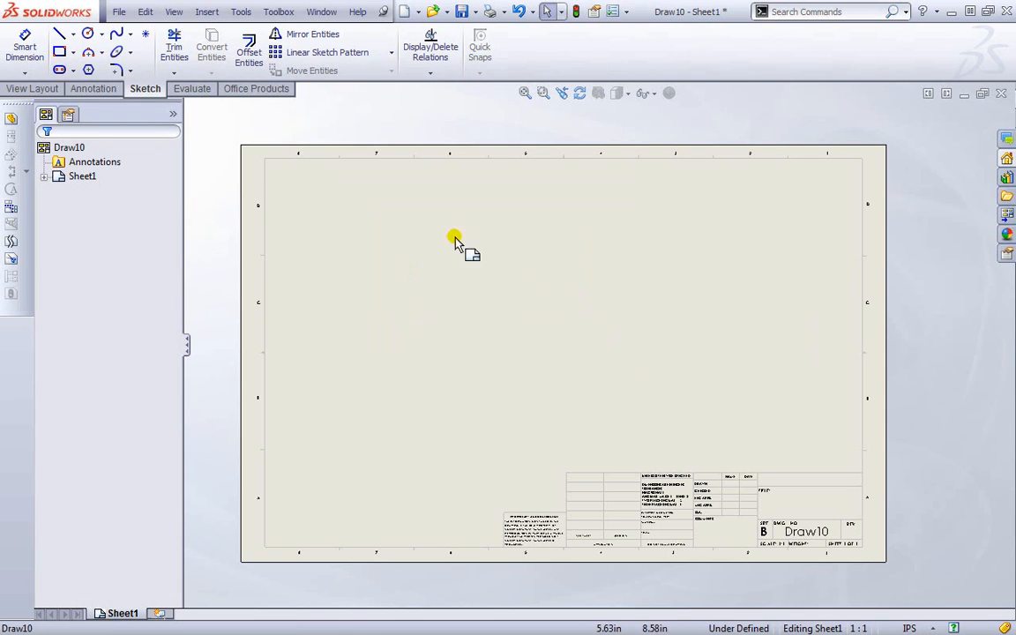
pyautogui.click(193, 89)
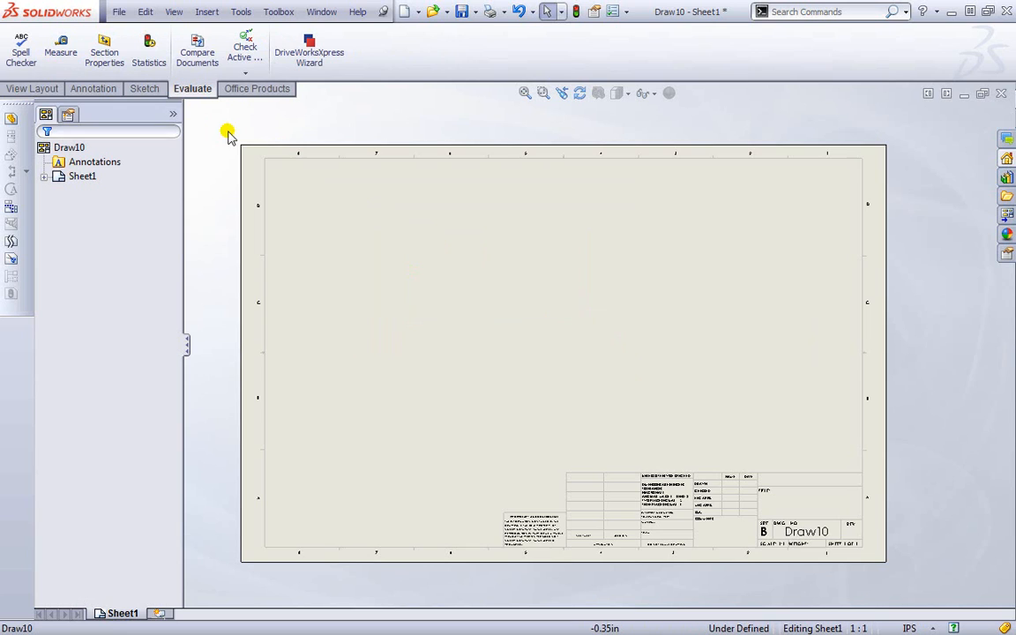
pyautogui.click(258, 89)
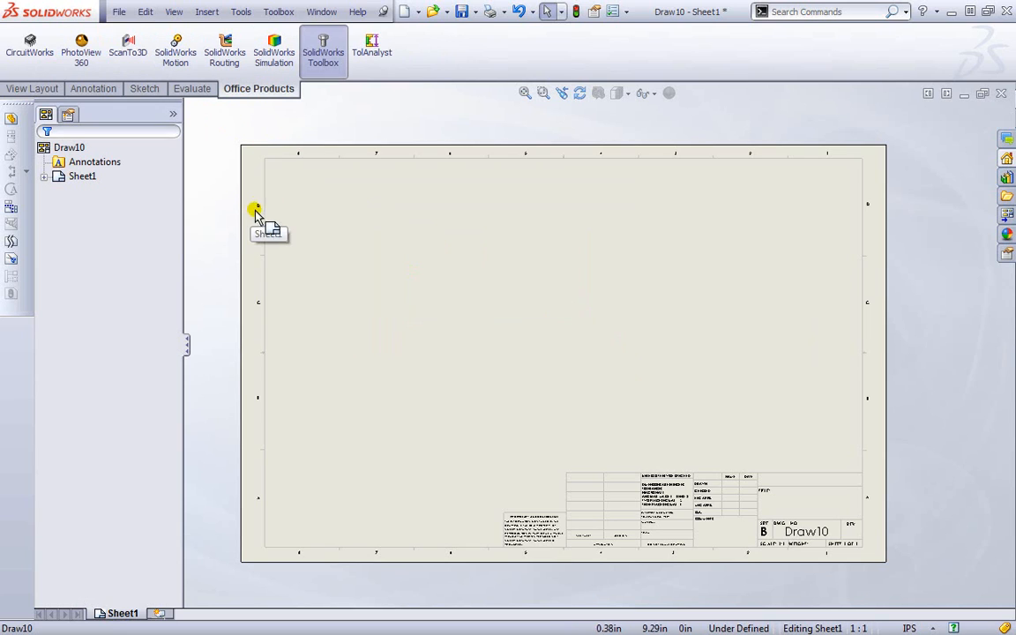
pyautogui.click(32, 89)
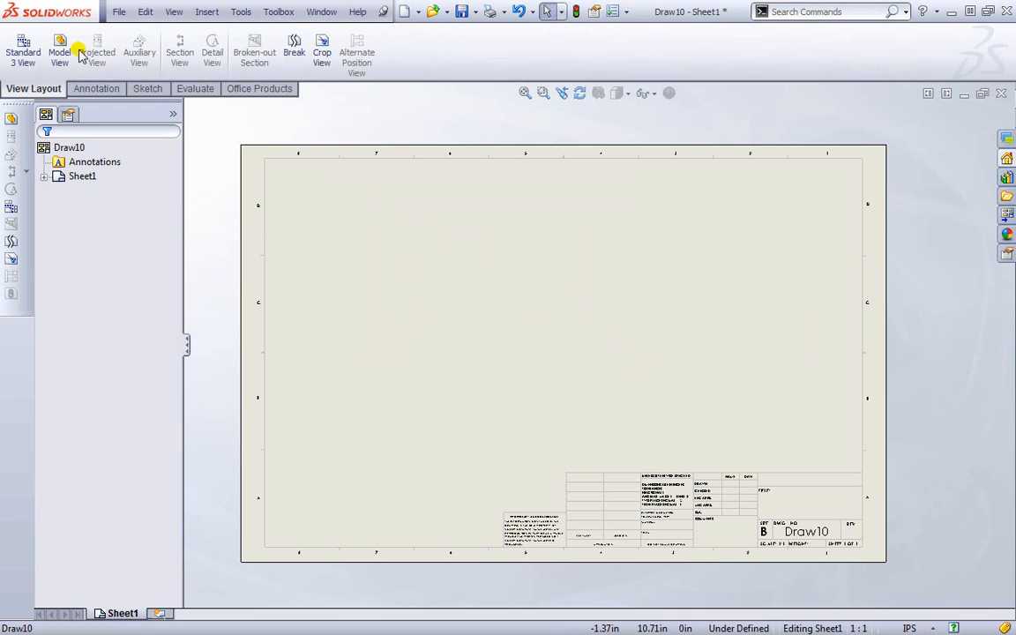
# Step: Start a Model View and load Pin.sldprt as its source part
pyautogui.click(60, 50)
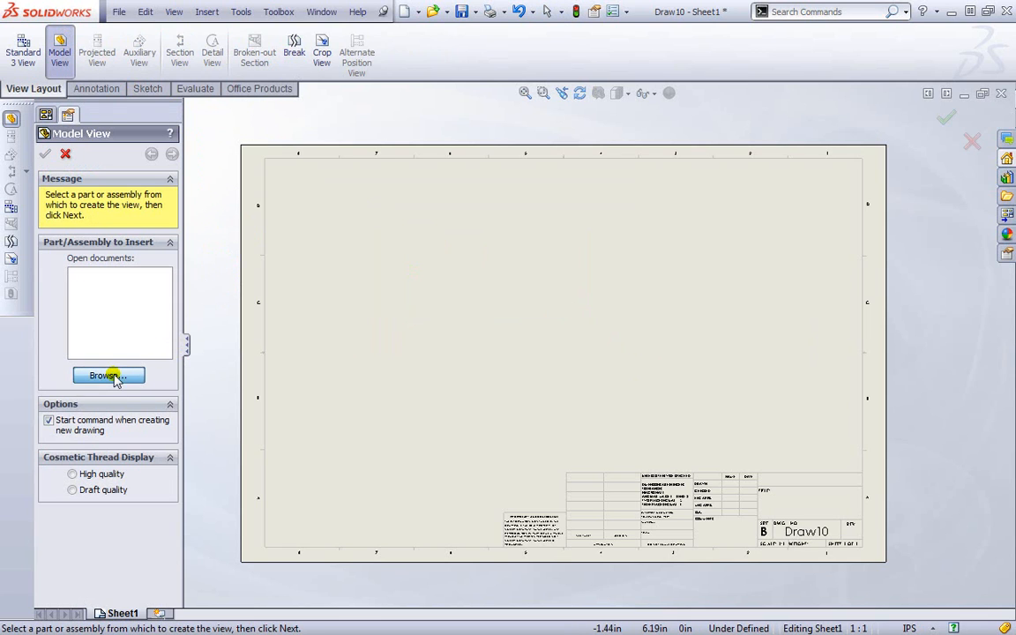
pyautogui.click(108, 374)
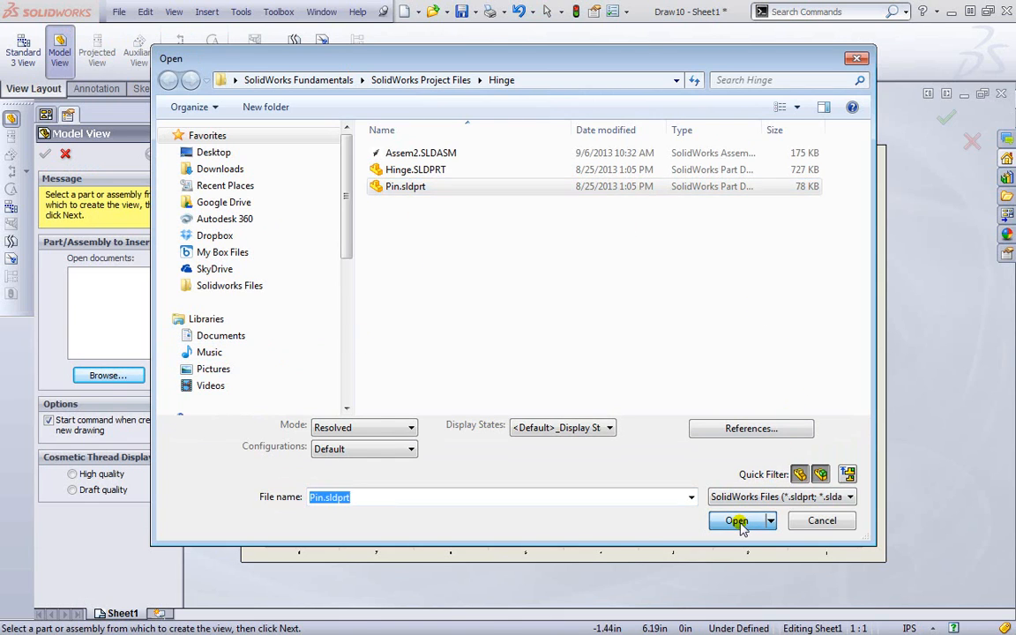
pyautogui.click(737, 520)
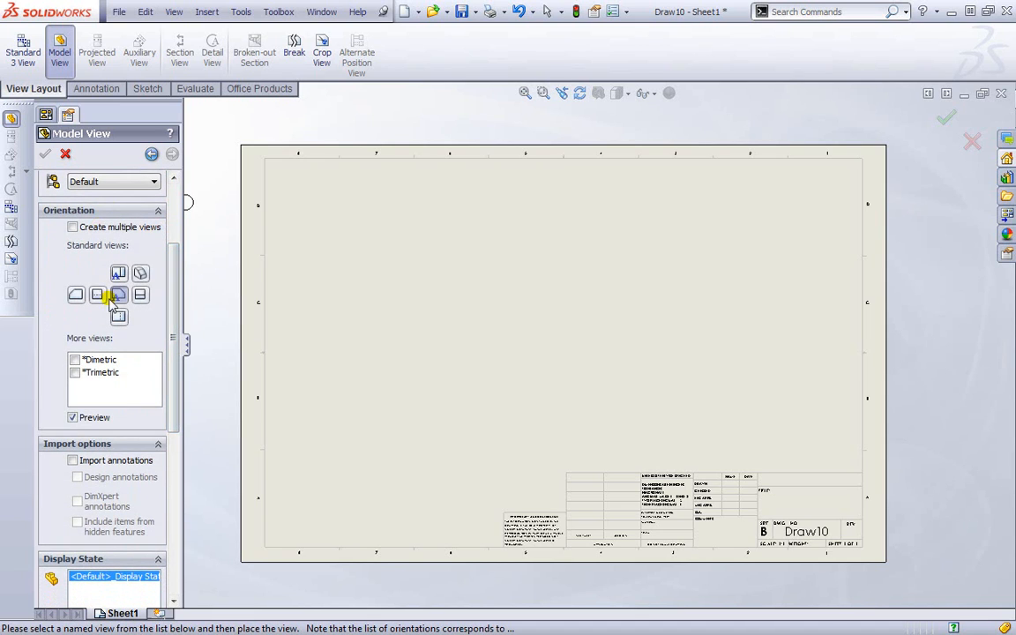
pyautogui.moveTo(116, 295)
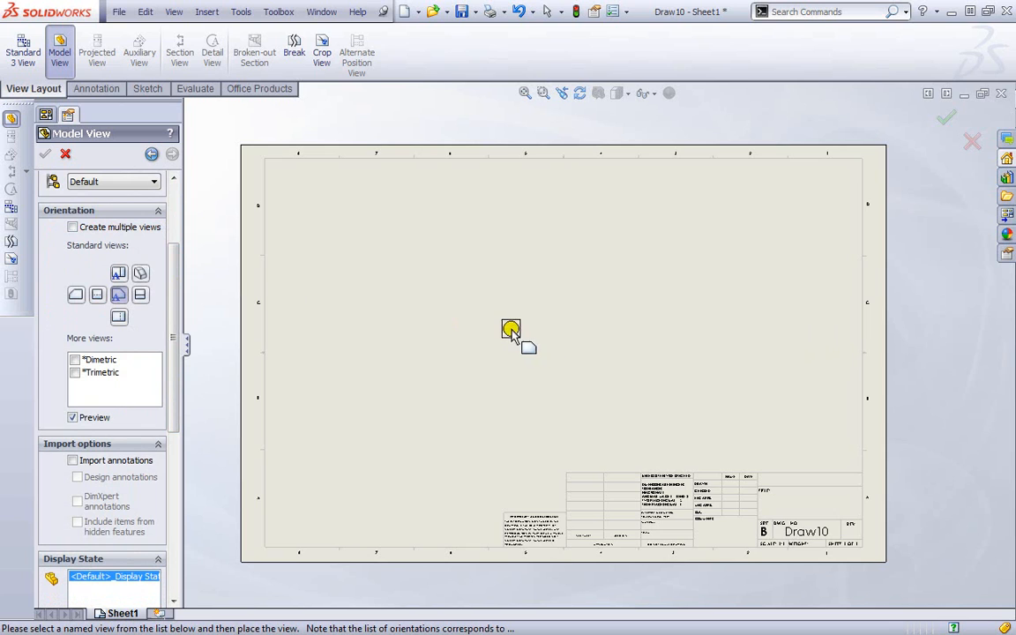
pyautogui.moveTo(515, 335)
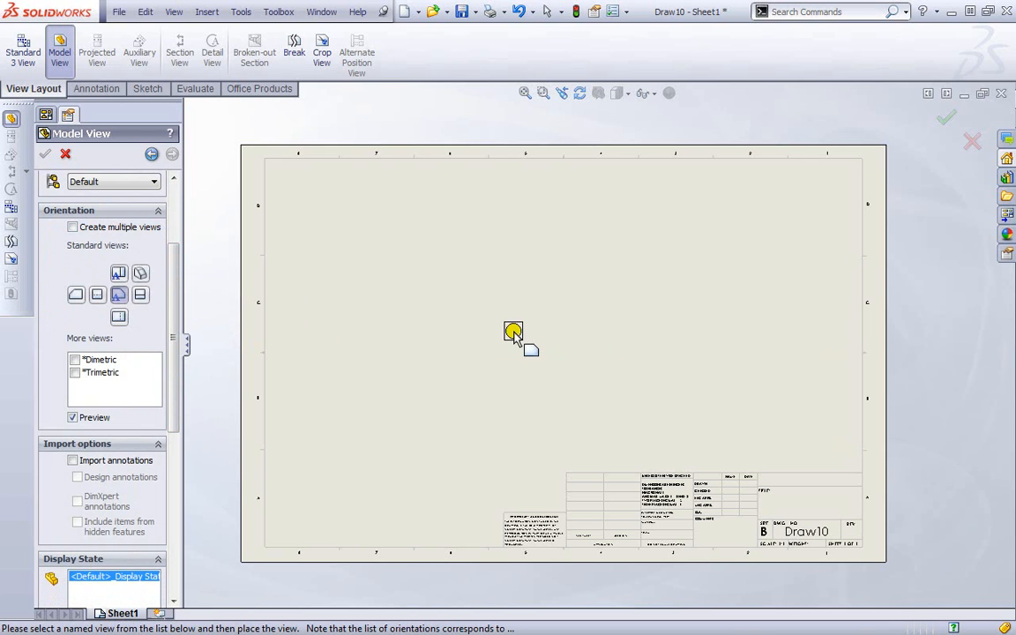
# Step: Place the Pin's base view near the centre of the sheet
pyautogui.click(513, 332)
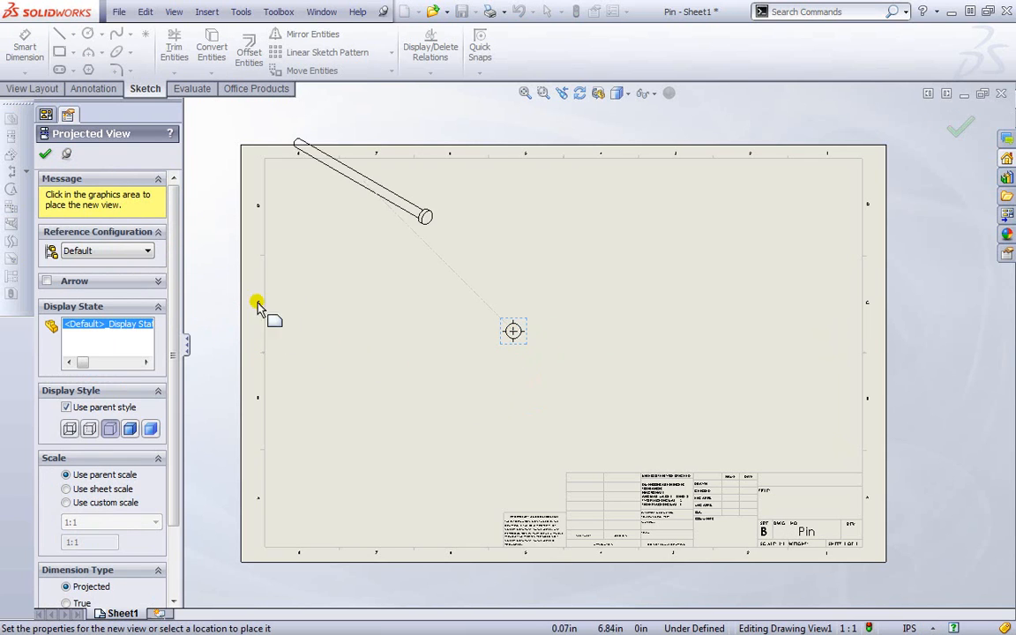
pyautogui.moveTo(547, 203)
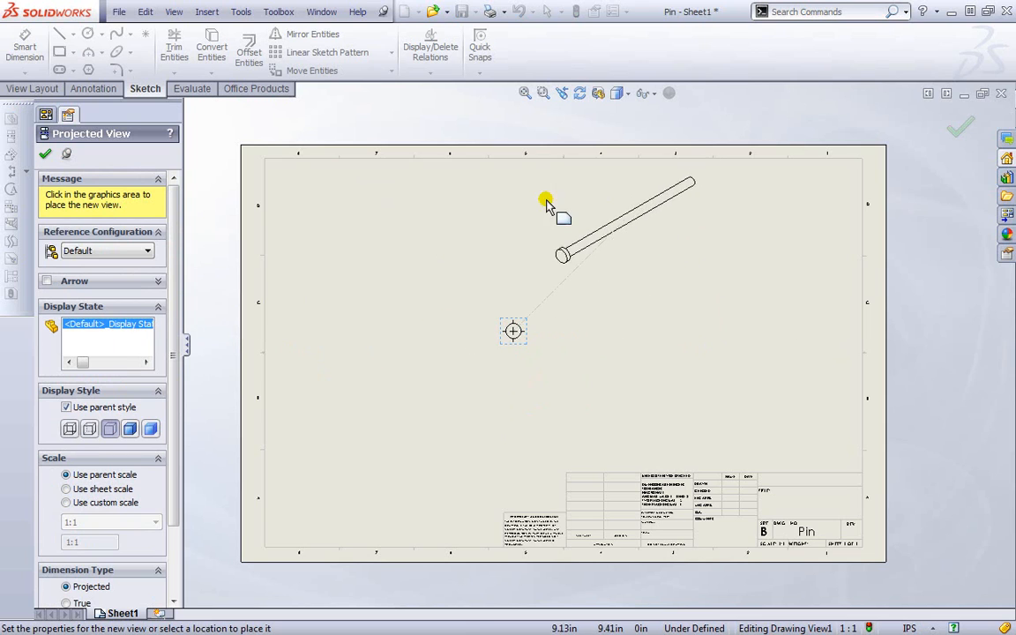
pyautogui.moveTo(422, 429)
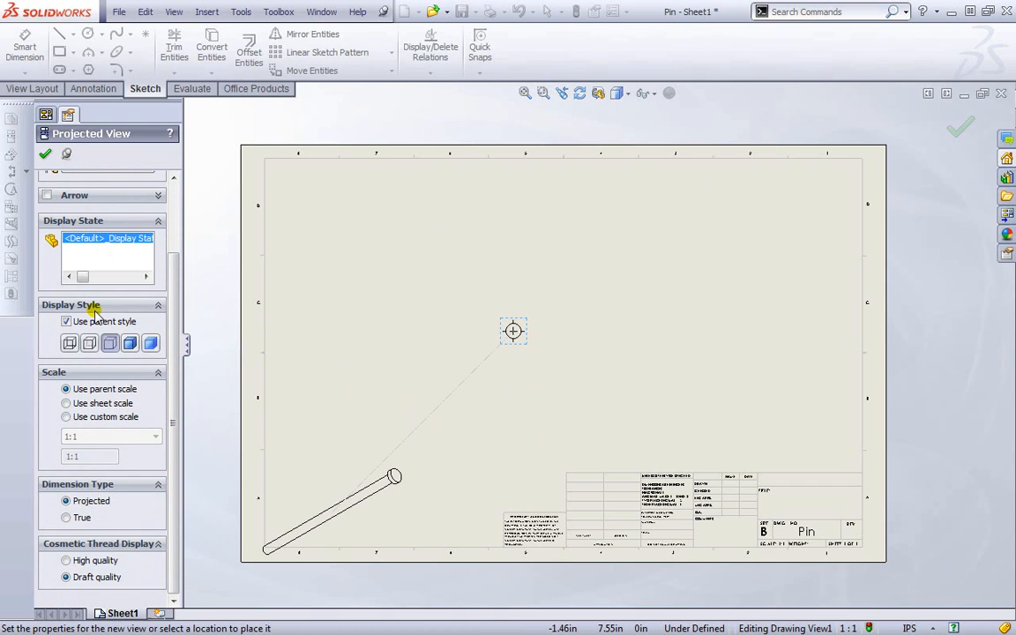
pyautogui.moveTo(130, 342)
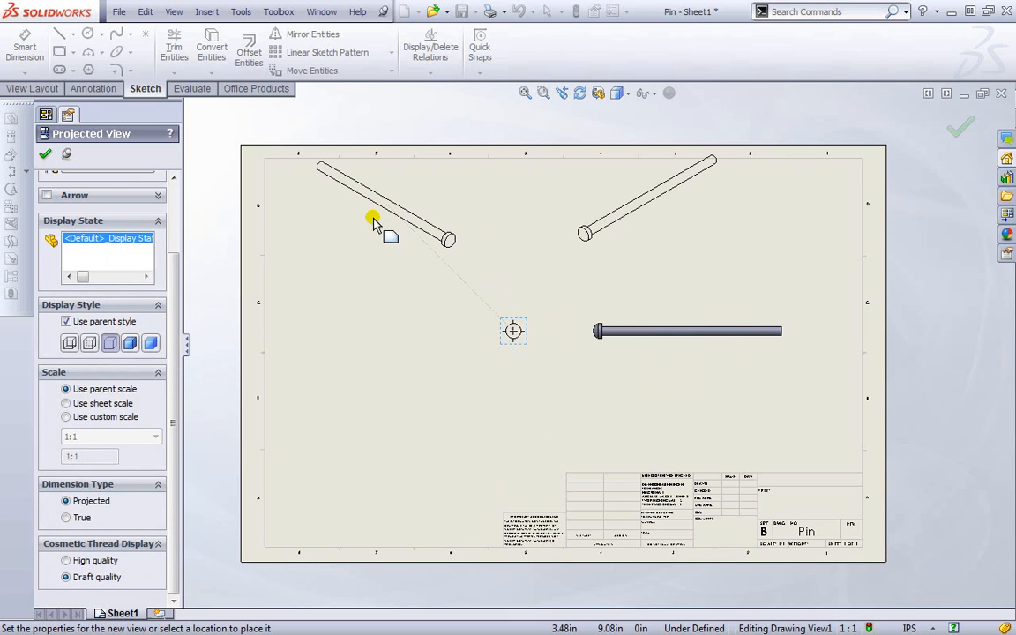
pyautogui.moveTo(332, 402)
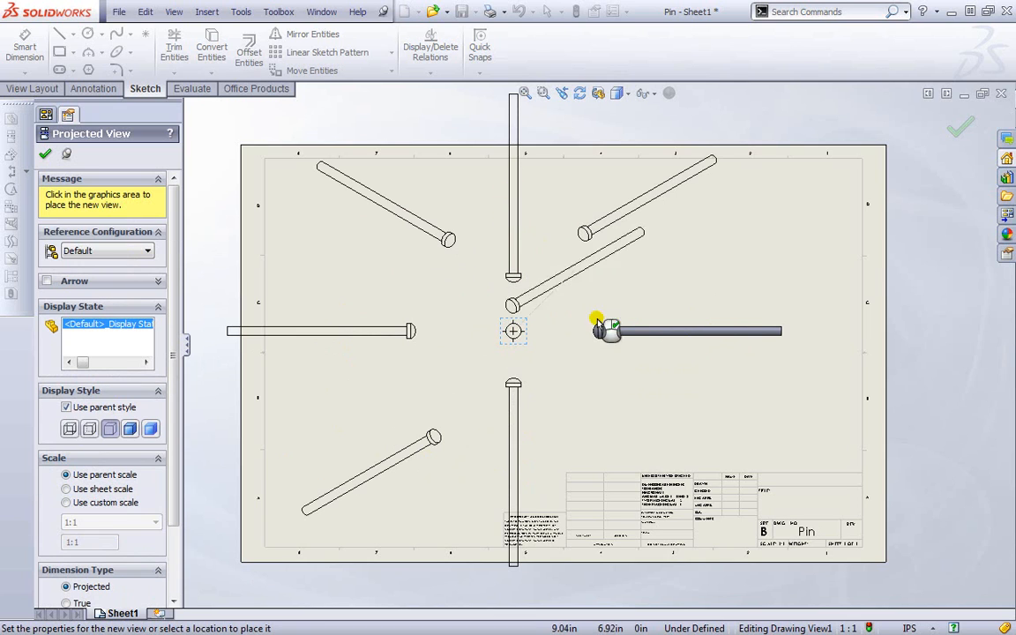
pyautogui.moveTo(424, 476)
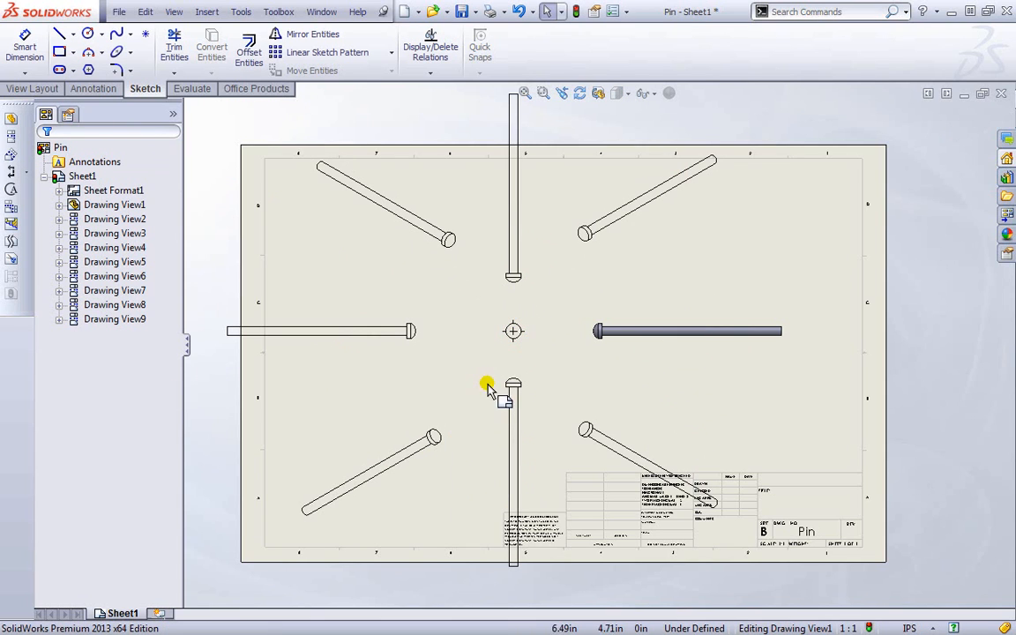
# Step: Delete an unwanted projected view of the pin, confirming the deletion
pyautogui.click(513, 332)
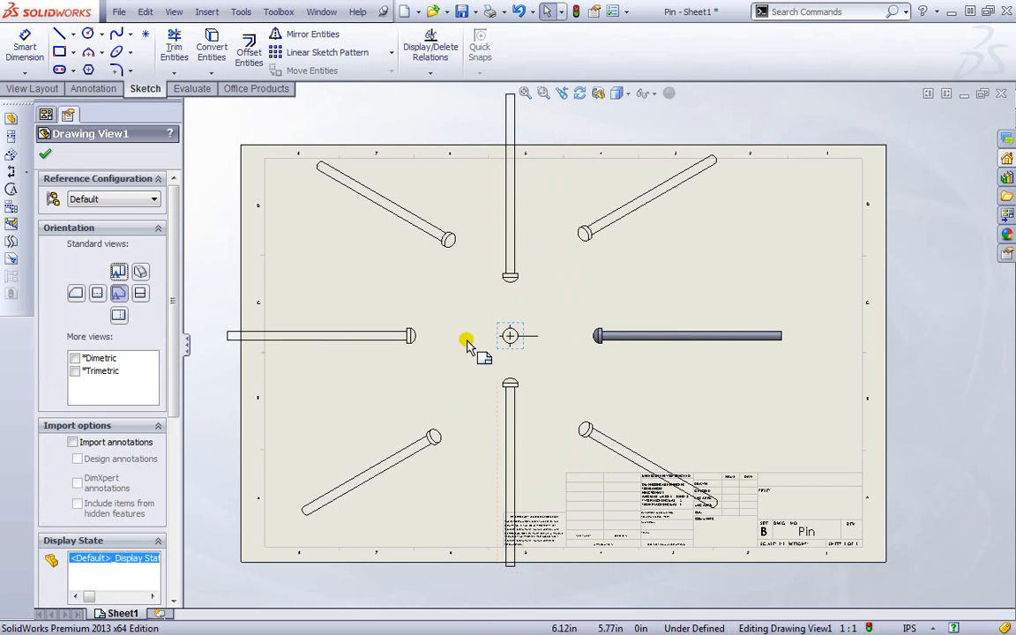
pyautogui.moveTo(544, 303)
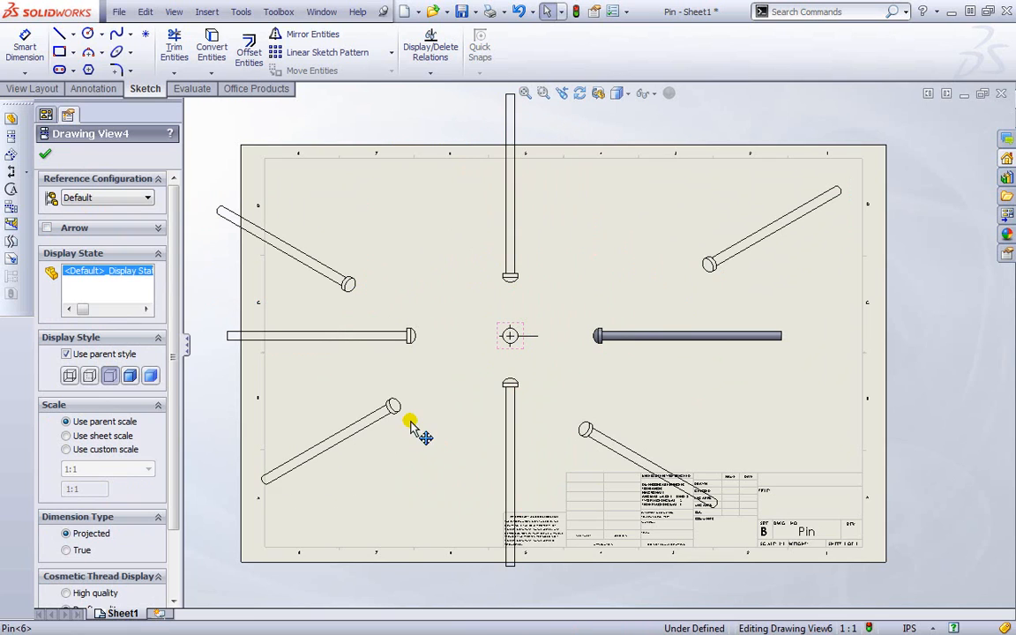
pyautogui.press('Delete')
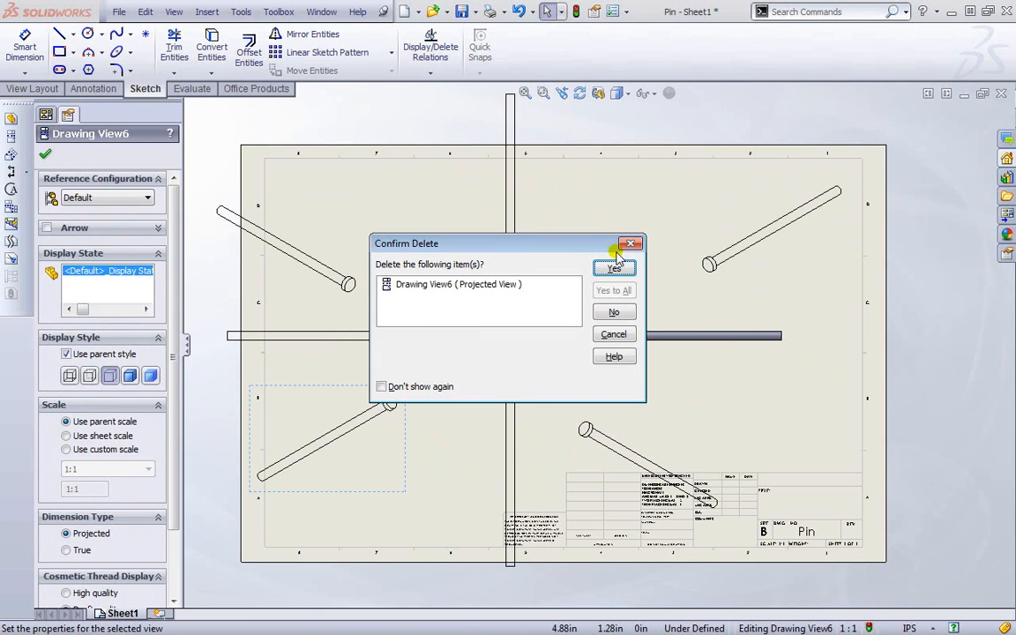
pyautogui.click(614, 268)
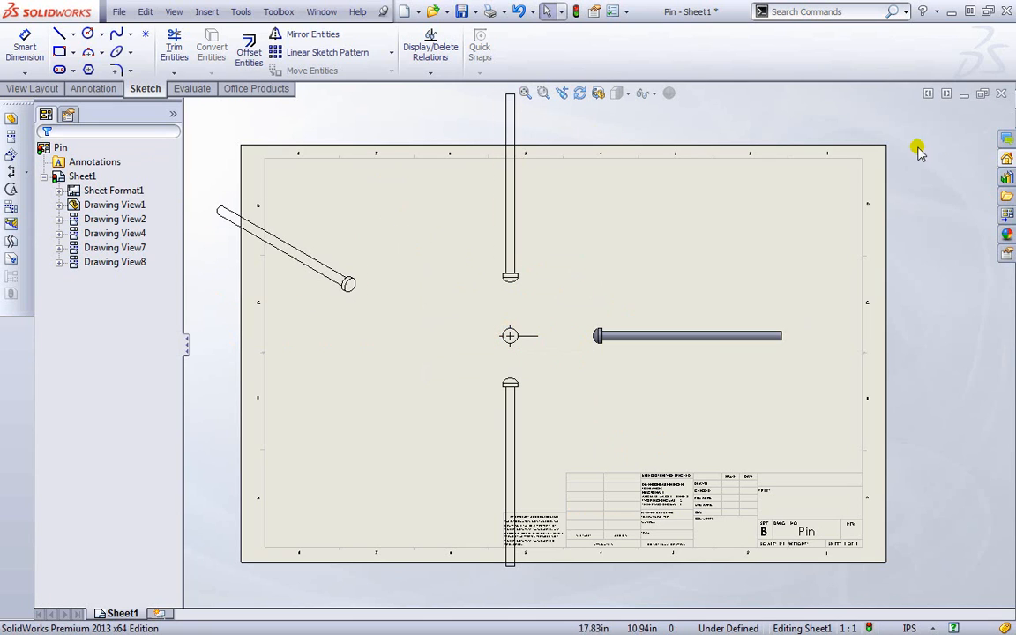
pyautogui.moveTo(120, 10)
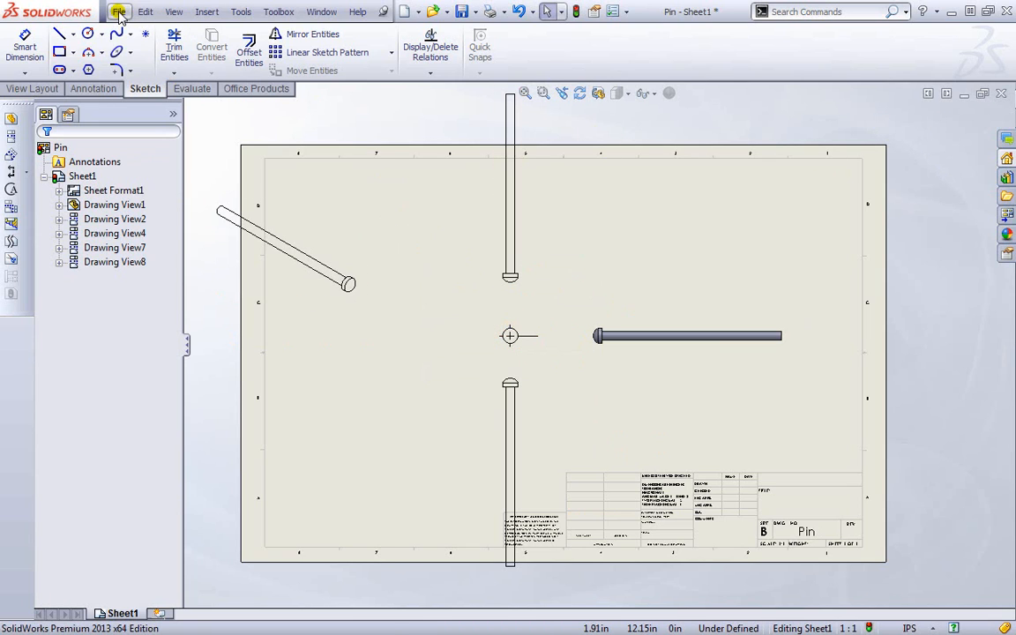
# Step: Open Hinge.SLDPRT from the Hinge folder and return to the File menu
pyautogui.click(118, 11)
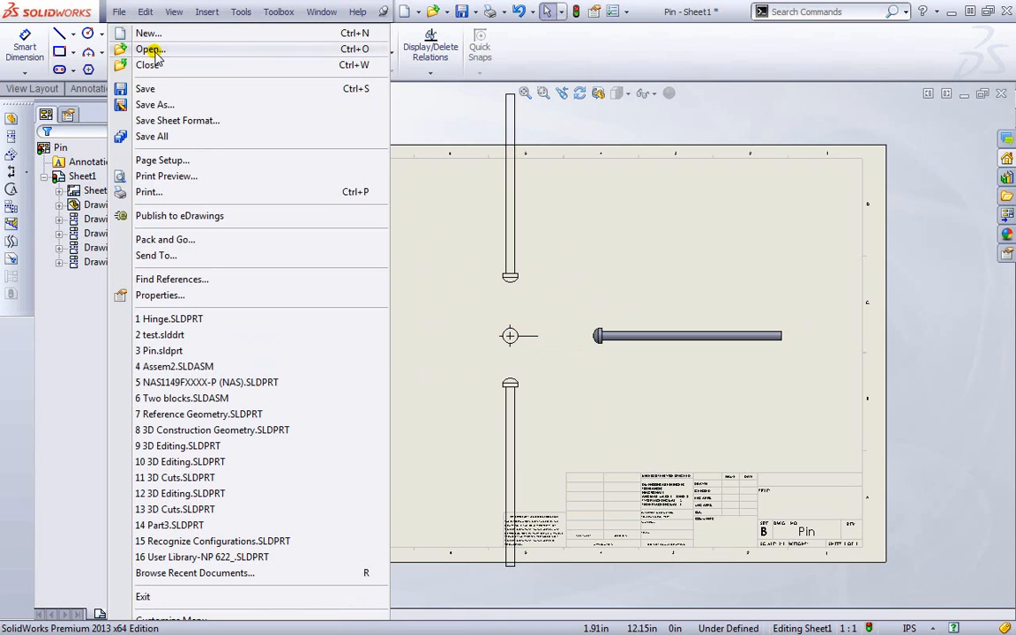
pyautogui.click(148, 49)
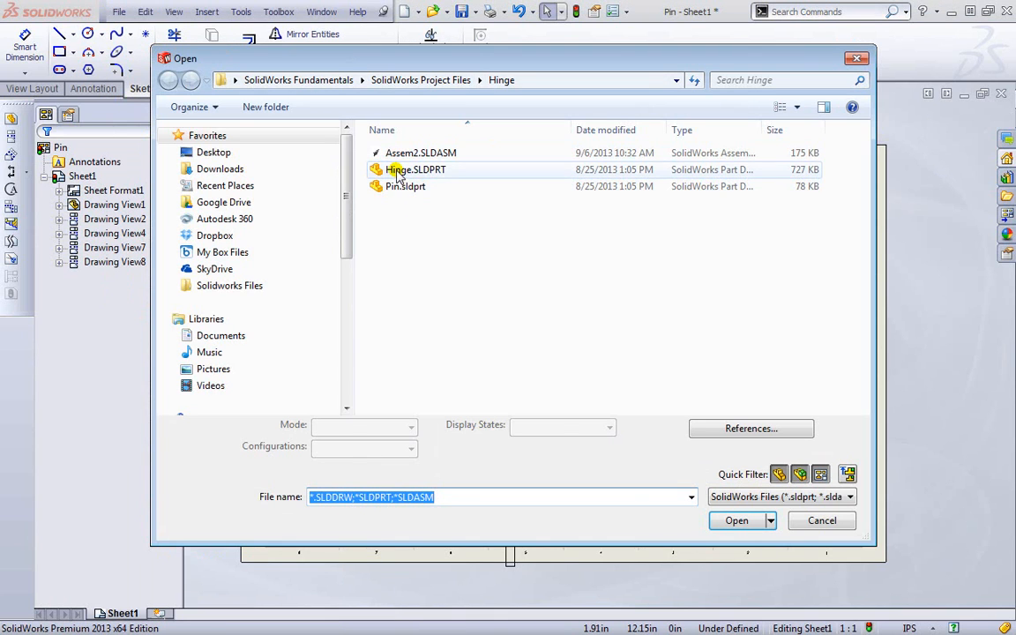
pyautogui.click(738, 520)
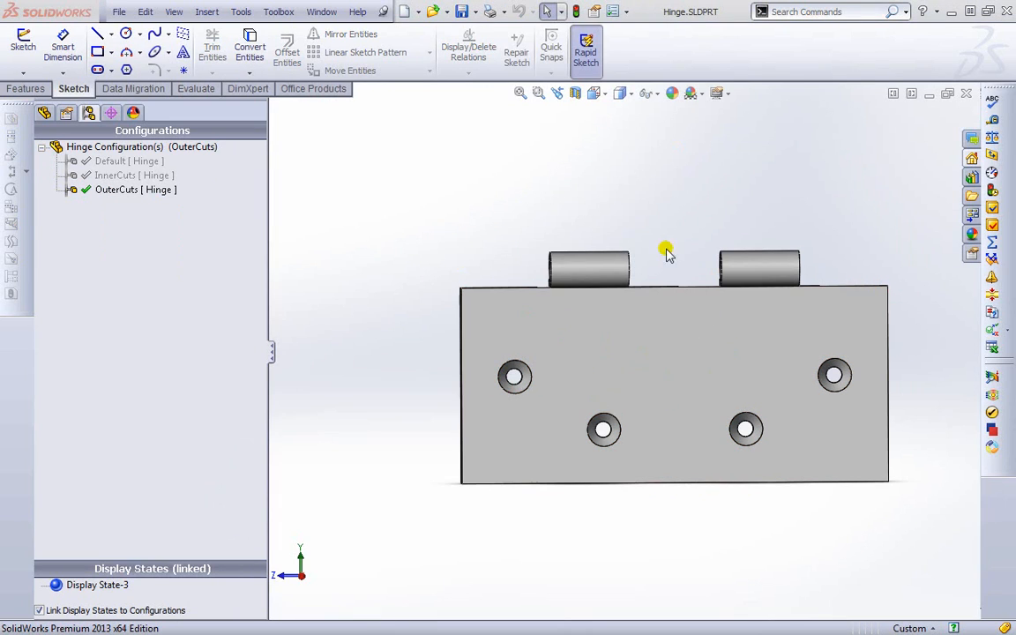
pyautogui.moveTo(469, 209)
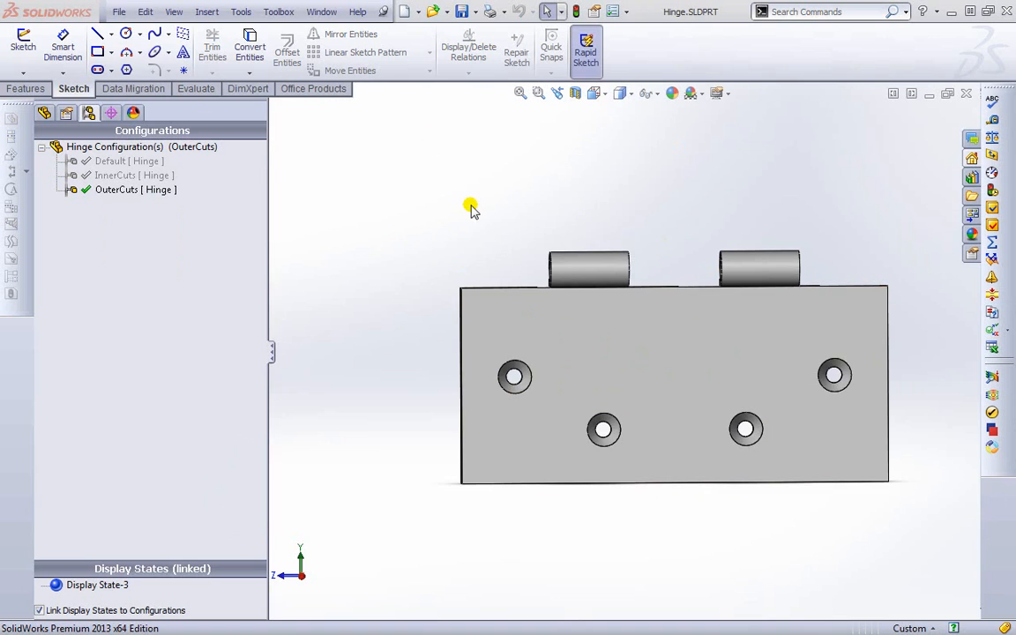
pyautogui.moveTo(367, 223)
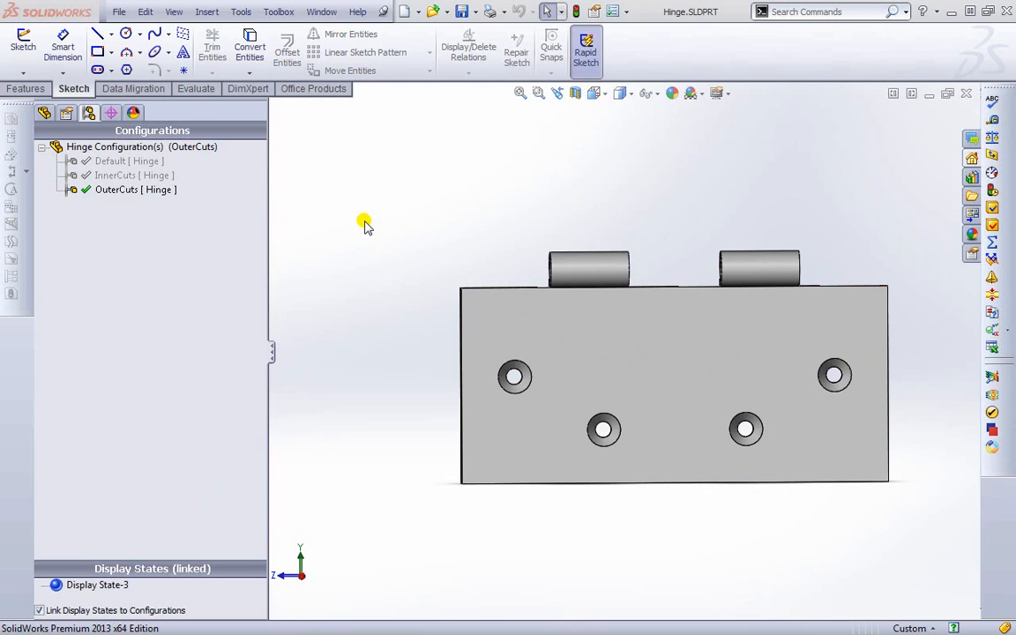
pyautogui.click(119, 10)
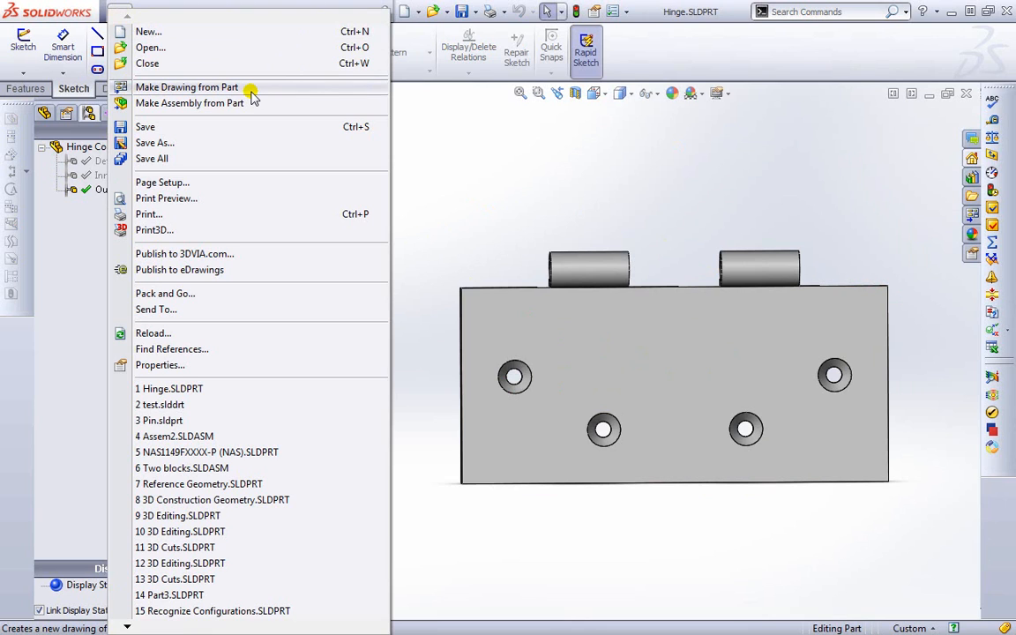
# Step: Make a drawing from the Hinge part on a B (ANSI) Landscape sheet
pyautogui.click(187, 87)
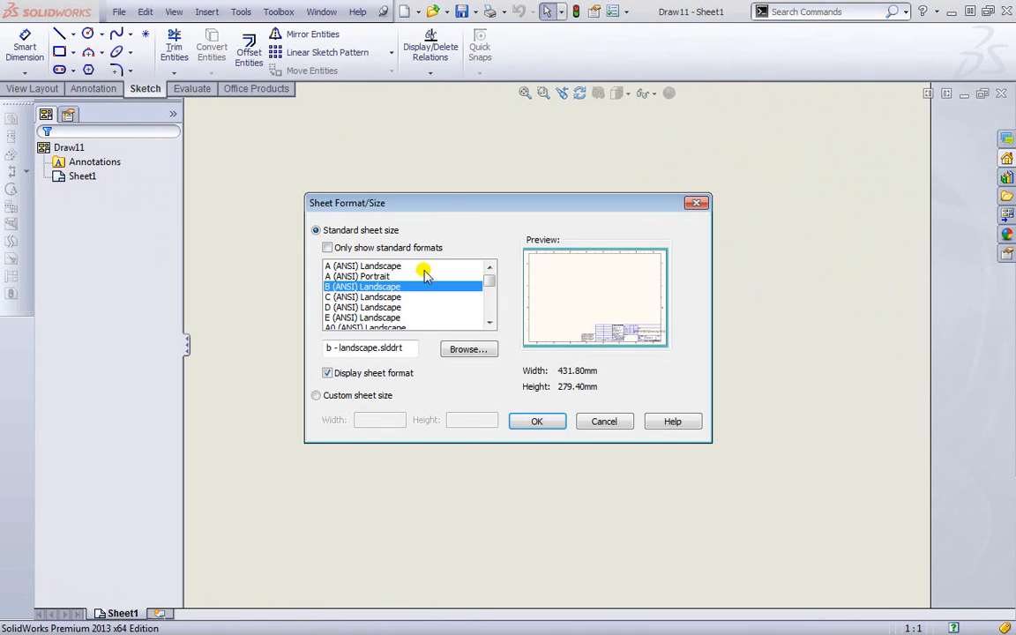
pyautogui.moveTo(392, 321)
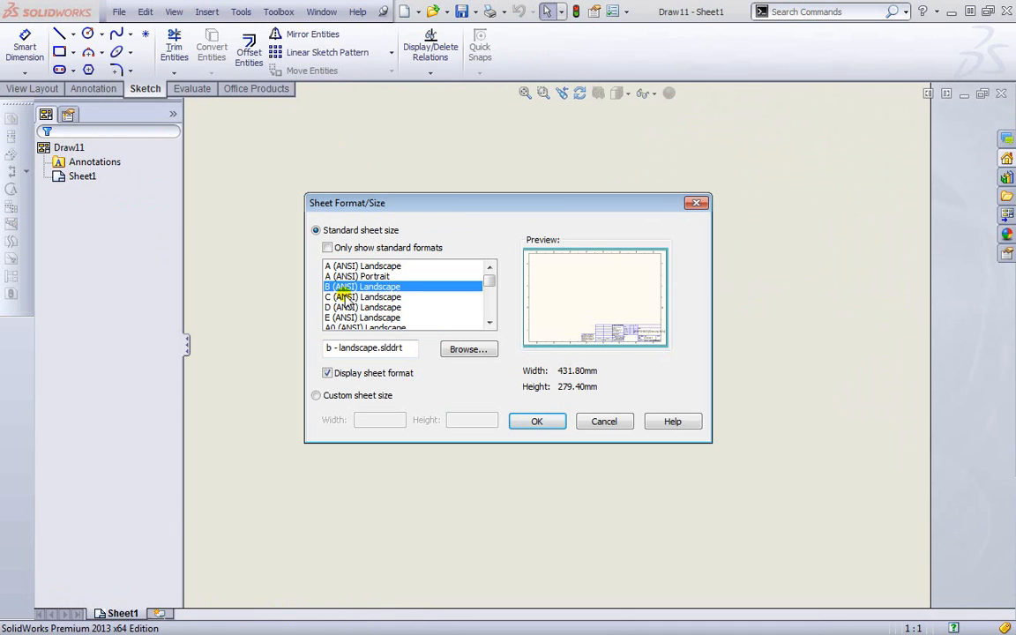
pyautogui.click(537, 420)
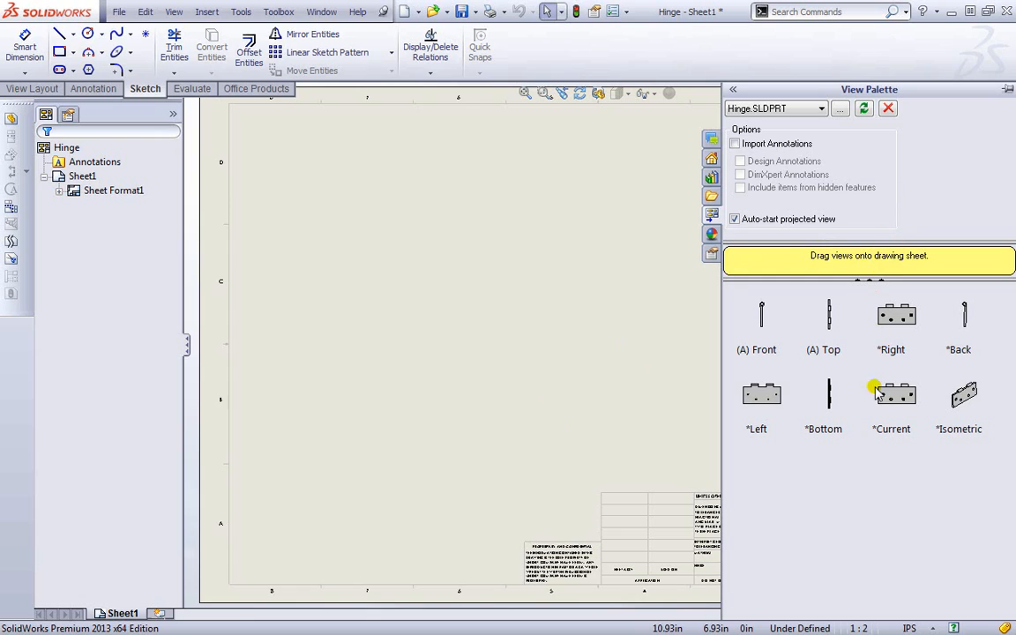
pyautogui.moveTo(900, 303)
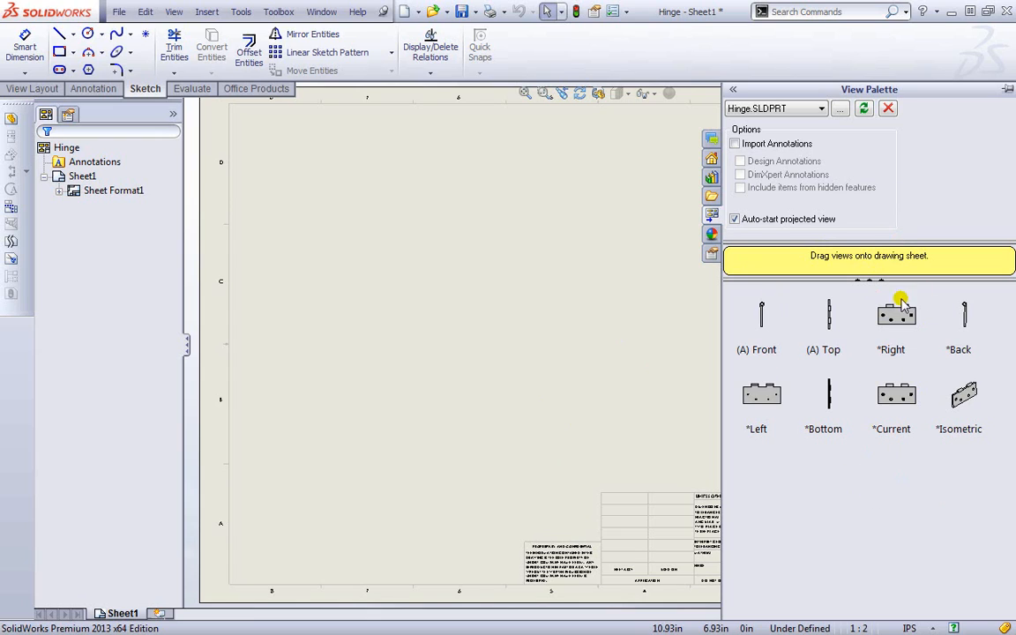
pyautogui.moveTo(896, 402)
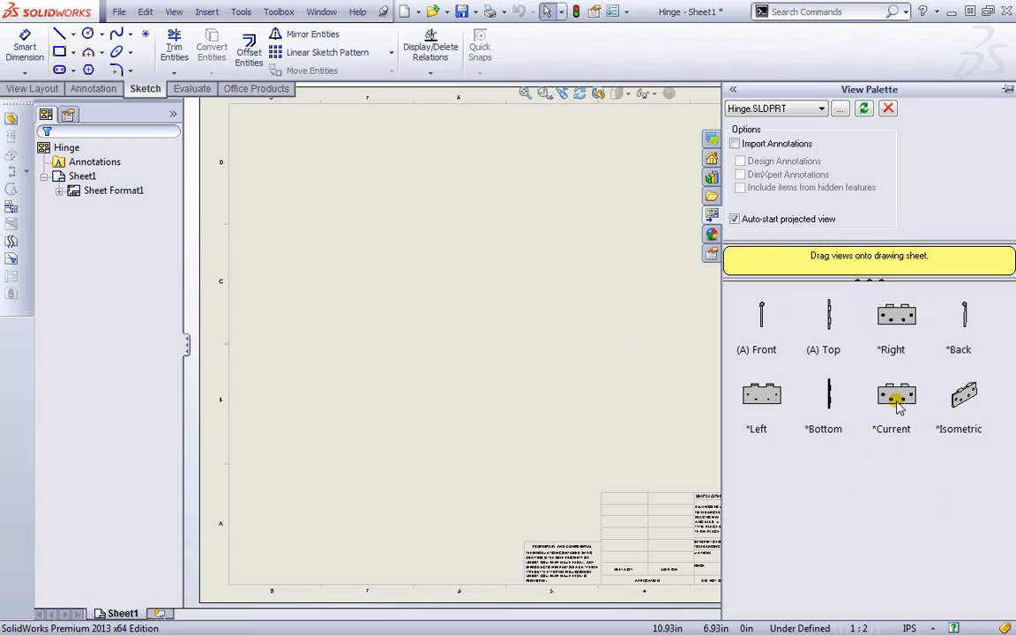
pyautogui.moveTo(902, 455)
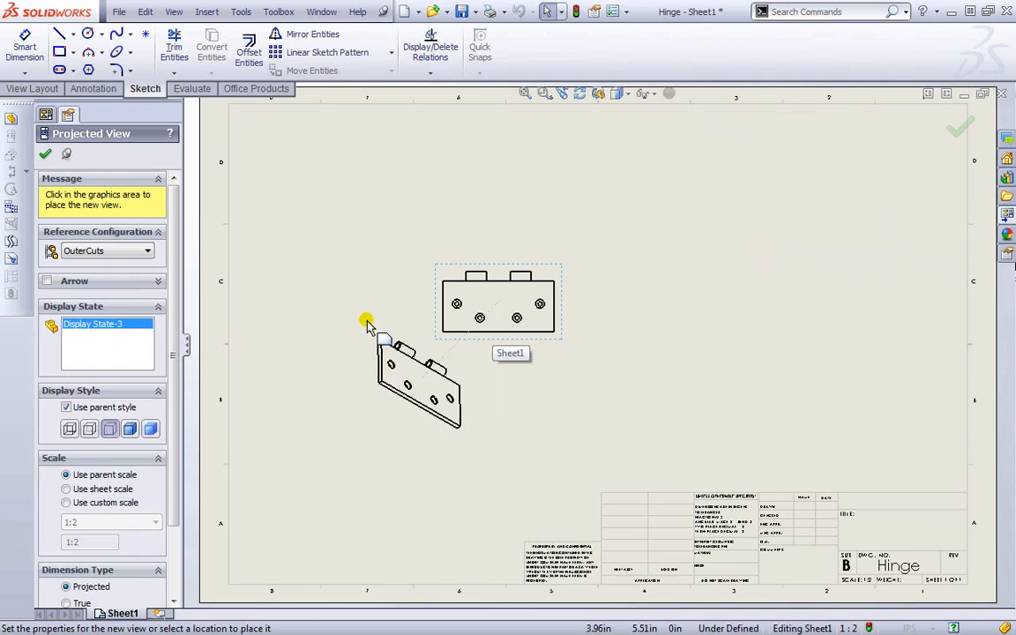
pyautogui.moveTo(762, 236)
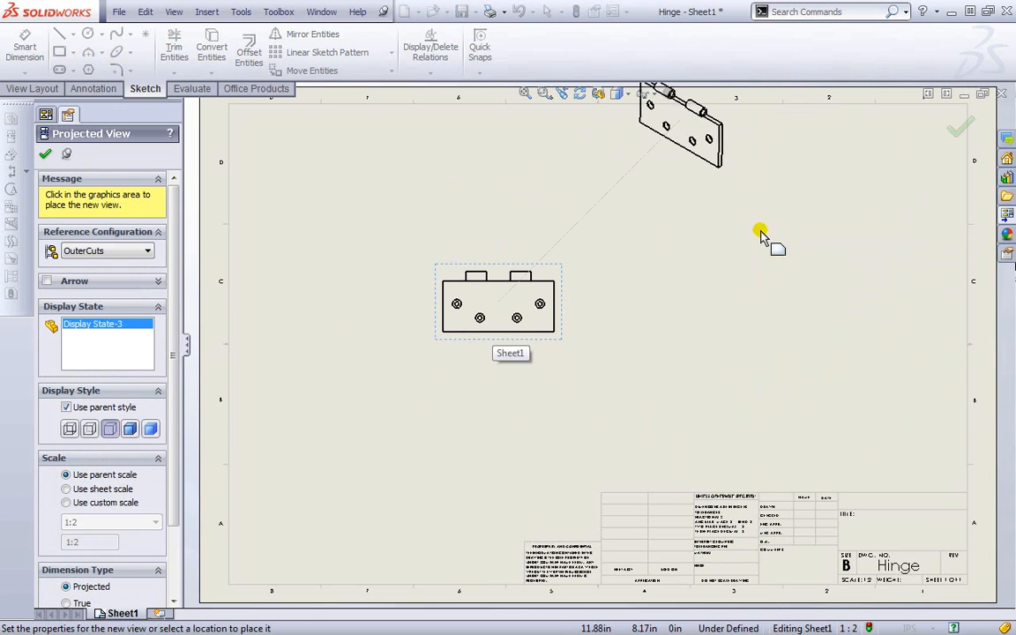
pyautogui.moveTo(808, 339)
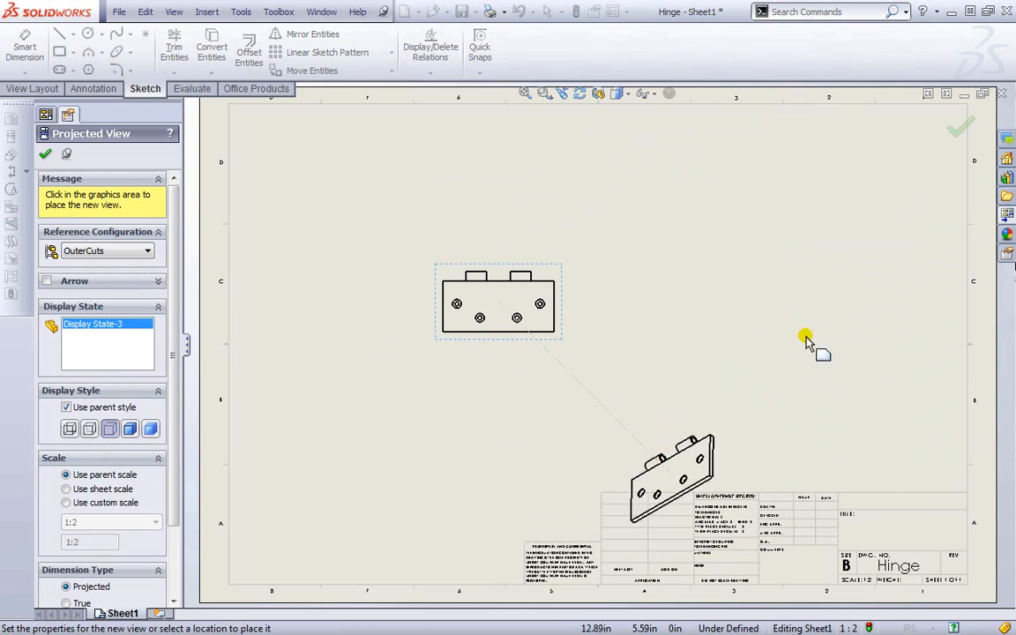
pyautogui.moveTo(628, 416)
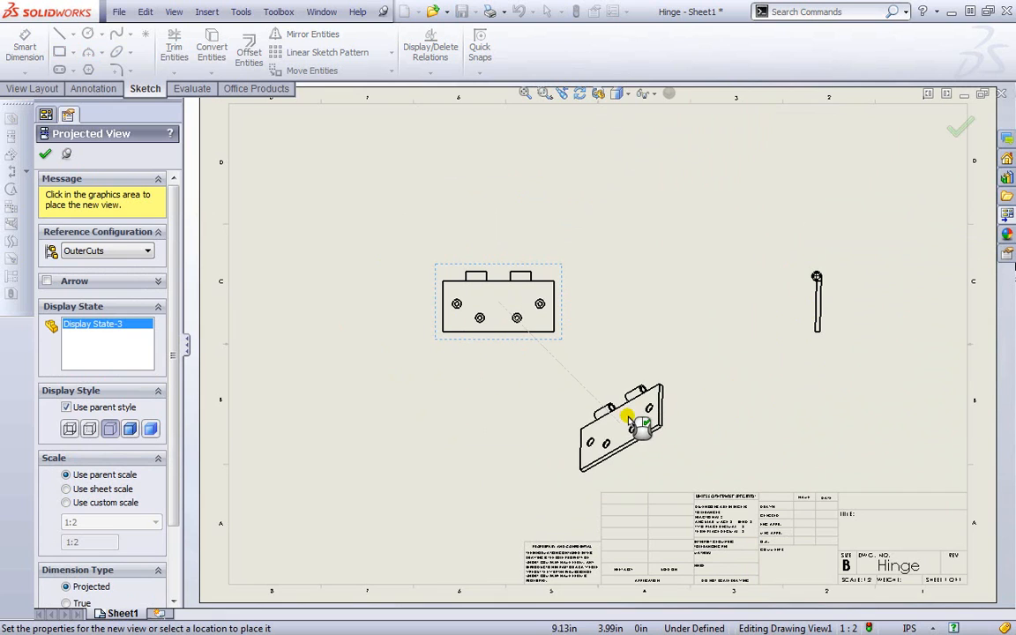
# Step: Place an angled projected view of the Hinge at upper left and finish projecting views
pyautogui.scroll(-3)
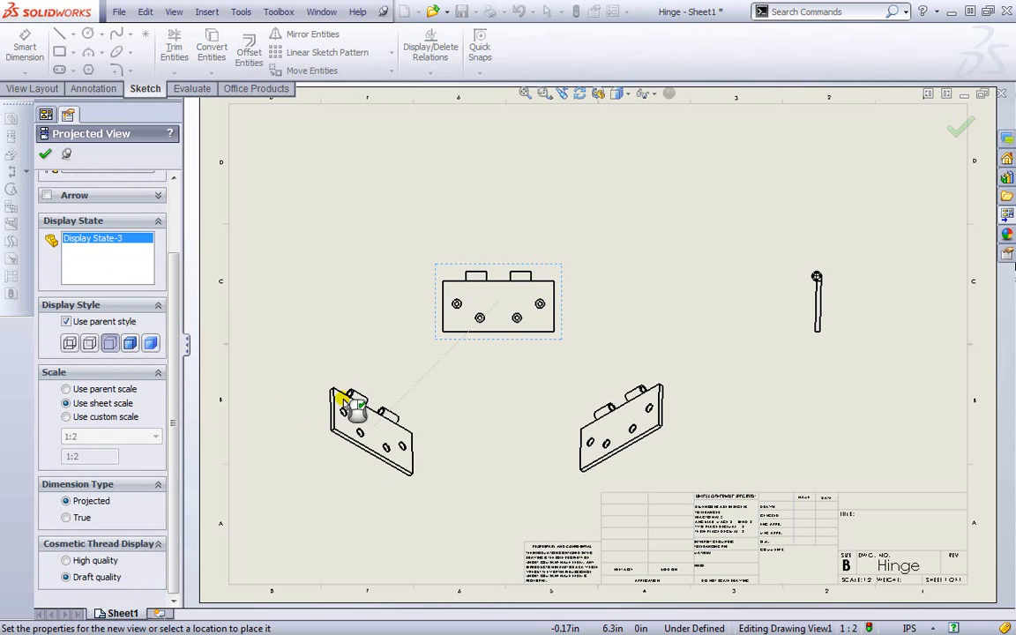
pyautogui.moveTo(745, 350)
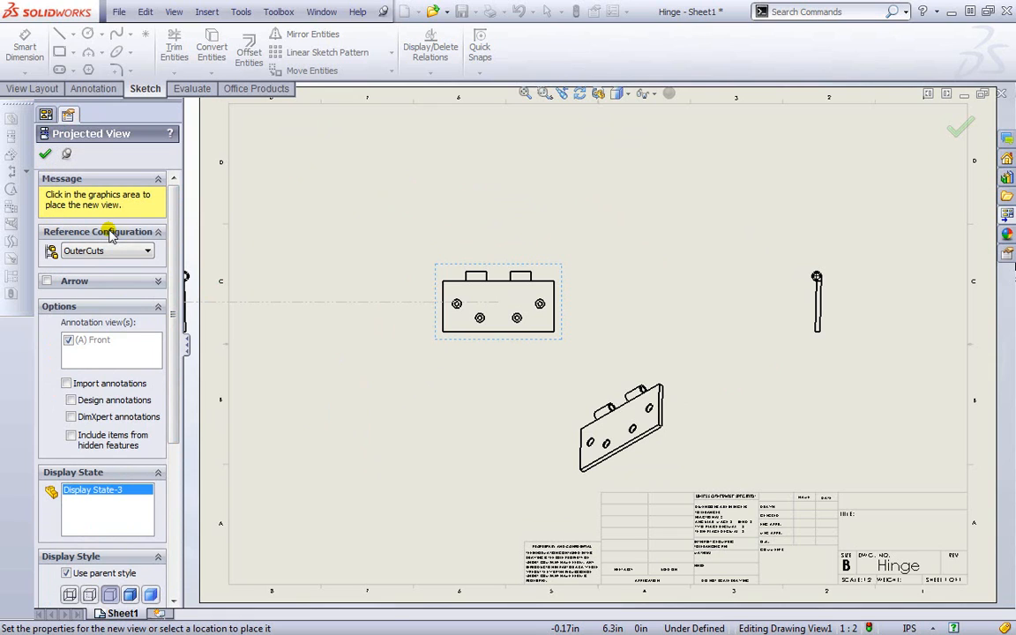
pyautogui.click(106, 251)
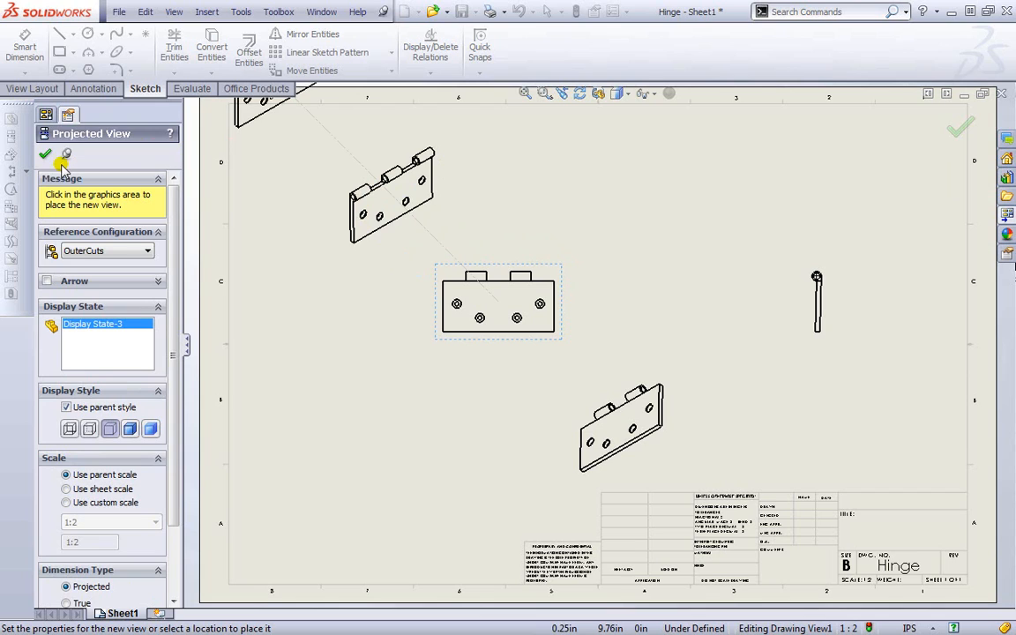
pyautogui.click(46, 156)
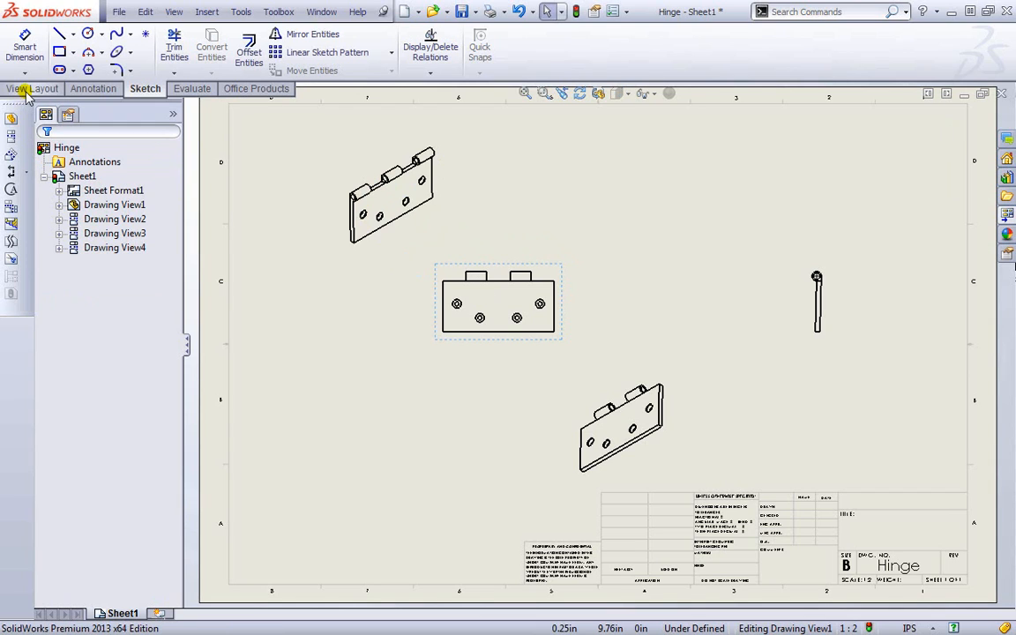
pyautogui.click(34, 88)
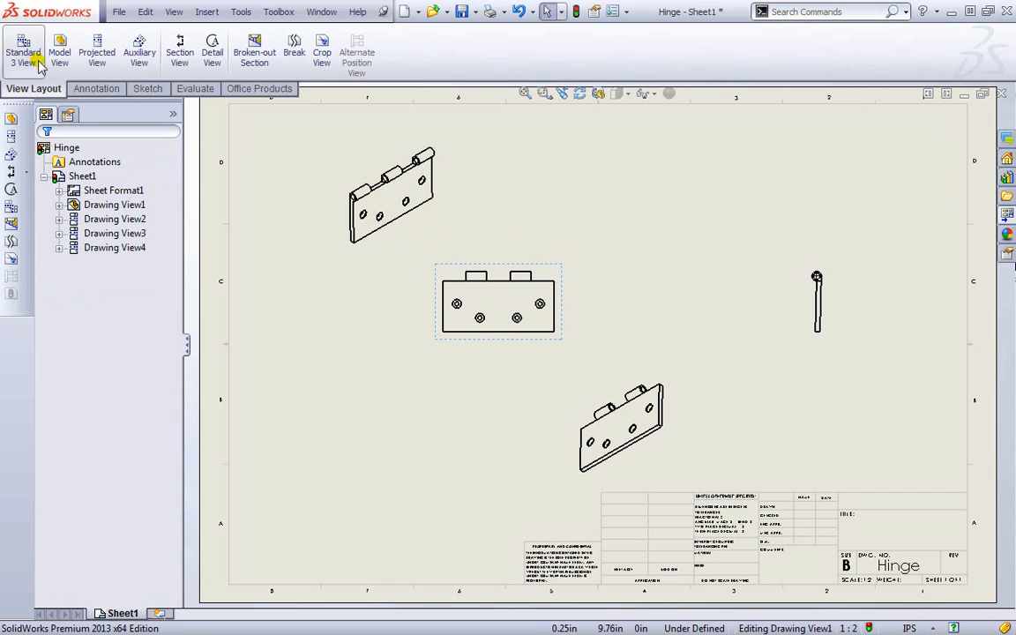
pyautogui.moveTo(97, 50)
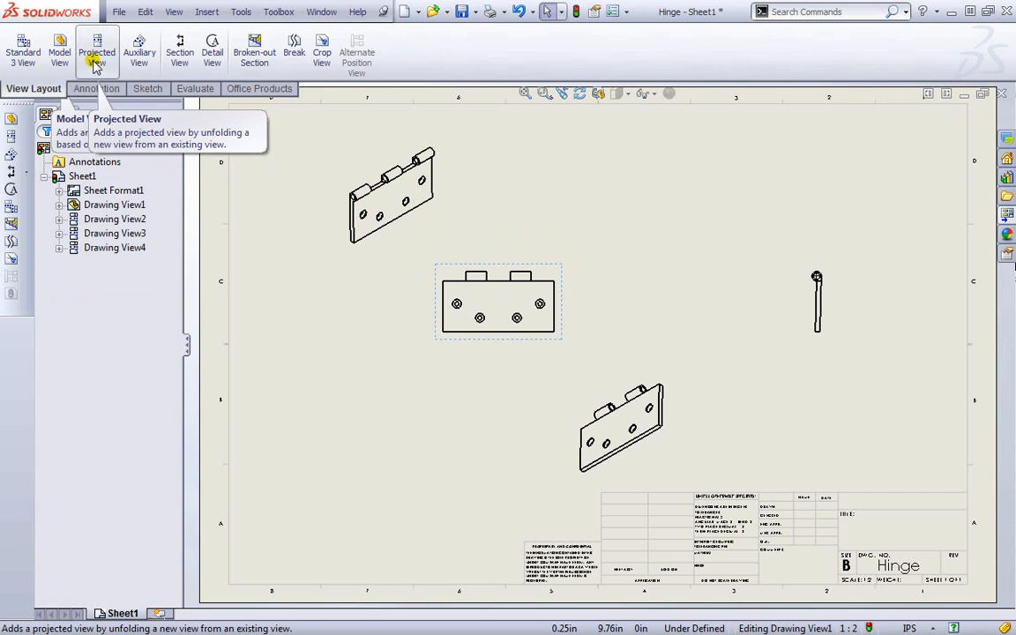
pyautogui.moveTo(180, 50)
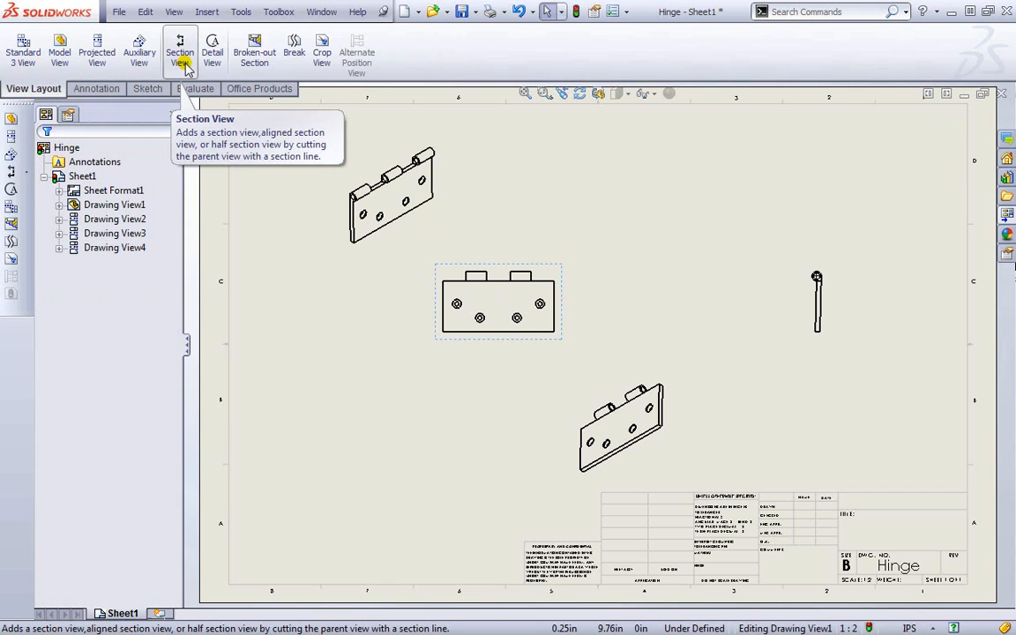
pyautogui.moveTo(254, 50)
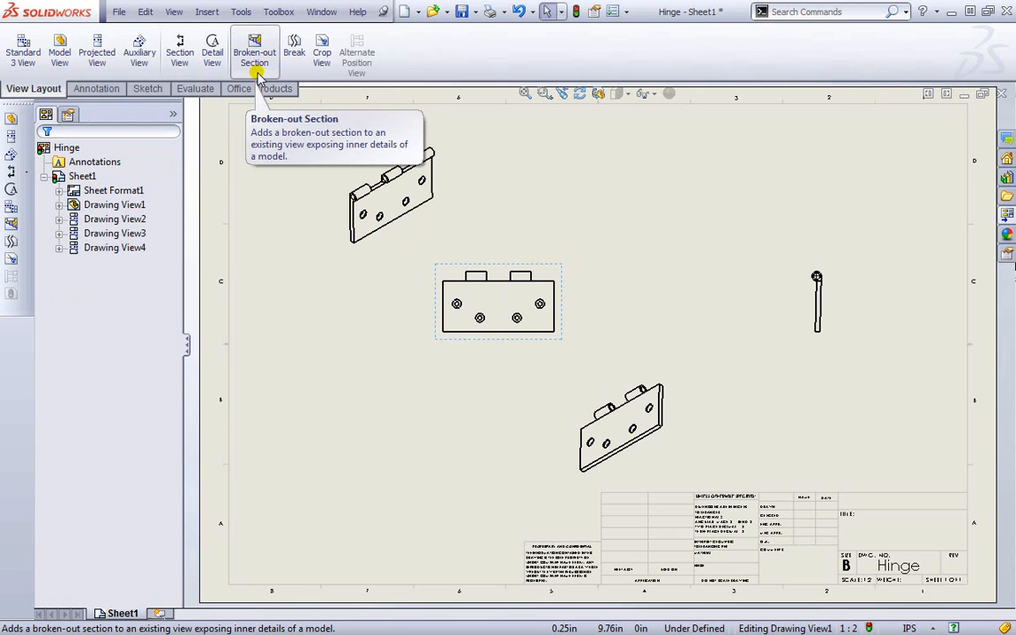
pyautogui.moveTo(295, 50)
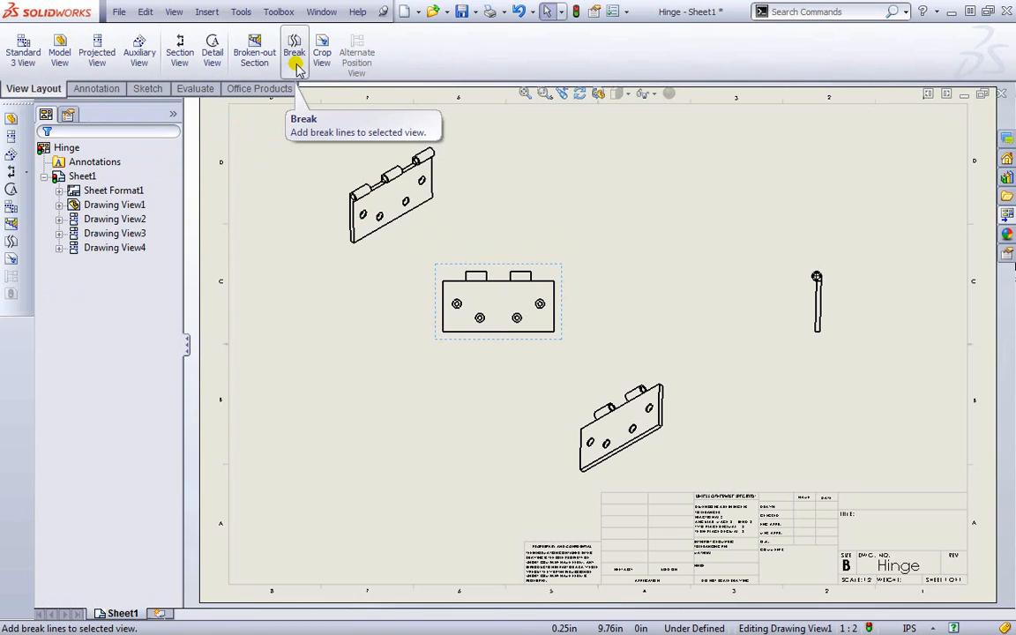
pyautogui.moveTo(197, 141)
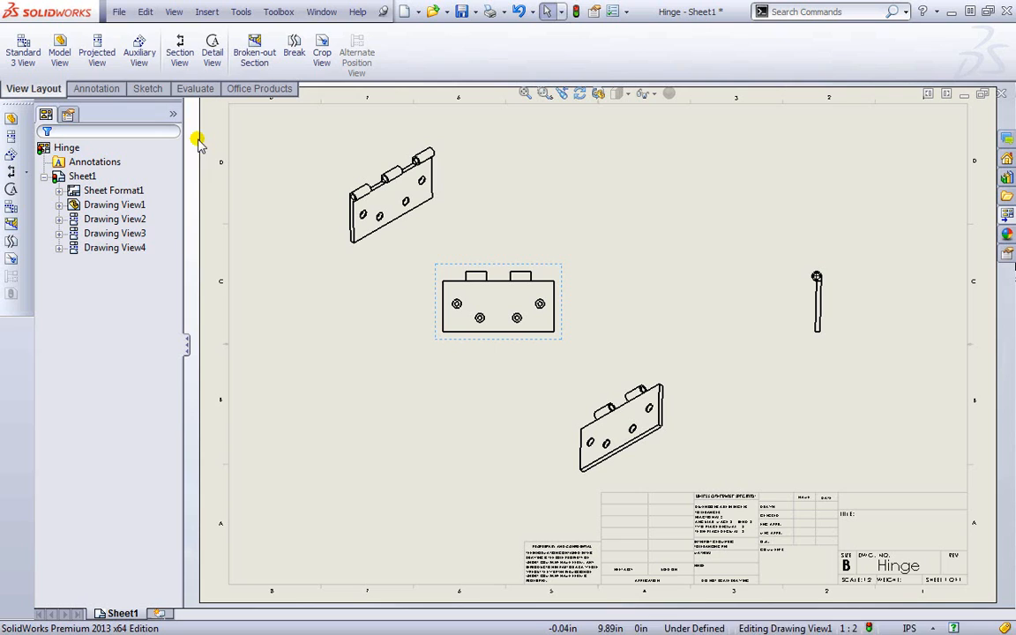
pyautogui.moveTo(180, 46)
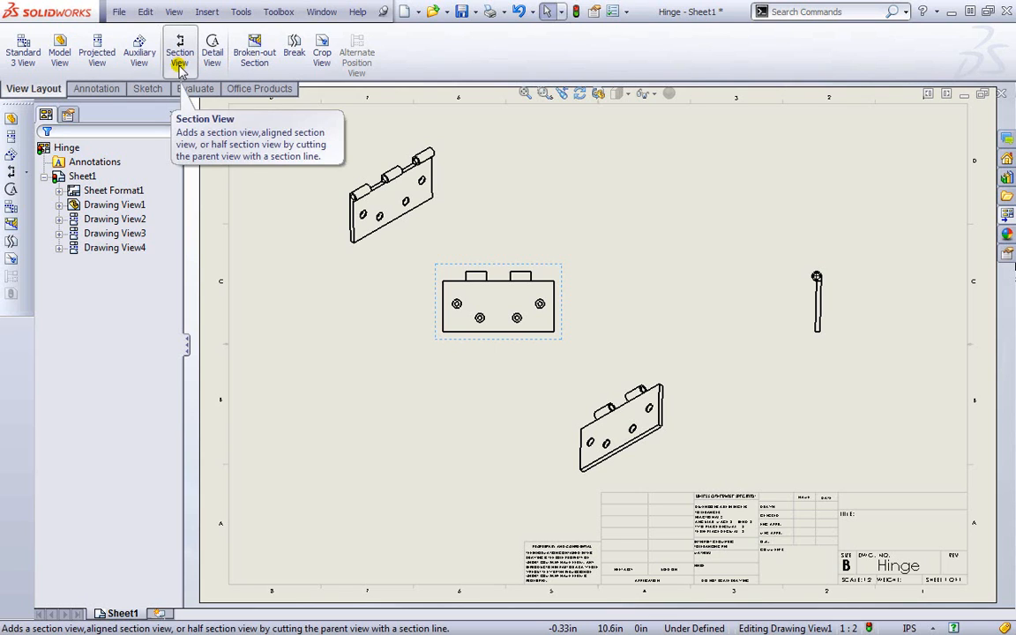
# Step: Cut a vertical section line through the main view and place Section View A-A beside it
pyautogui.click(180, 44)
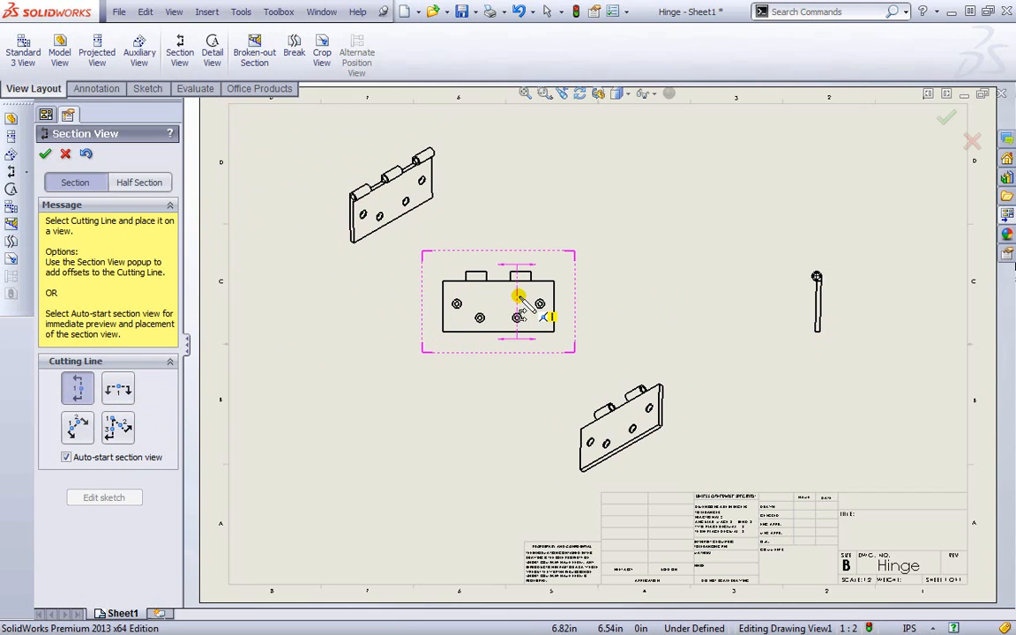
pyautogui.click(518, 303)
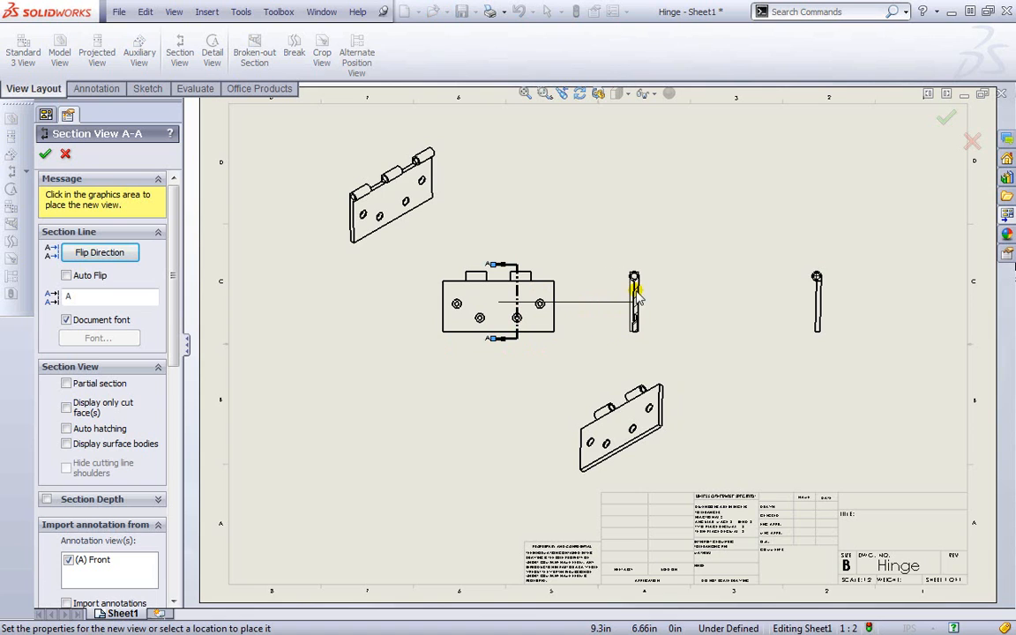
pyautogui.click(635, 303)
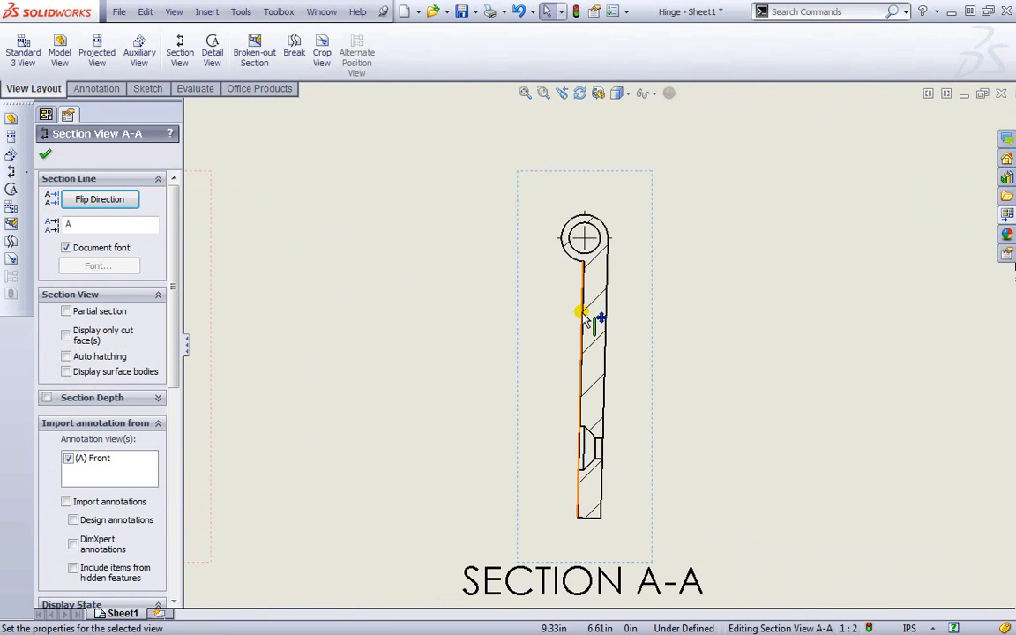
pyautogui.moveTo(582, 314); pyautogui.dragTo(597, 450)
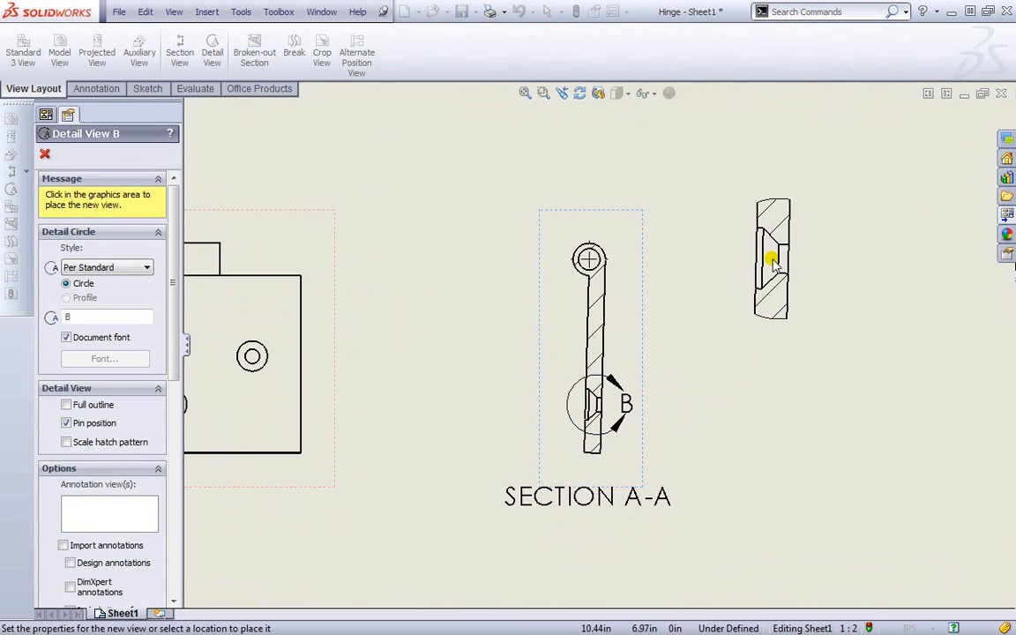
# Step: Place Detail View B right of Section A-A at custom scale 1:1
pyautogui.click(773, 388)
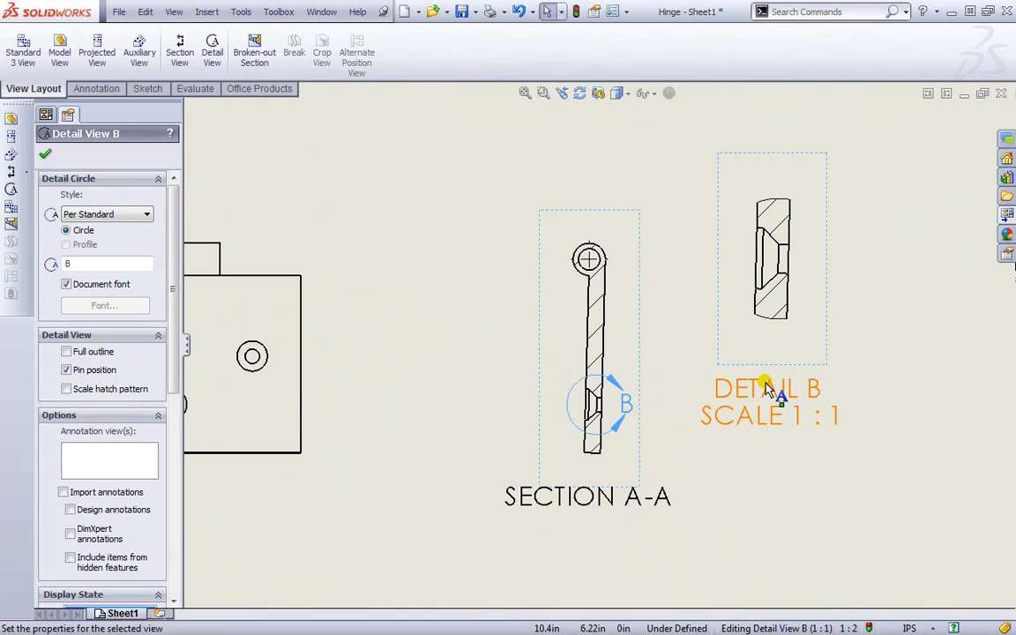
pyautogui.scroll(-3)
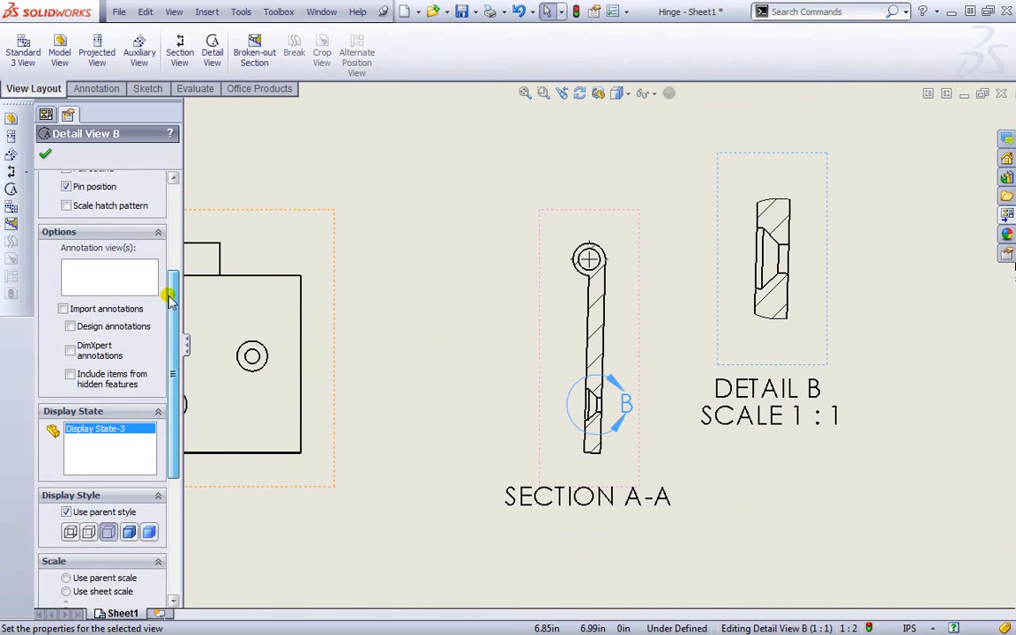
pyautogui.scroll(-3)
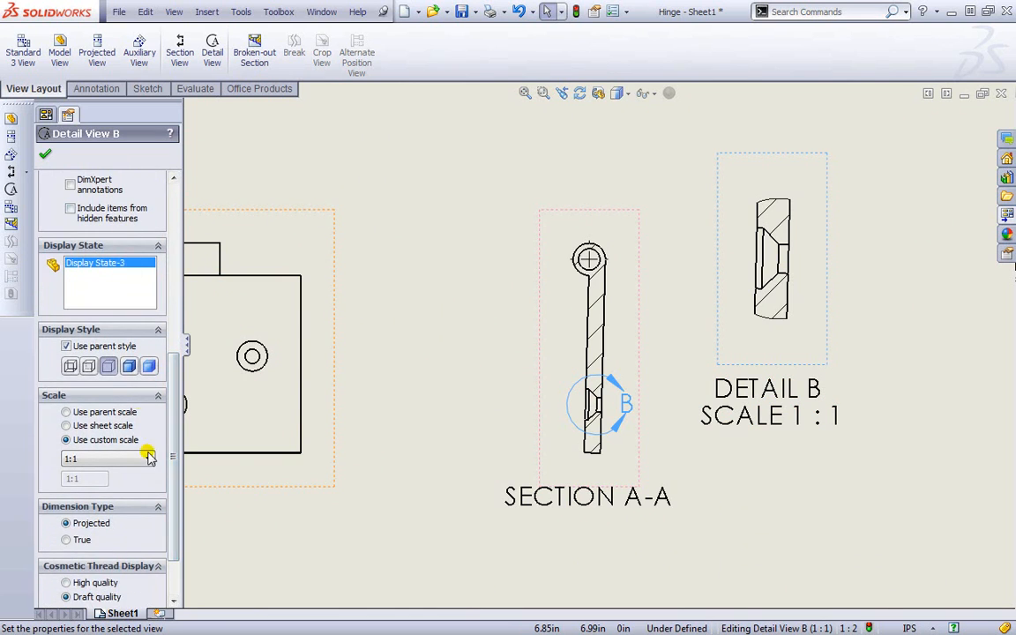
pyautogui.scroll(-3)
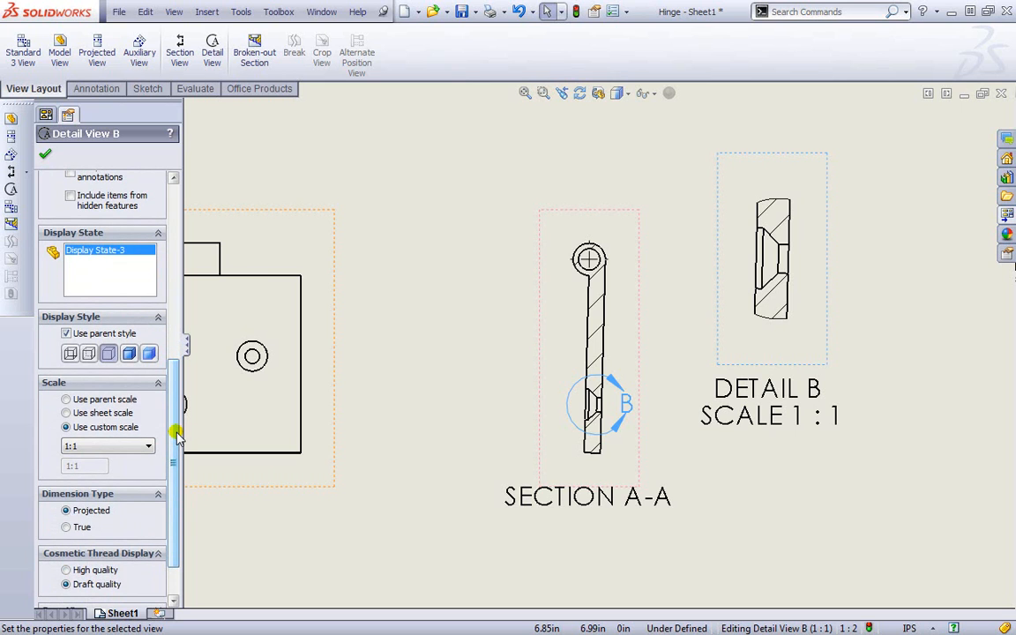
pyautogui.click(46, 153)
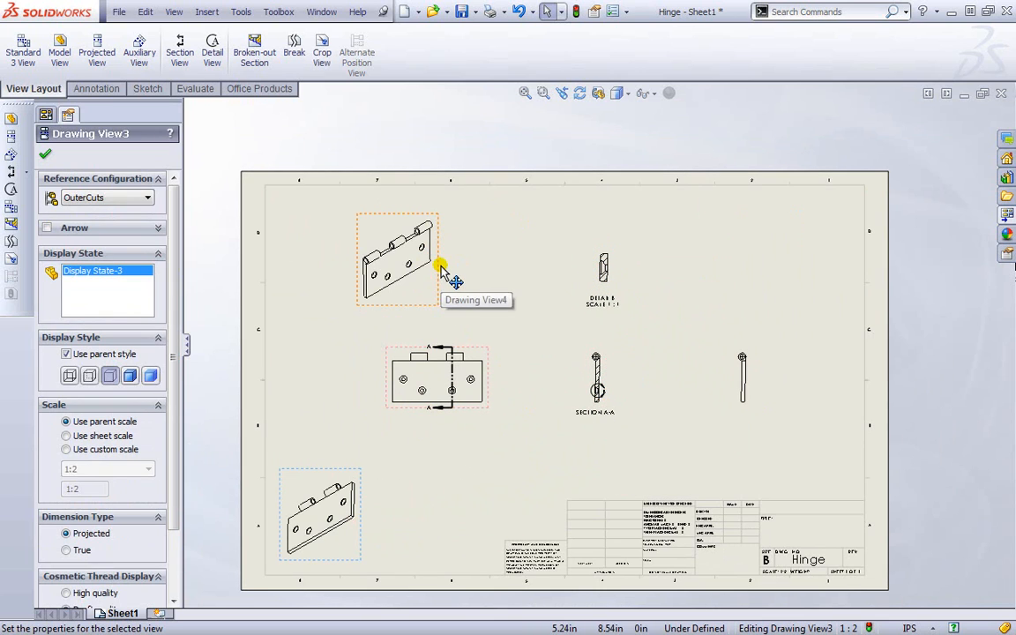
# Step: Drag Drawing View4 (hinge isometric) to the top-right corner of the Hinge sheet
pyautogui.moveTo(397, 256); pyautogui.dragTo(739, 254)
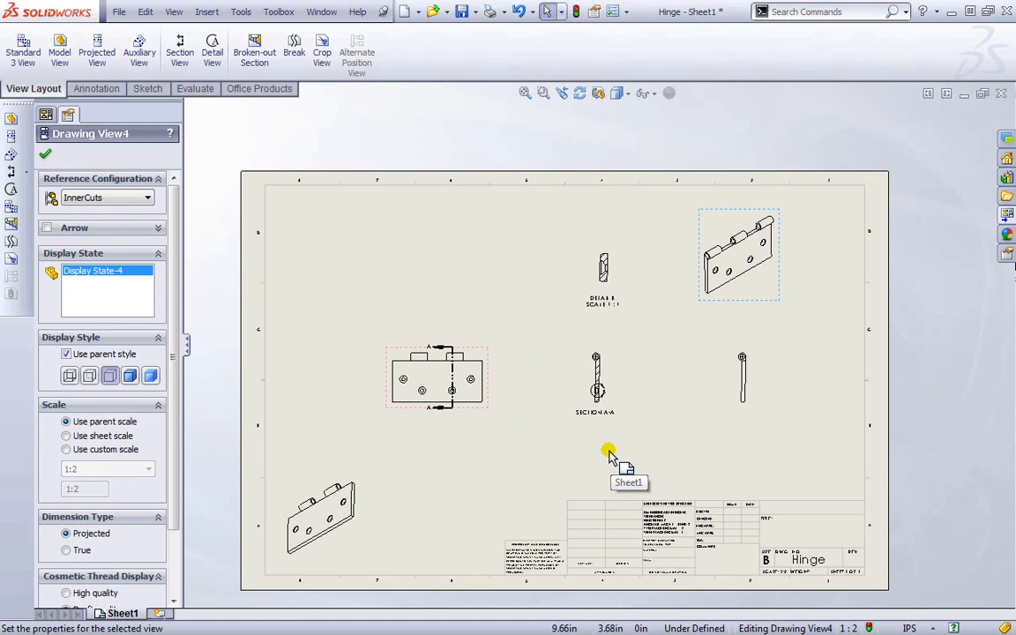
pyautogui.moveTo(569, 359)
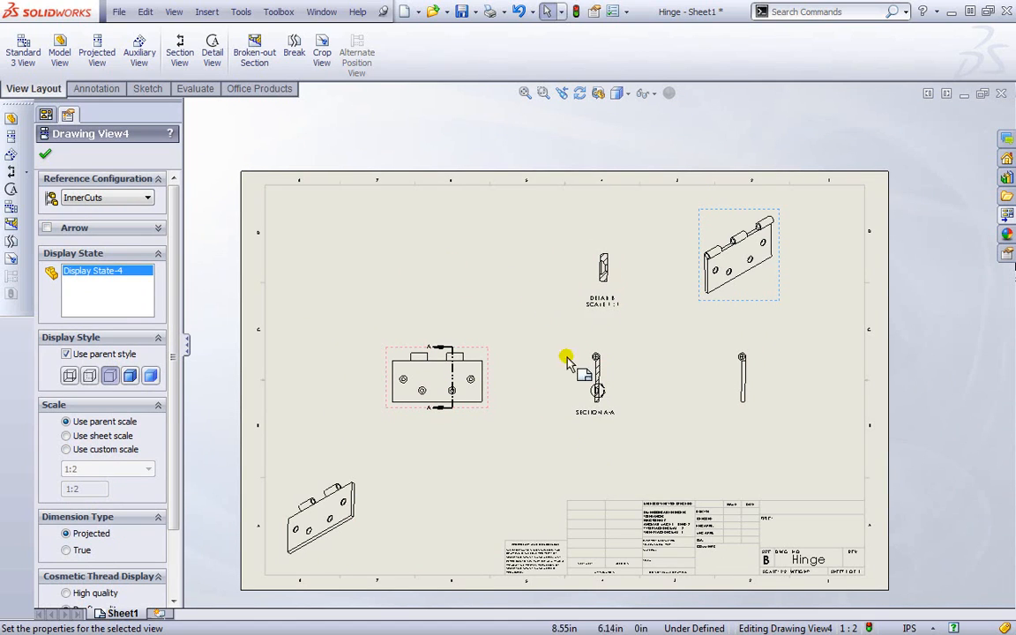
pyautogui.moveTo(530, 180)
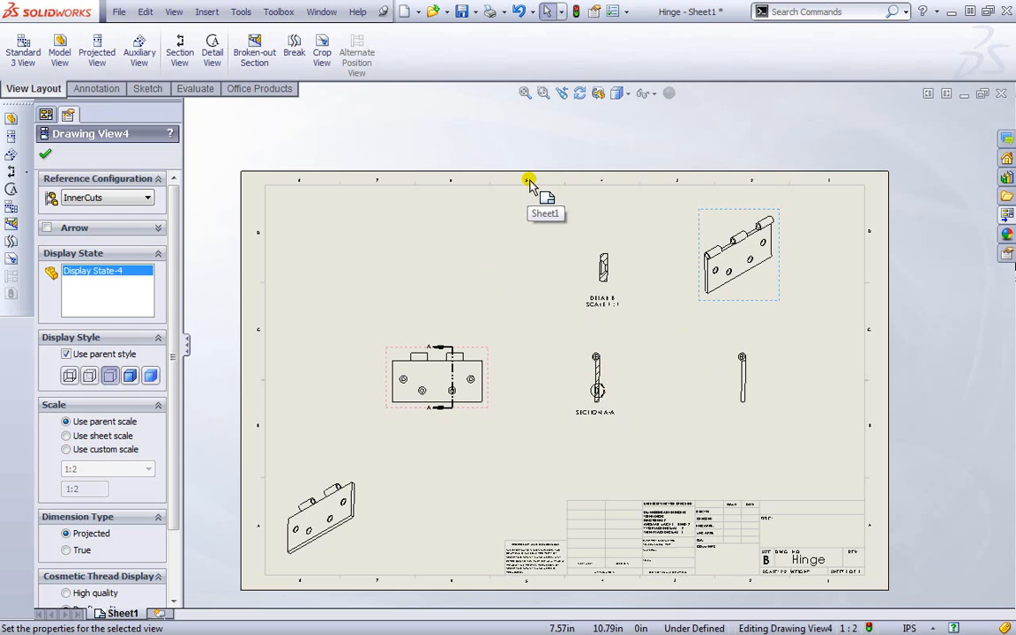
pyautogui.click(118, 11)
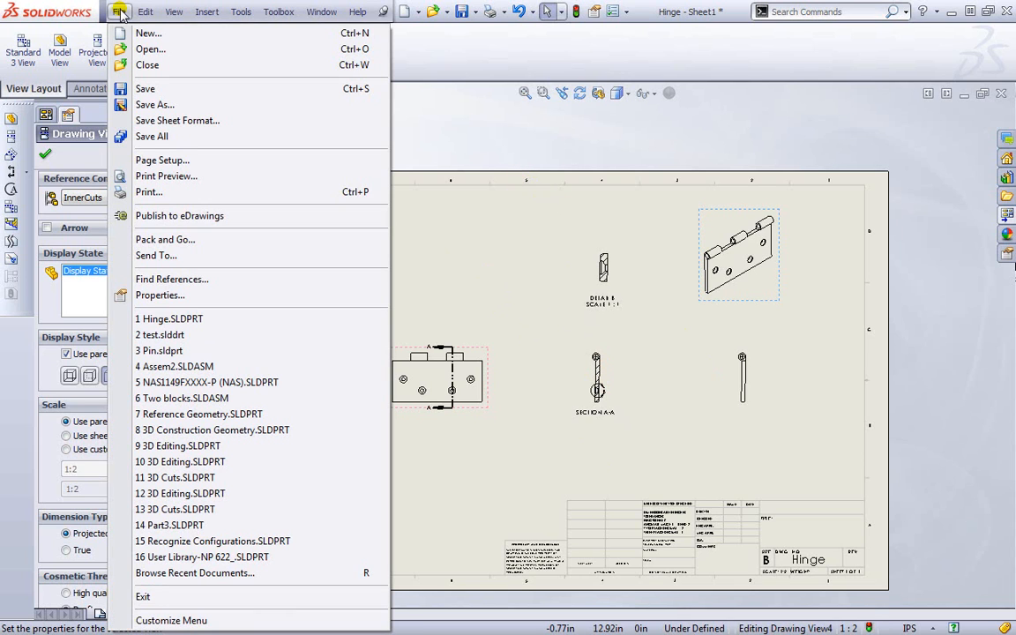
# Step: Open Assem2.SLDASM from the recent documents list
pyautogui.click(150, 50)
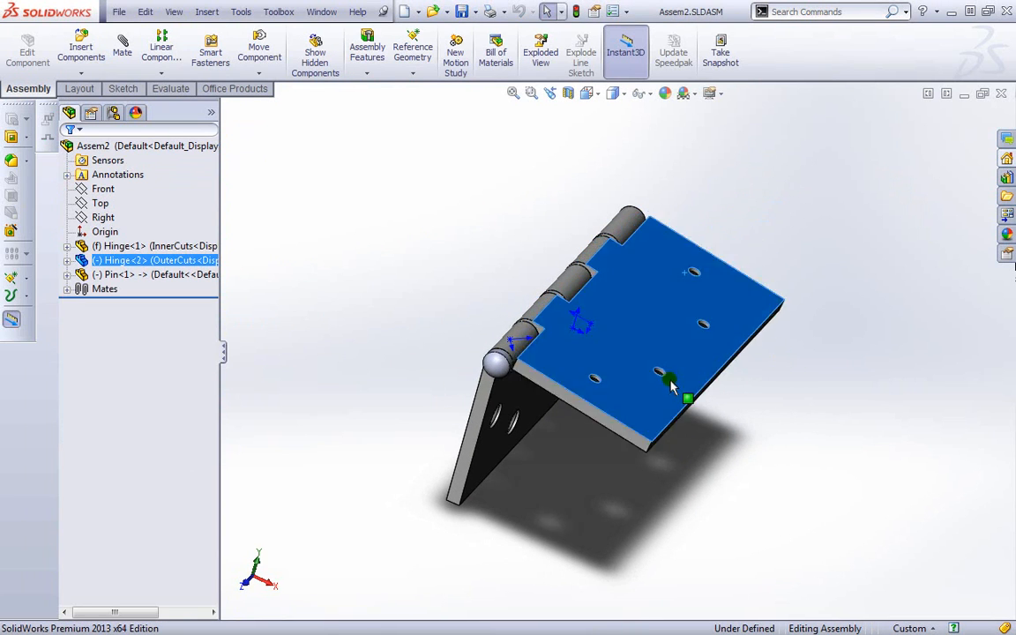
pyautogui.moveTo(670, 385); pyautogui.dragTo(692, 356)
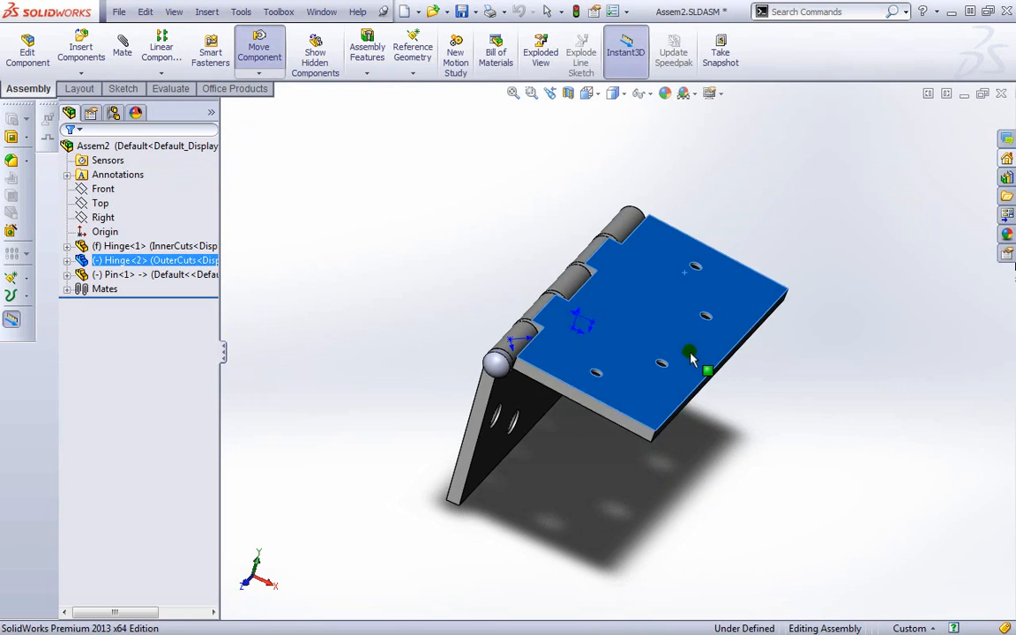
pyautogui.click(119, 10)
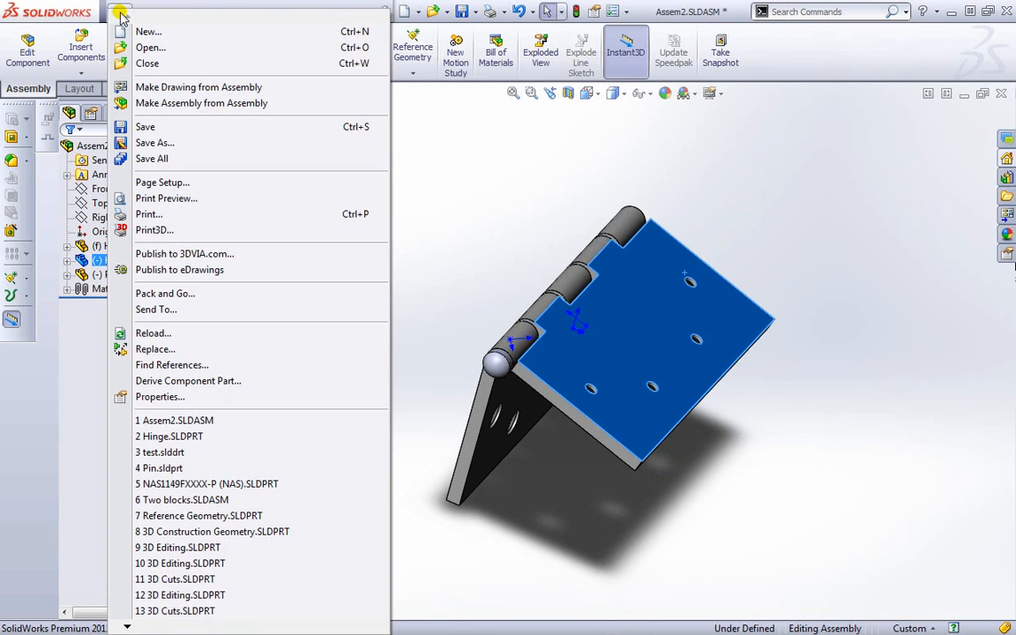
pyautogui.moveTo(198, 87)
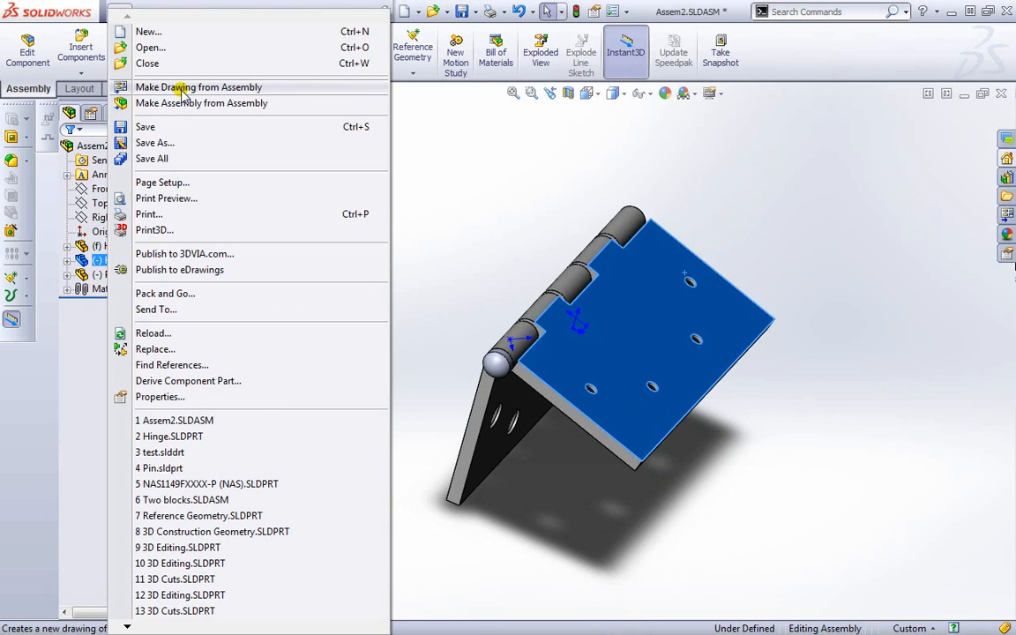
# Step: Make a B (ANSI) Landscape drawing from Assem2 and place its *Isometric view on the sheet
pyautogui.click(197, 86)
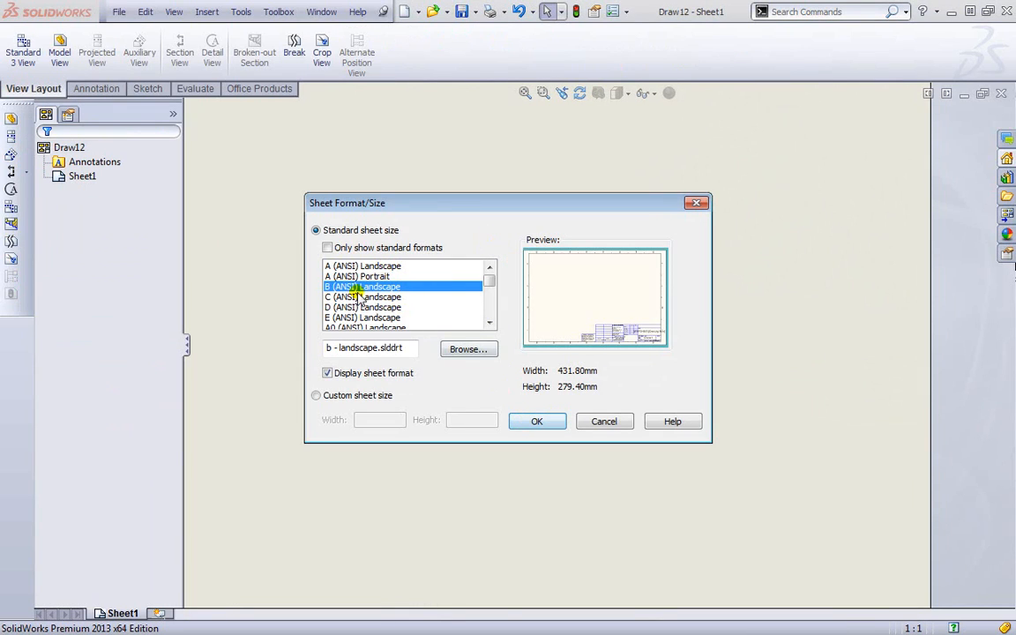
pyautogui.click(536, 420)
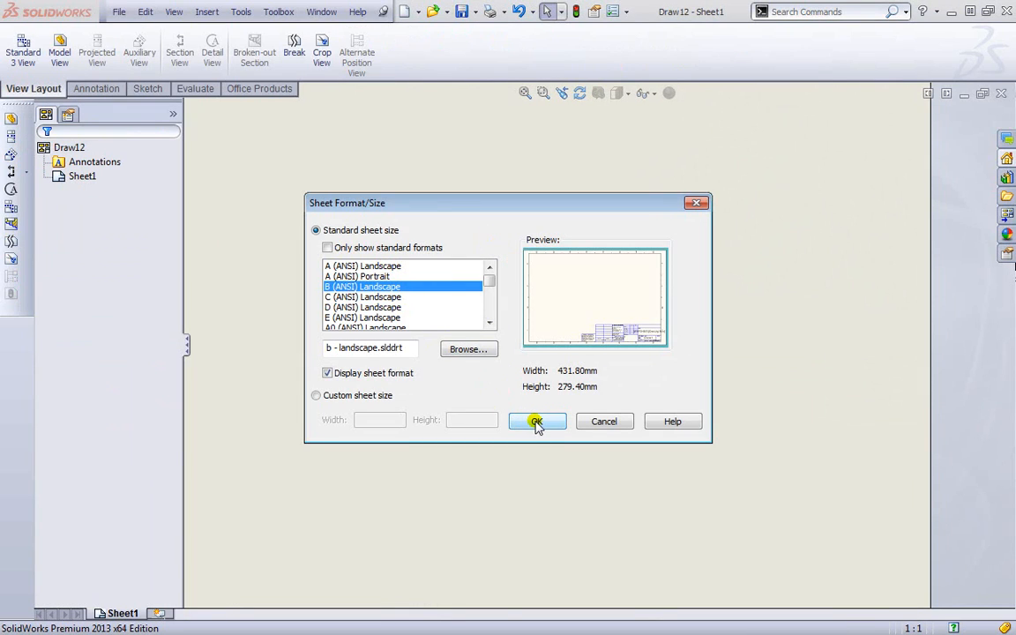
pyautogui.click(537, 420)
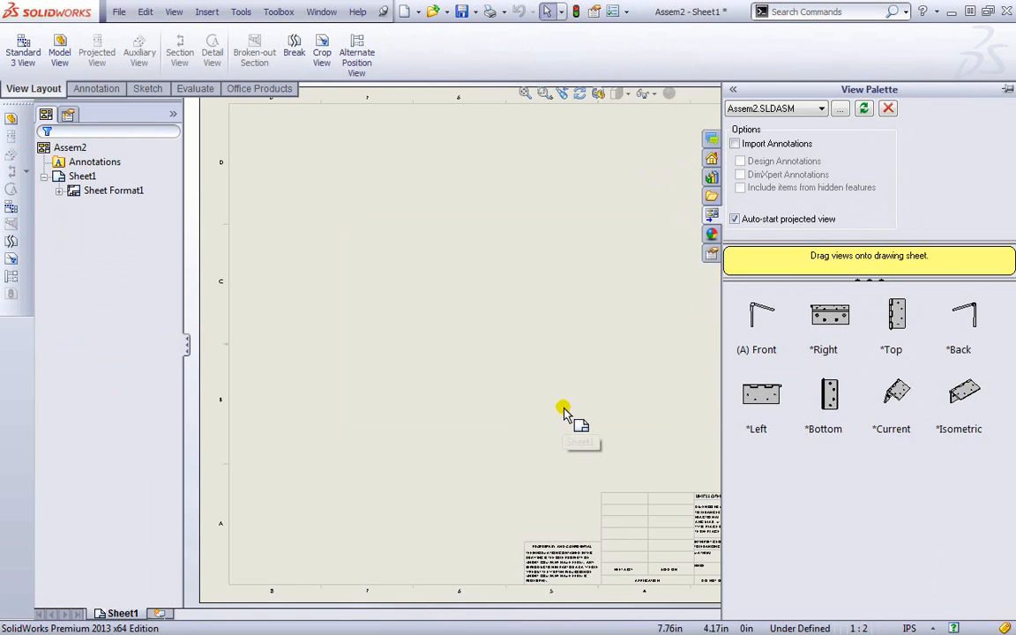
pyautogui.moveTo(960, 392); pyautogui.dragTo(591, 264)
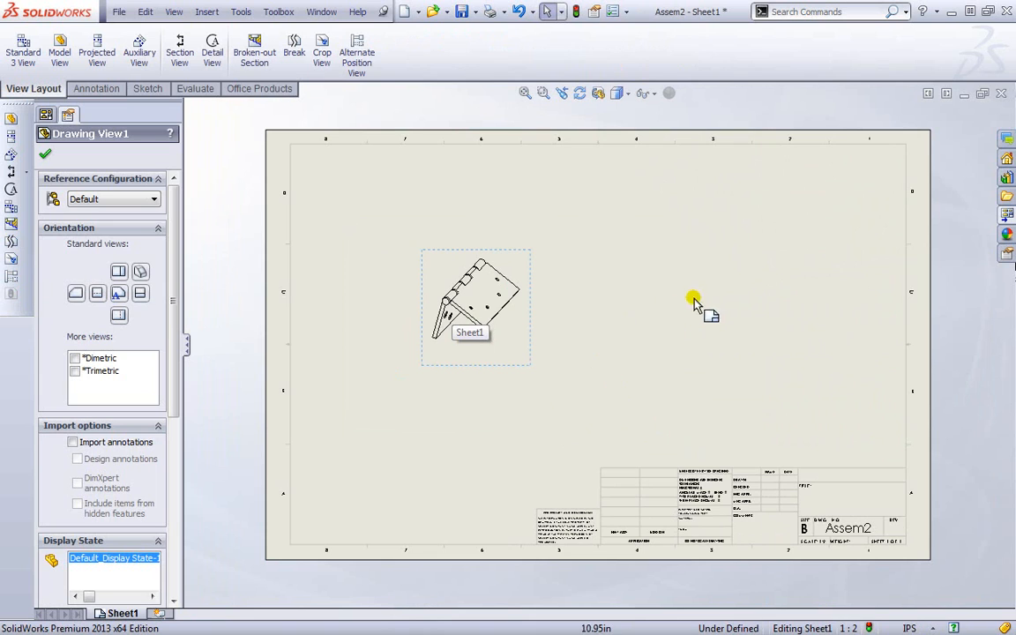
pyautogui.moveTo(533, 244)
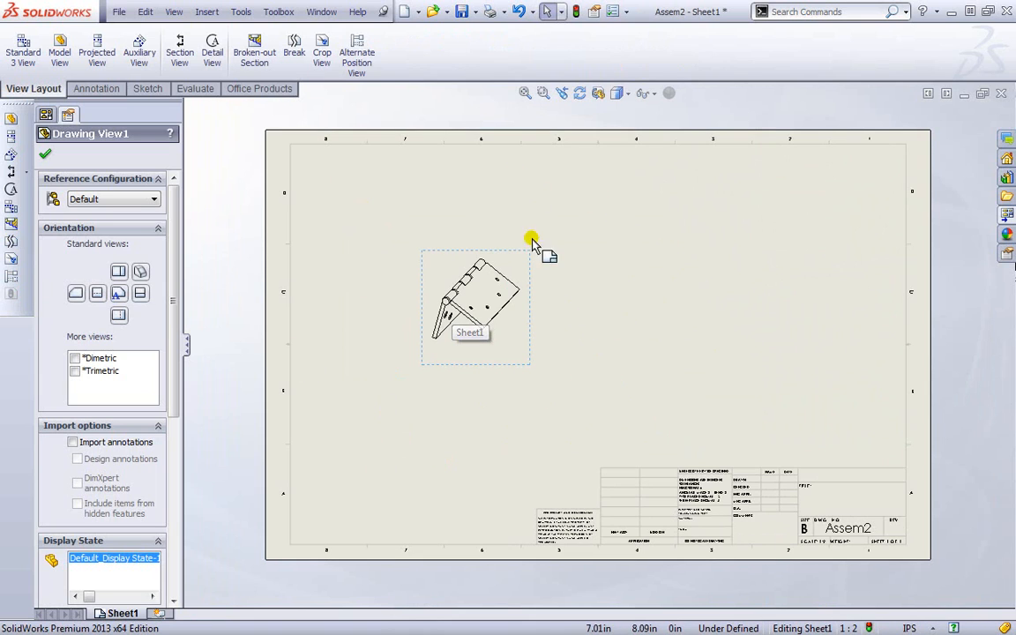
pyautogui.scroll(-3)
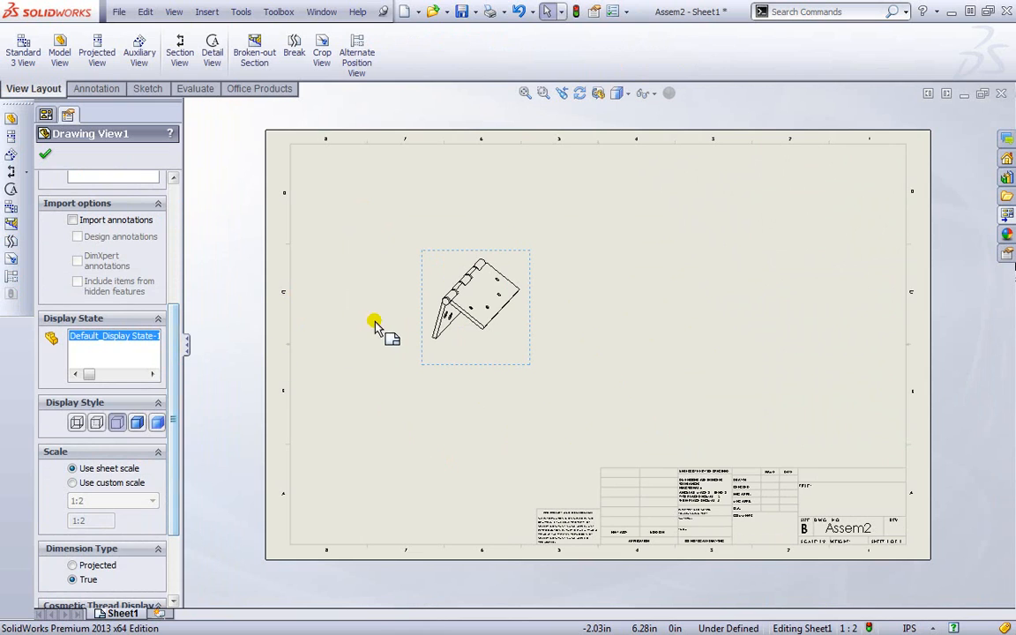
pyautogui.moveTo(508, 316)
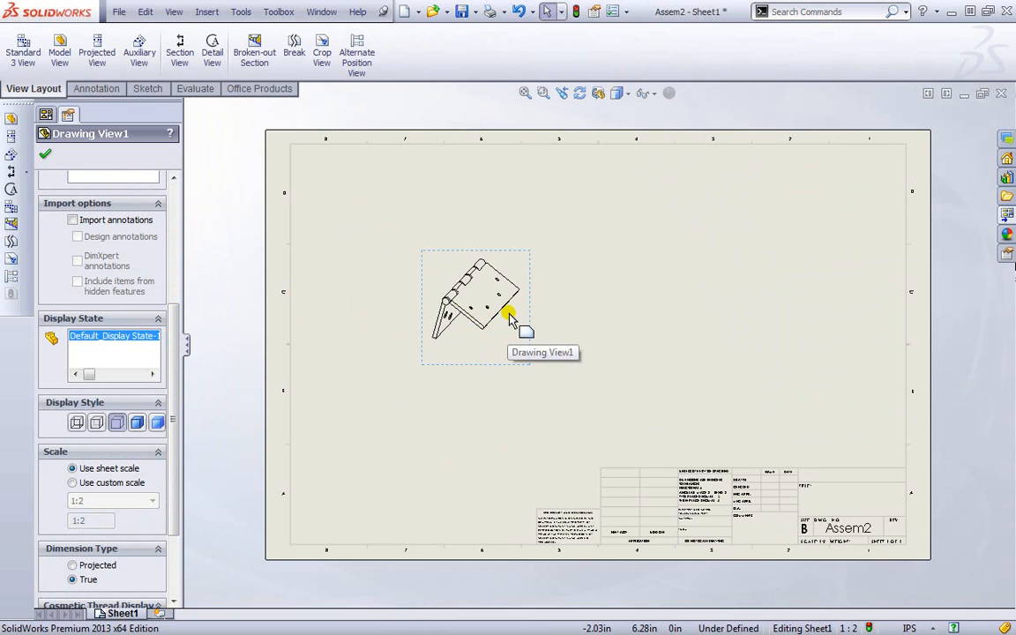
# Step: Switch to Assem2.SLDASM, clear the hinge selection, and return to Assem2 - Sheet1 via the Window menu
pyautogui.click(321, 10)
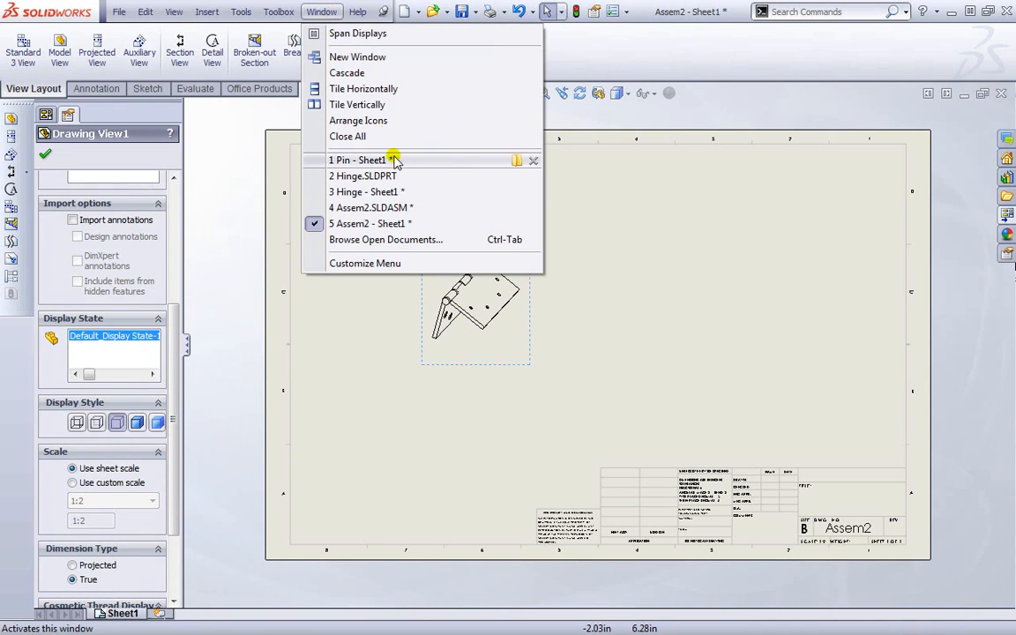
pyautogui.click(370, 208)
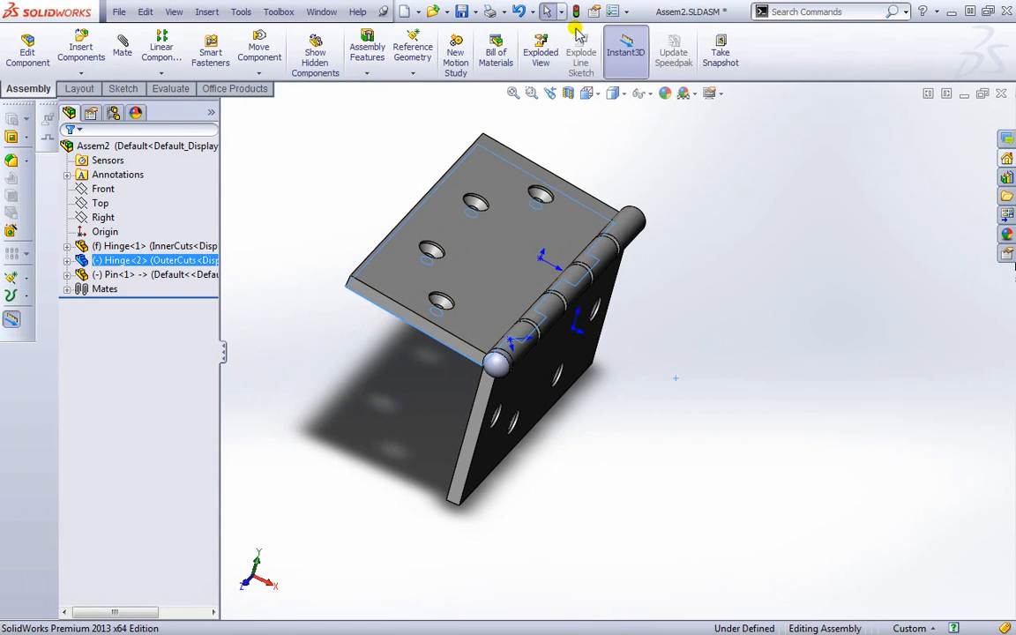
pyautogui.click(508, 265)
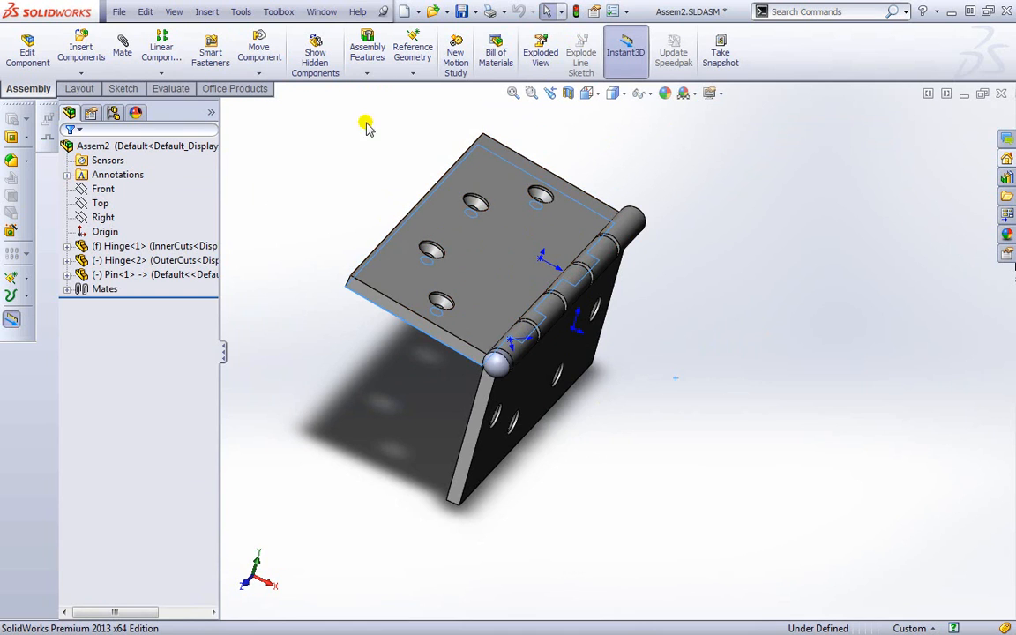
pyautogui.click(321, 11)
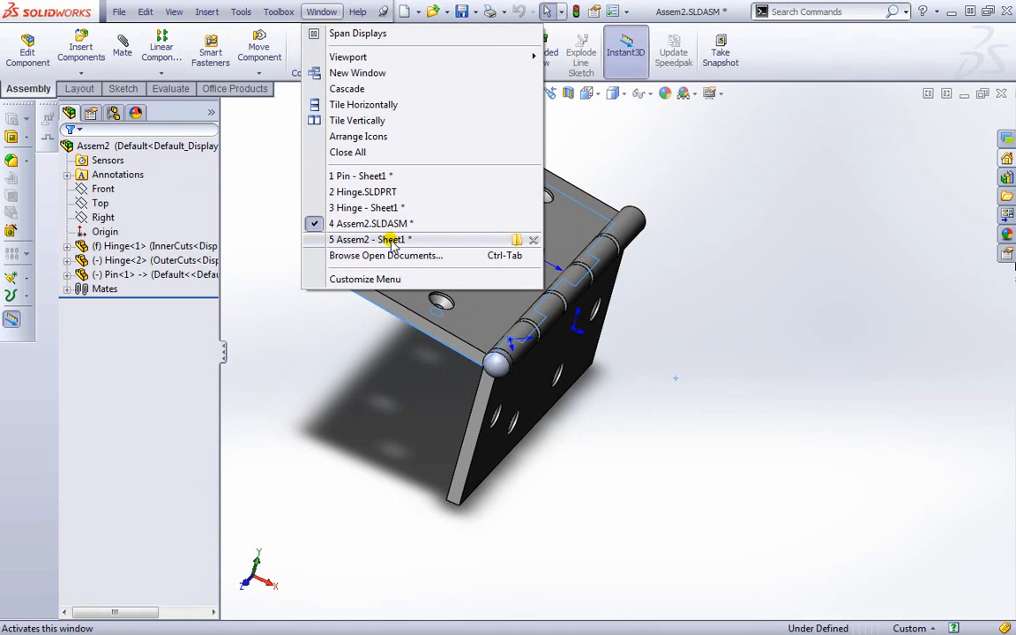
pyautogui.click(368, 240)
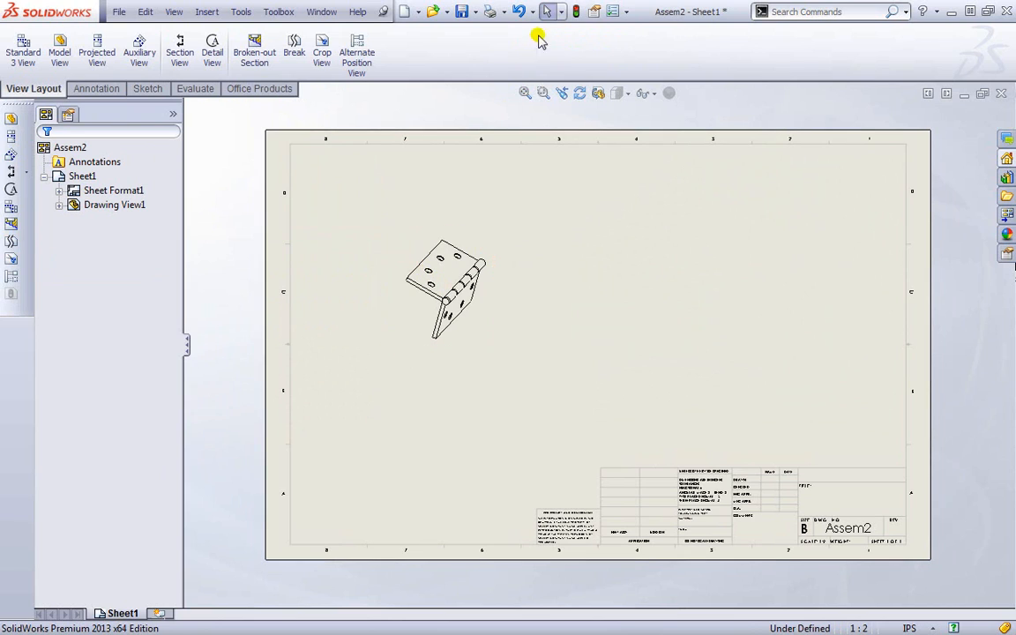